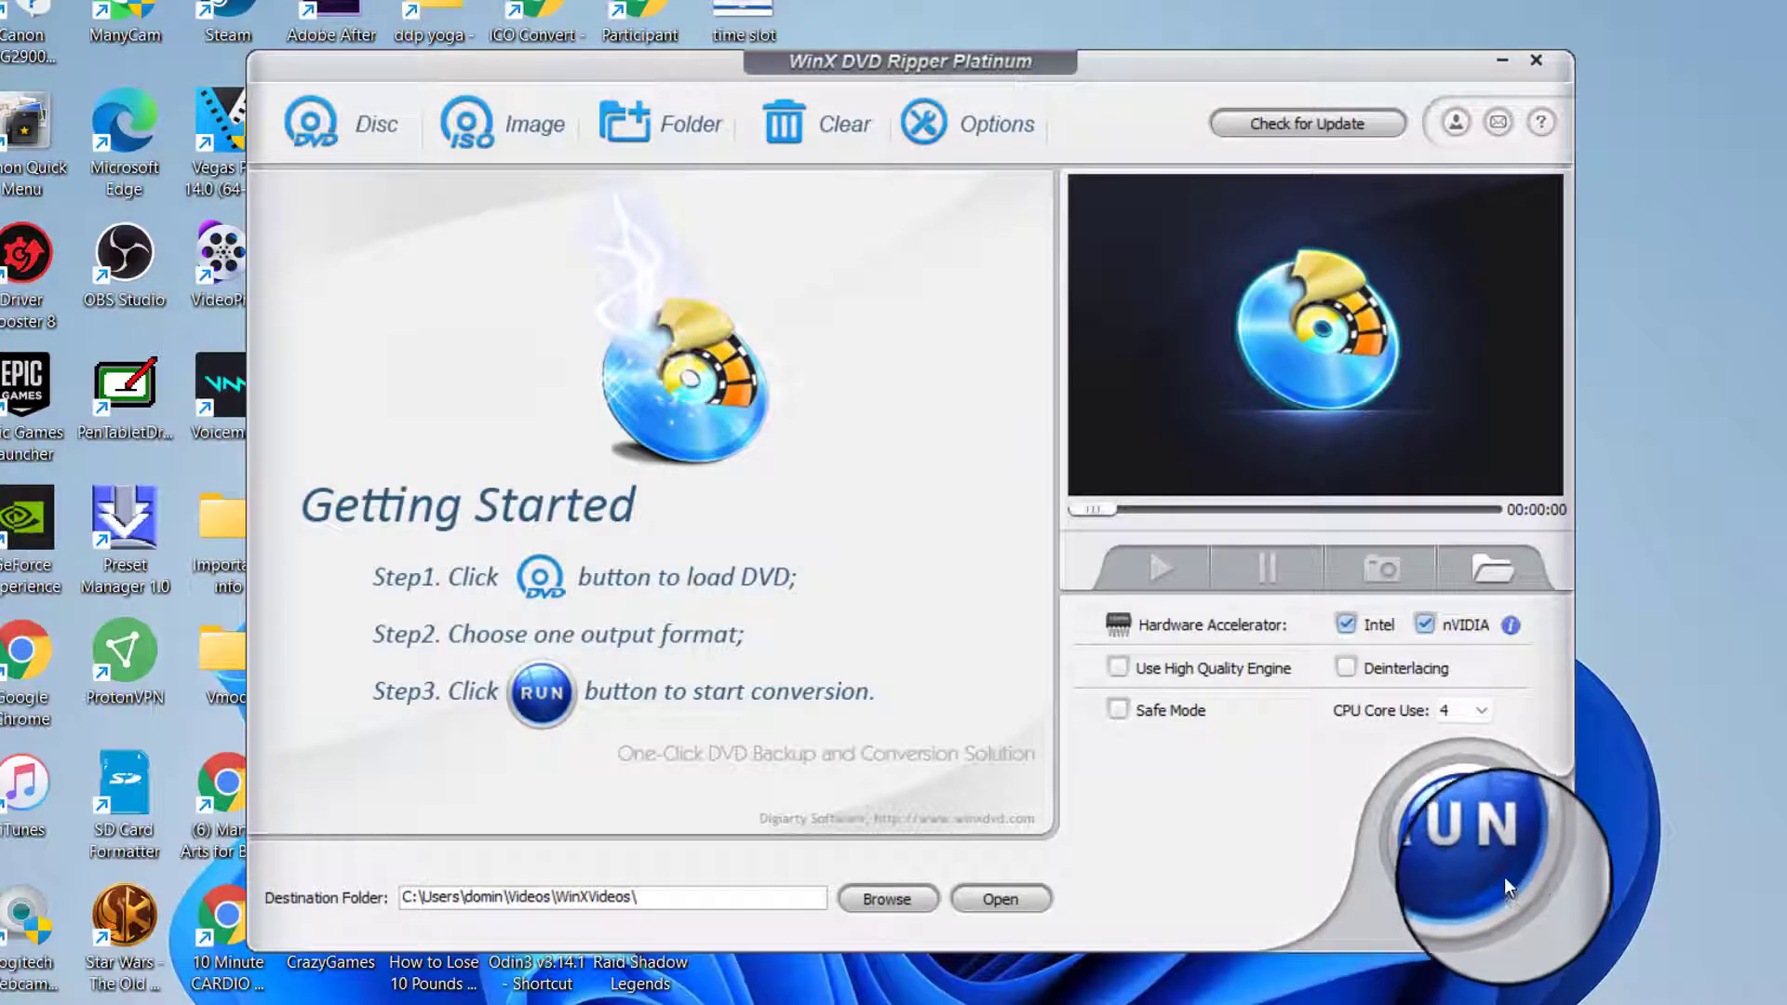
pyautogui.moveTo(1506, 378)
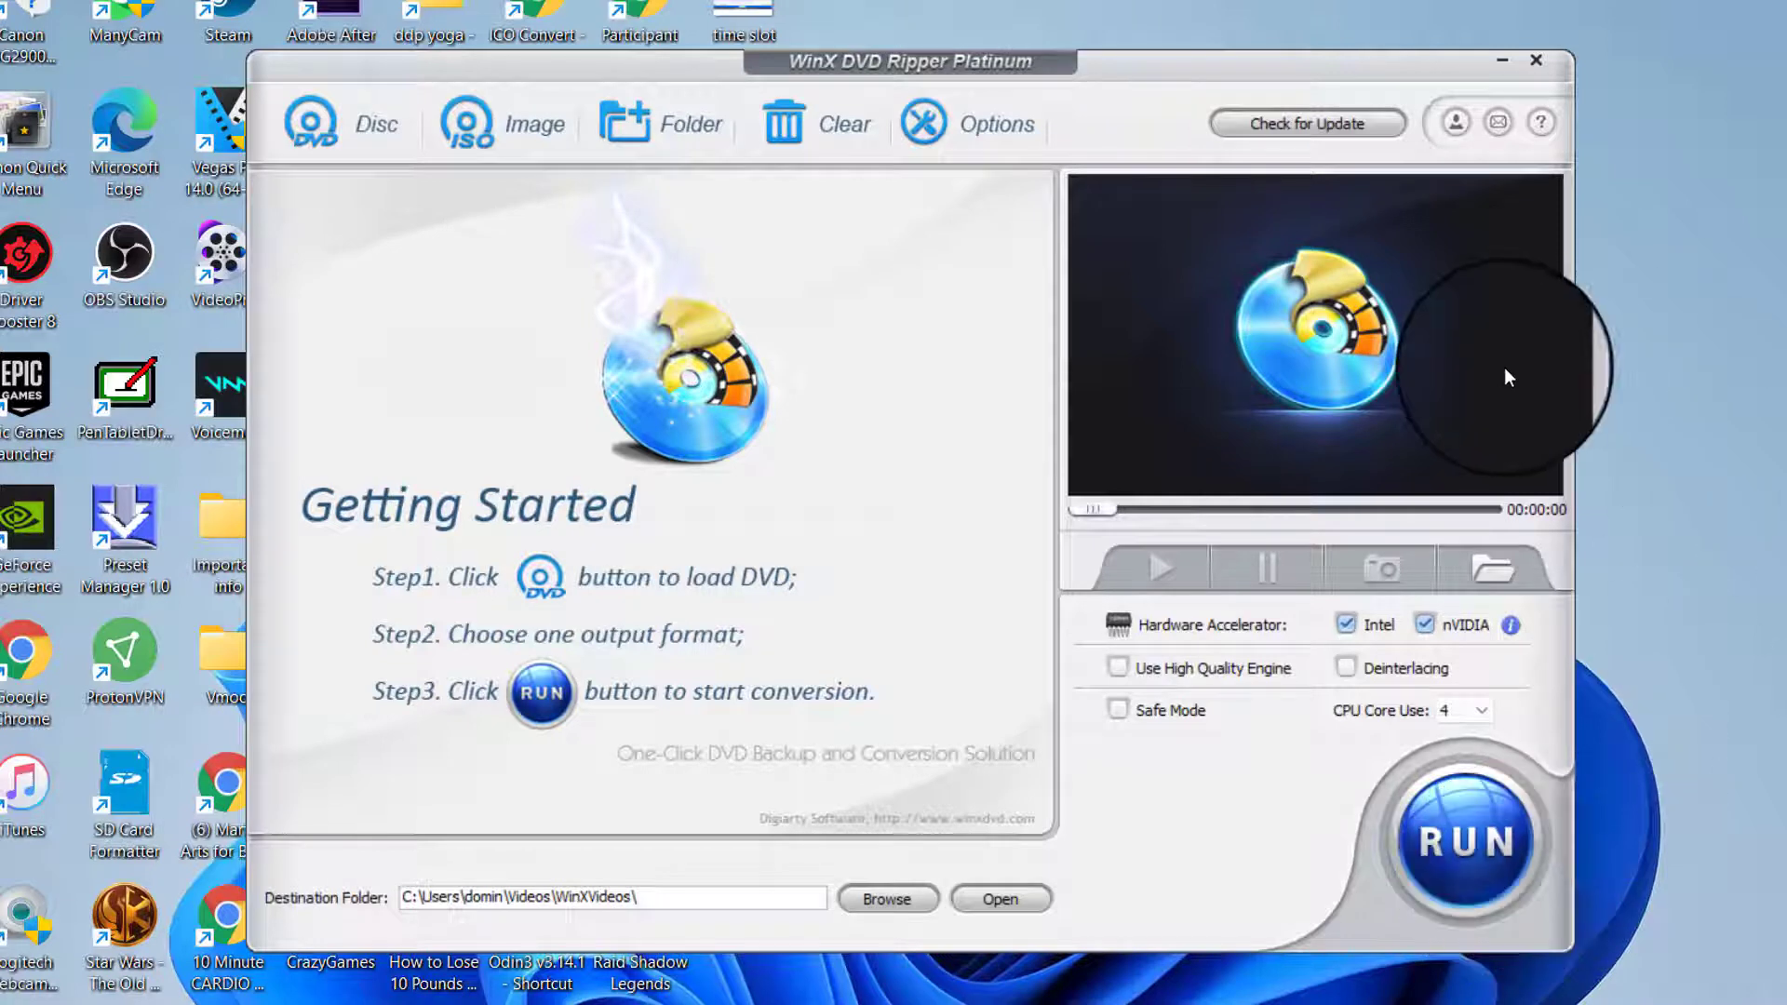
pyautogui.moveTo(1407, 488)
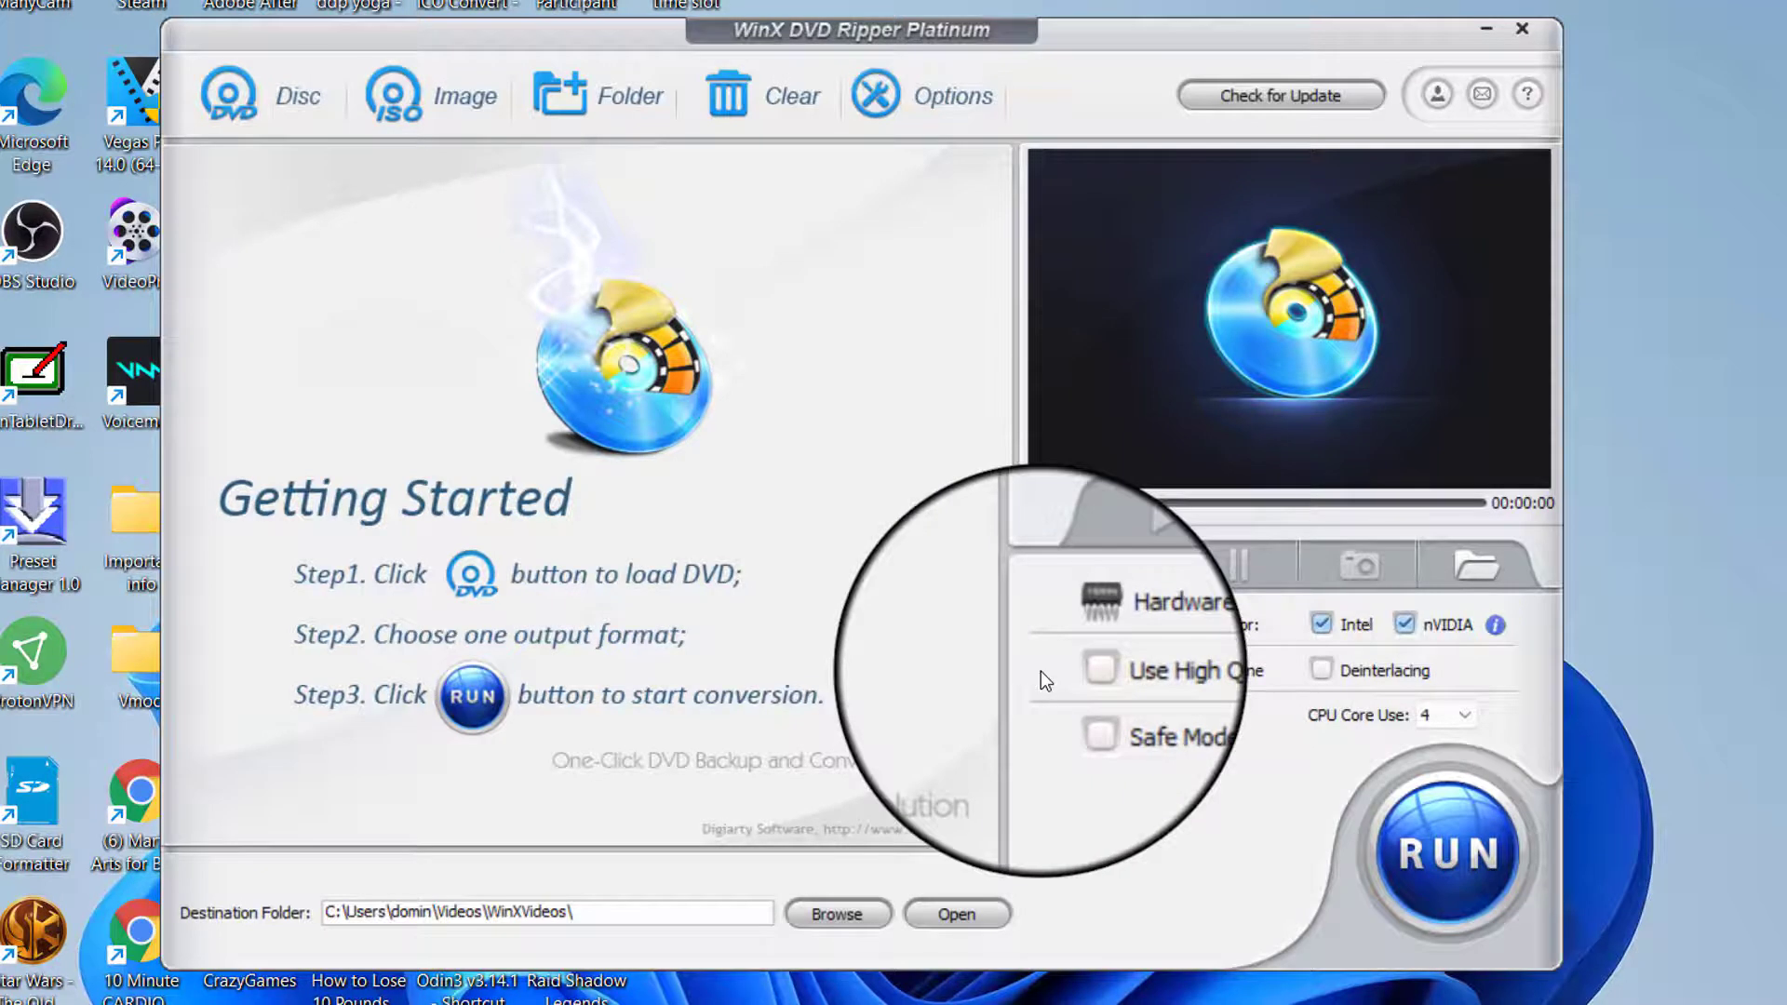
pyautogui.moveTo(968, 633)
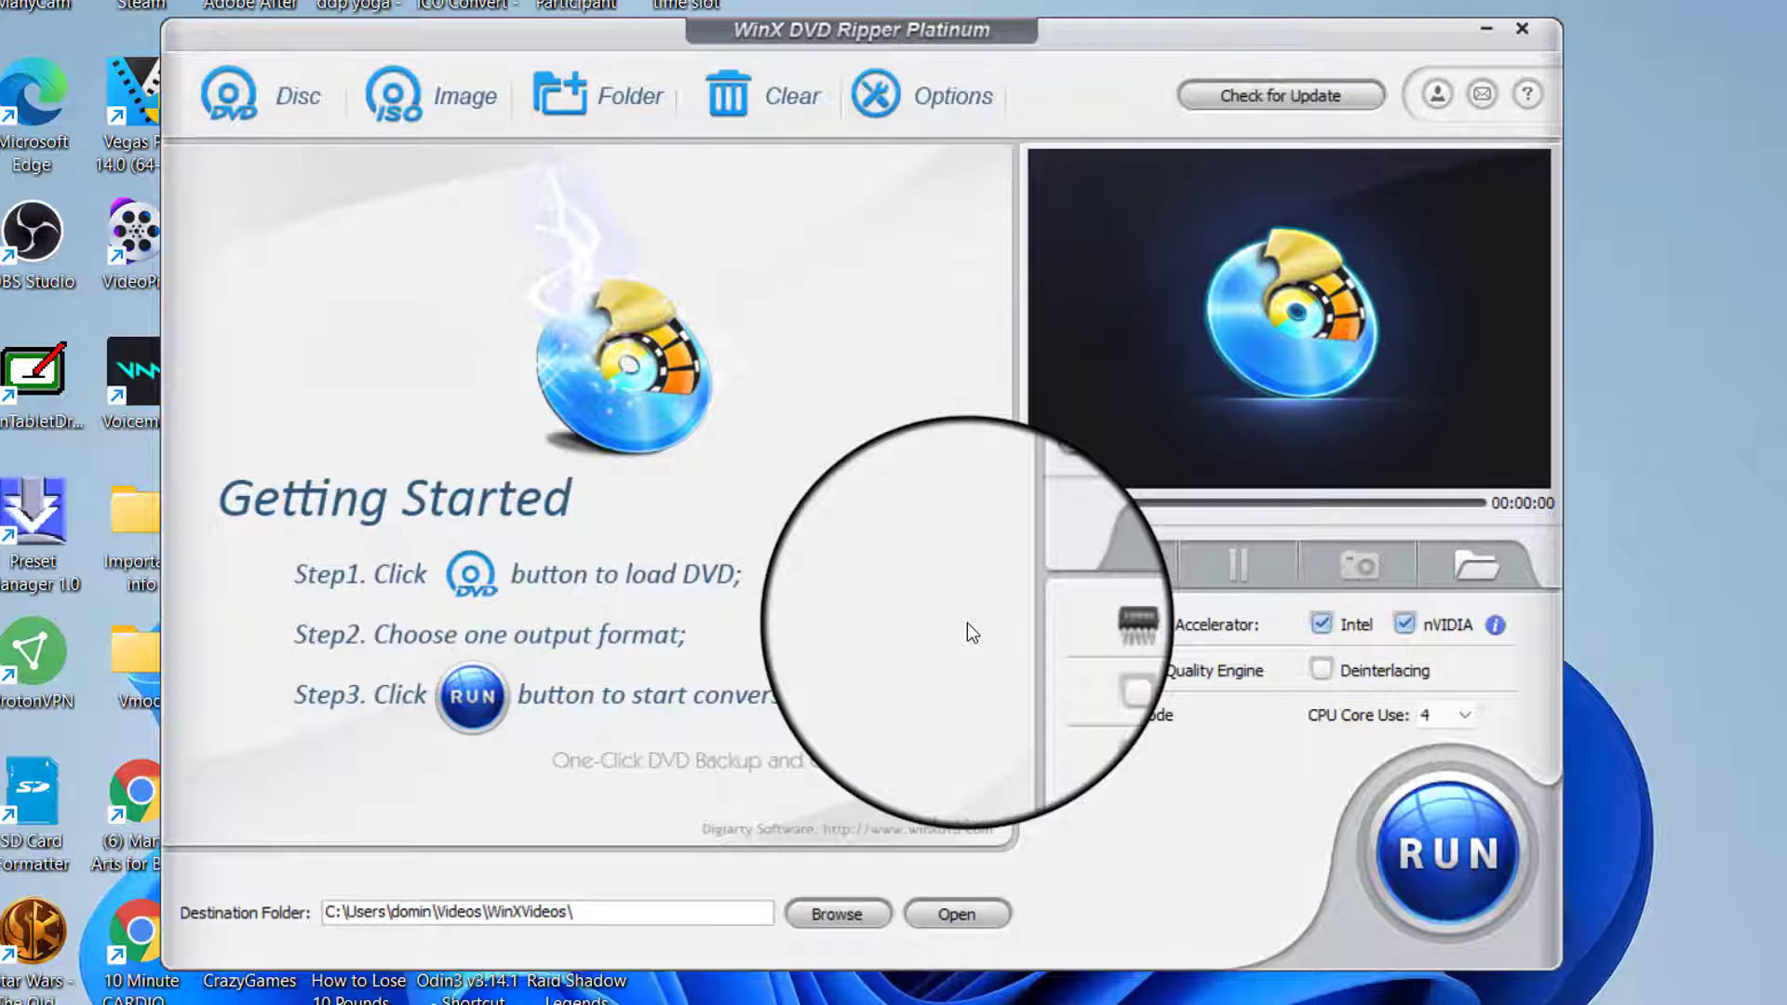
pyautogui.moveTo(963, 631)
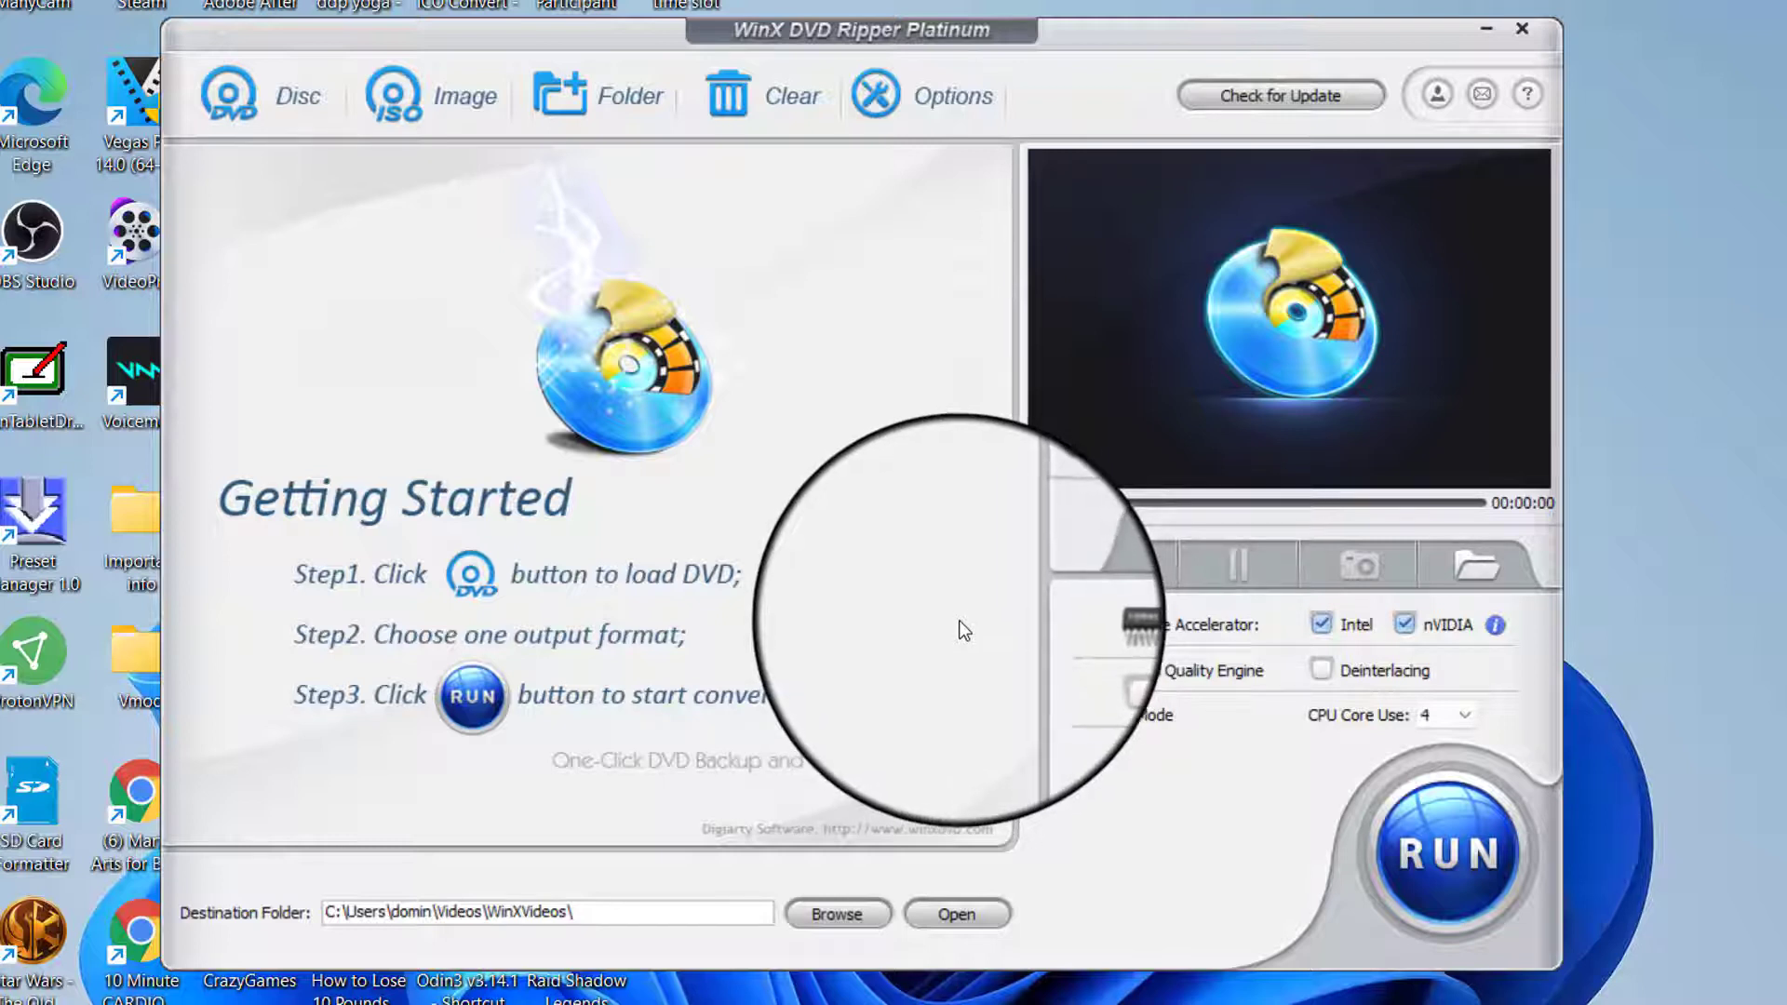
pyautogui.moveTo(957, 678)
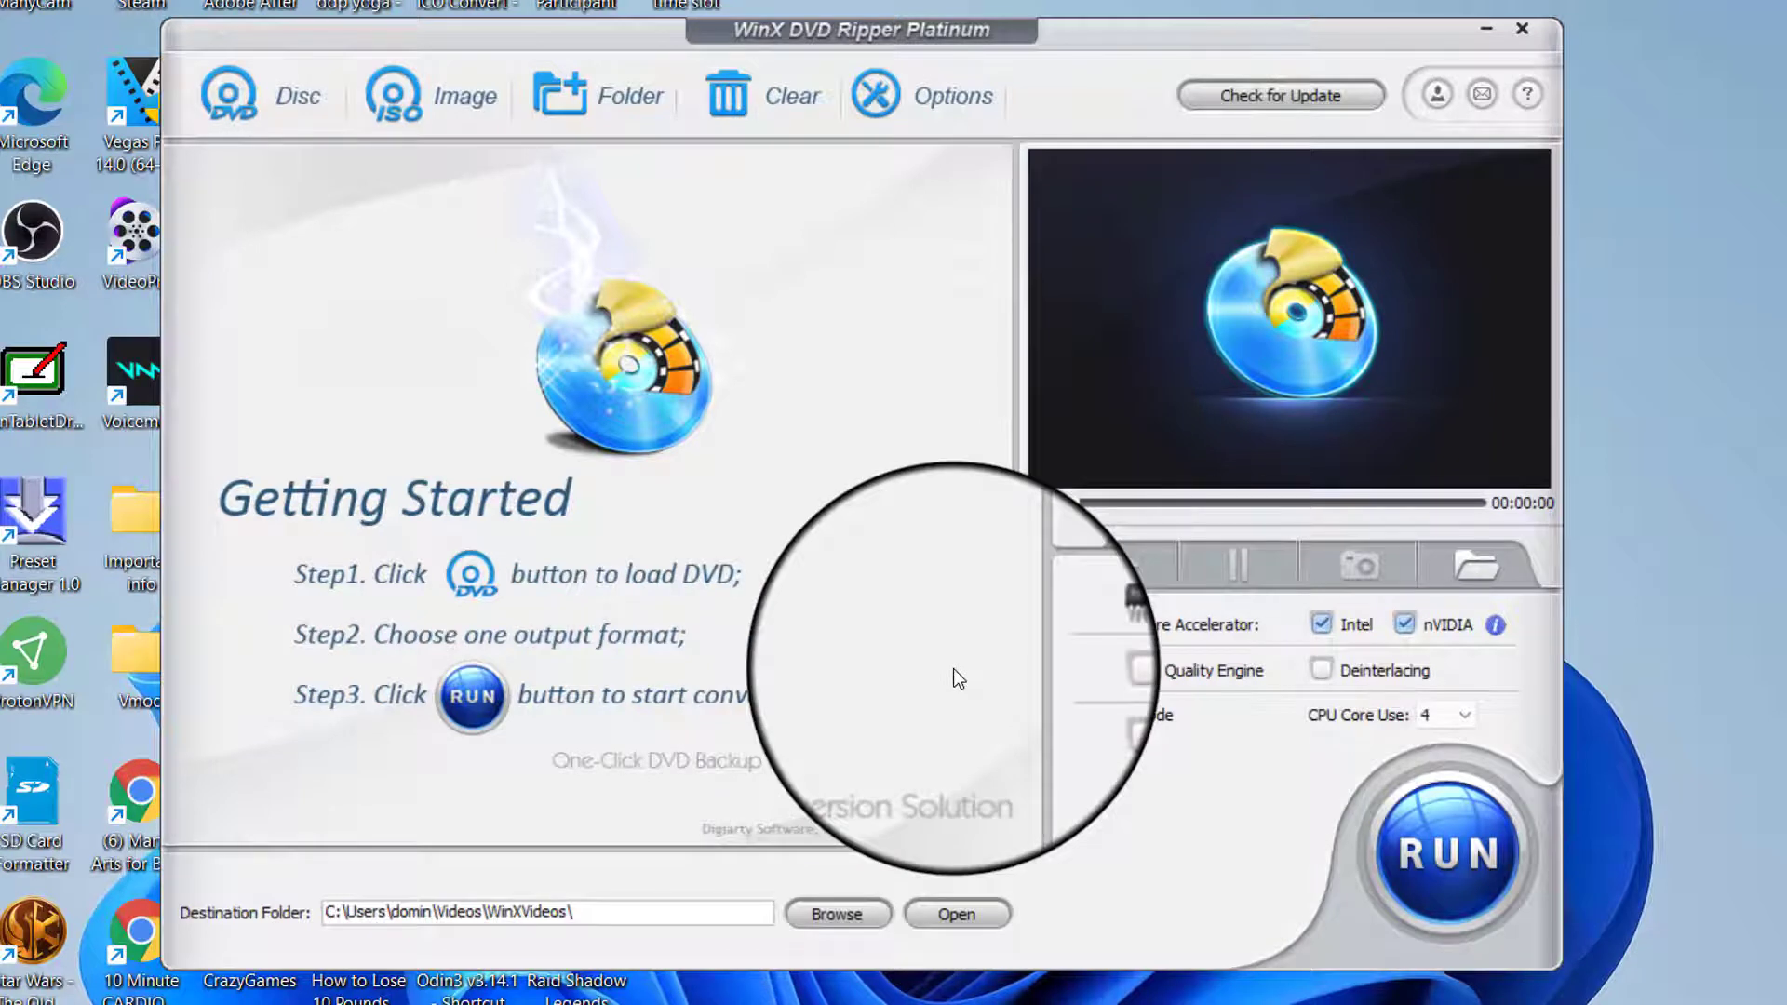
pyautogui.moveTo(799, 376)
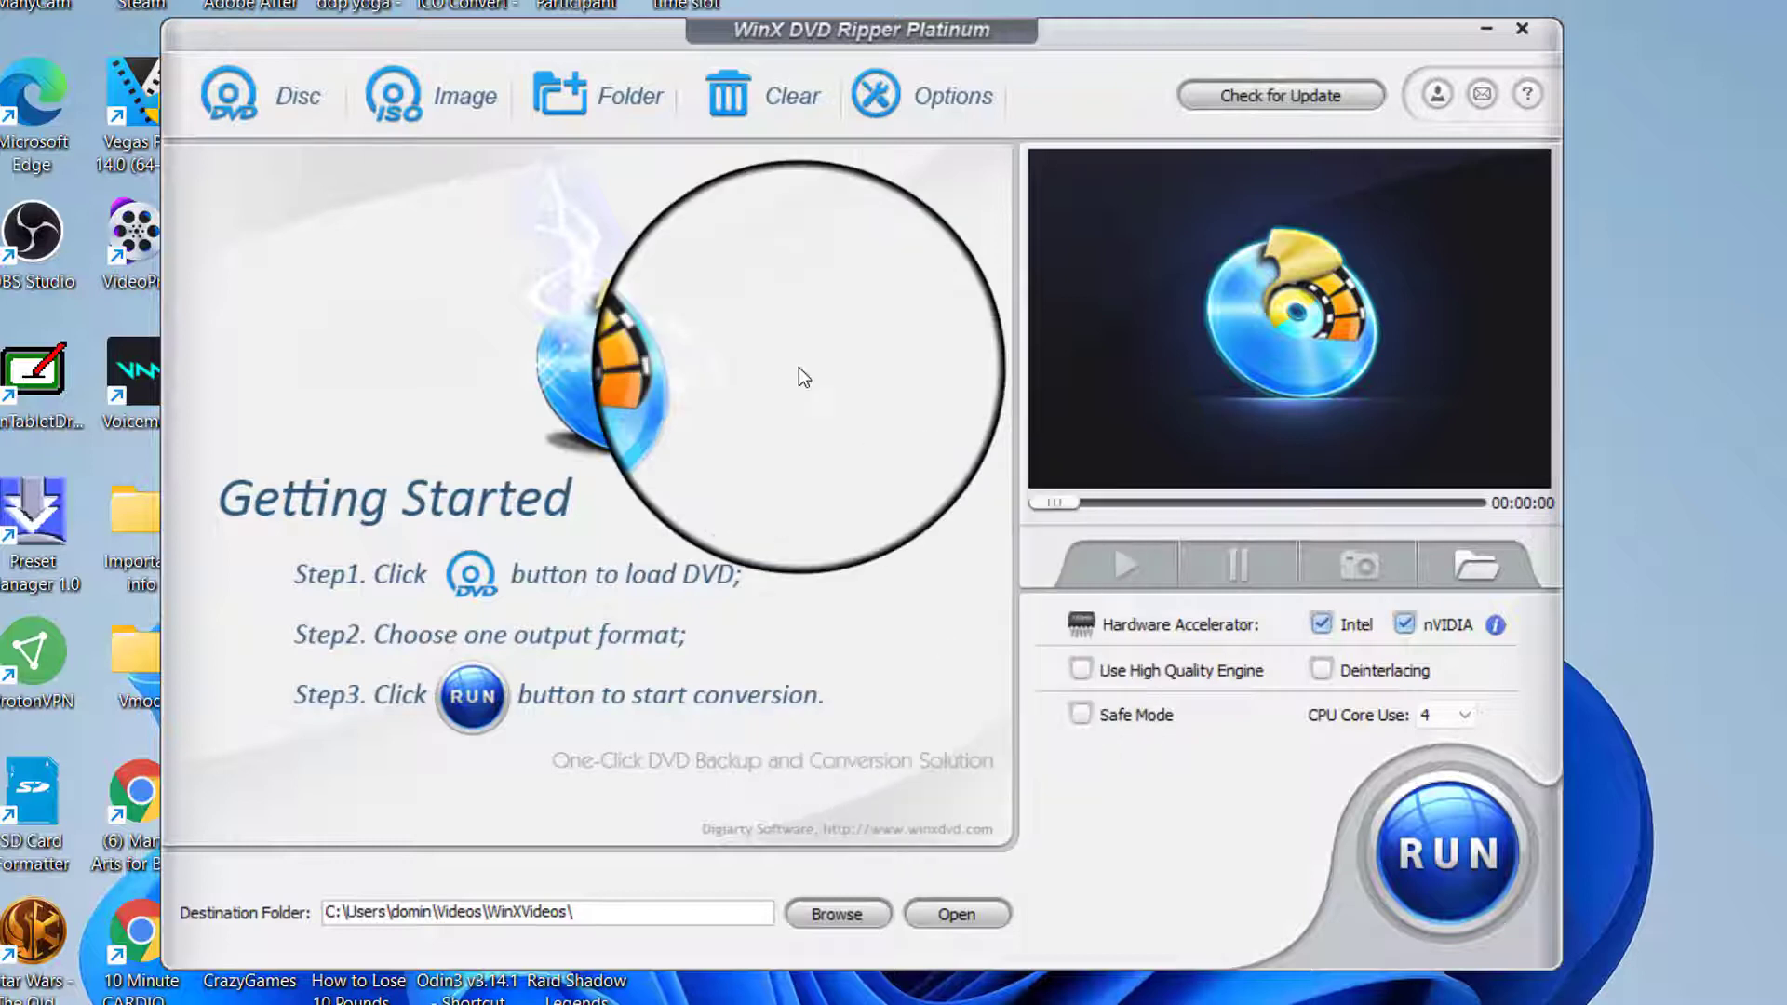
pyautogui.moveTo(982, 510)
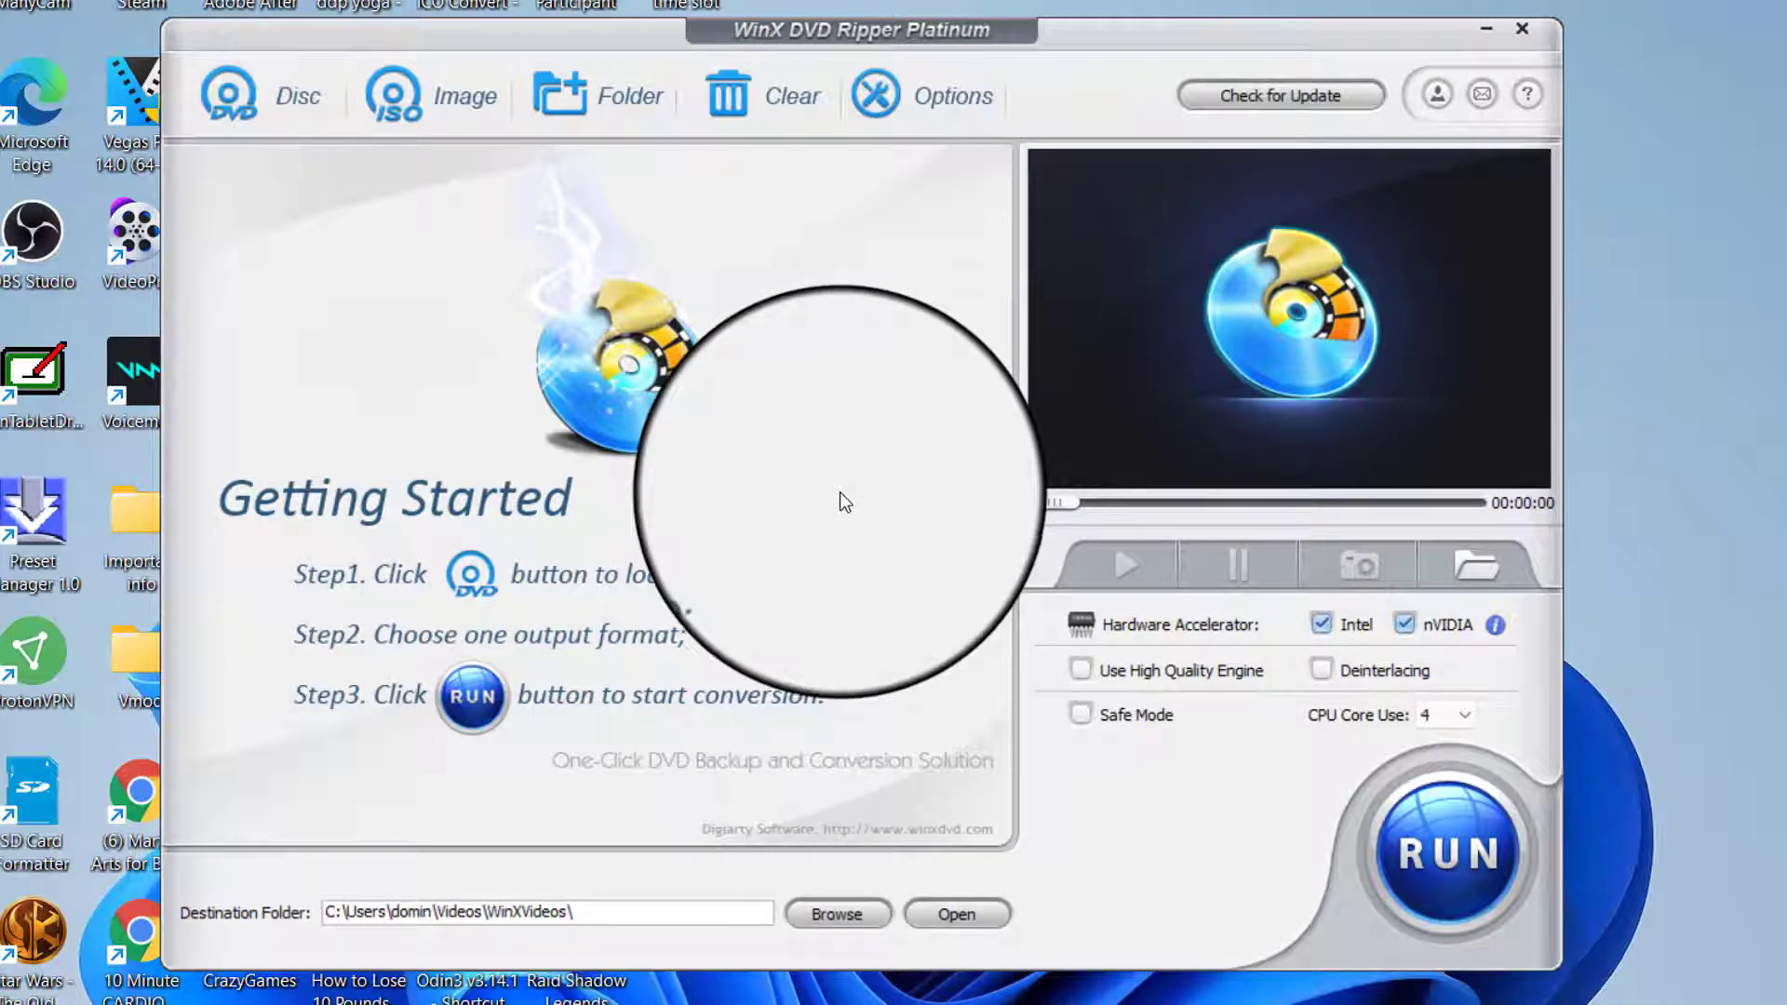
pyautogui.moveTo(784, 538)
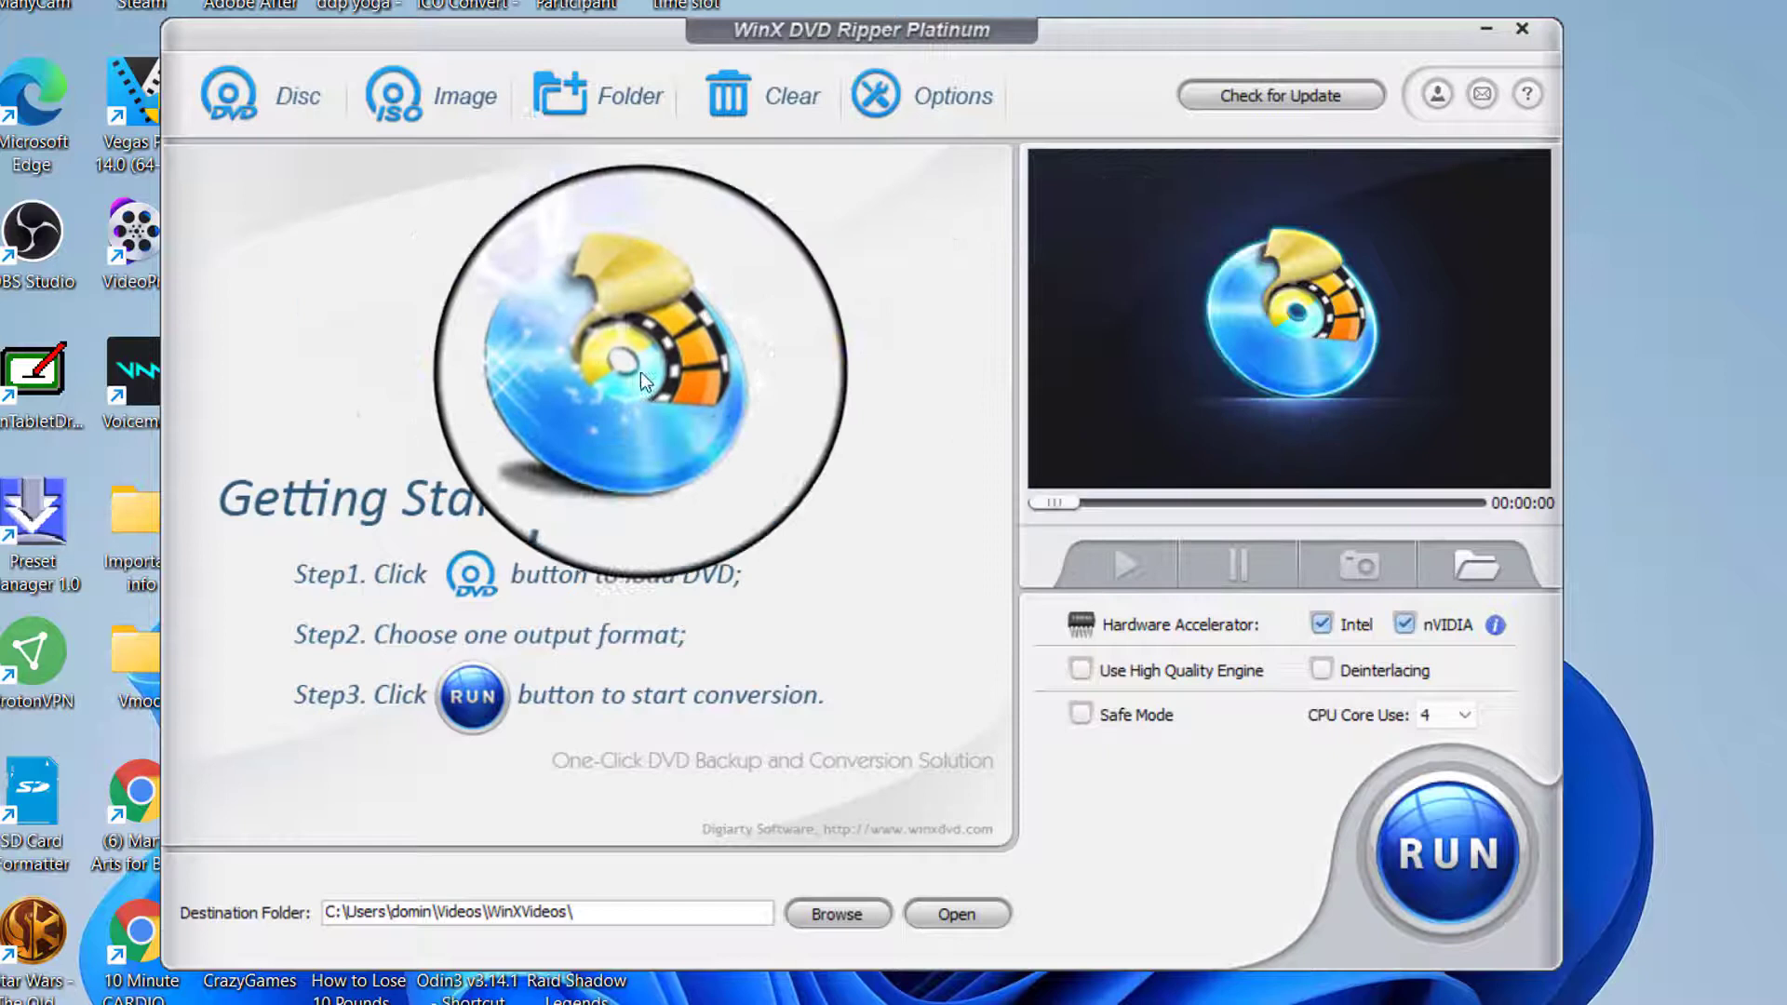
pyautogui.moveTo(395, 108)
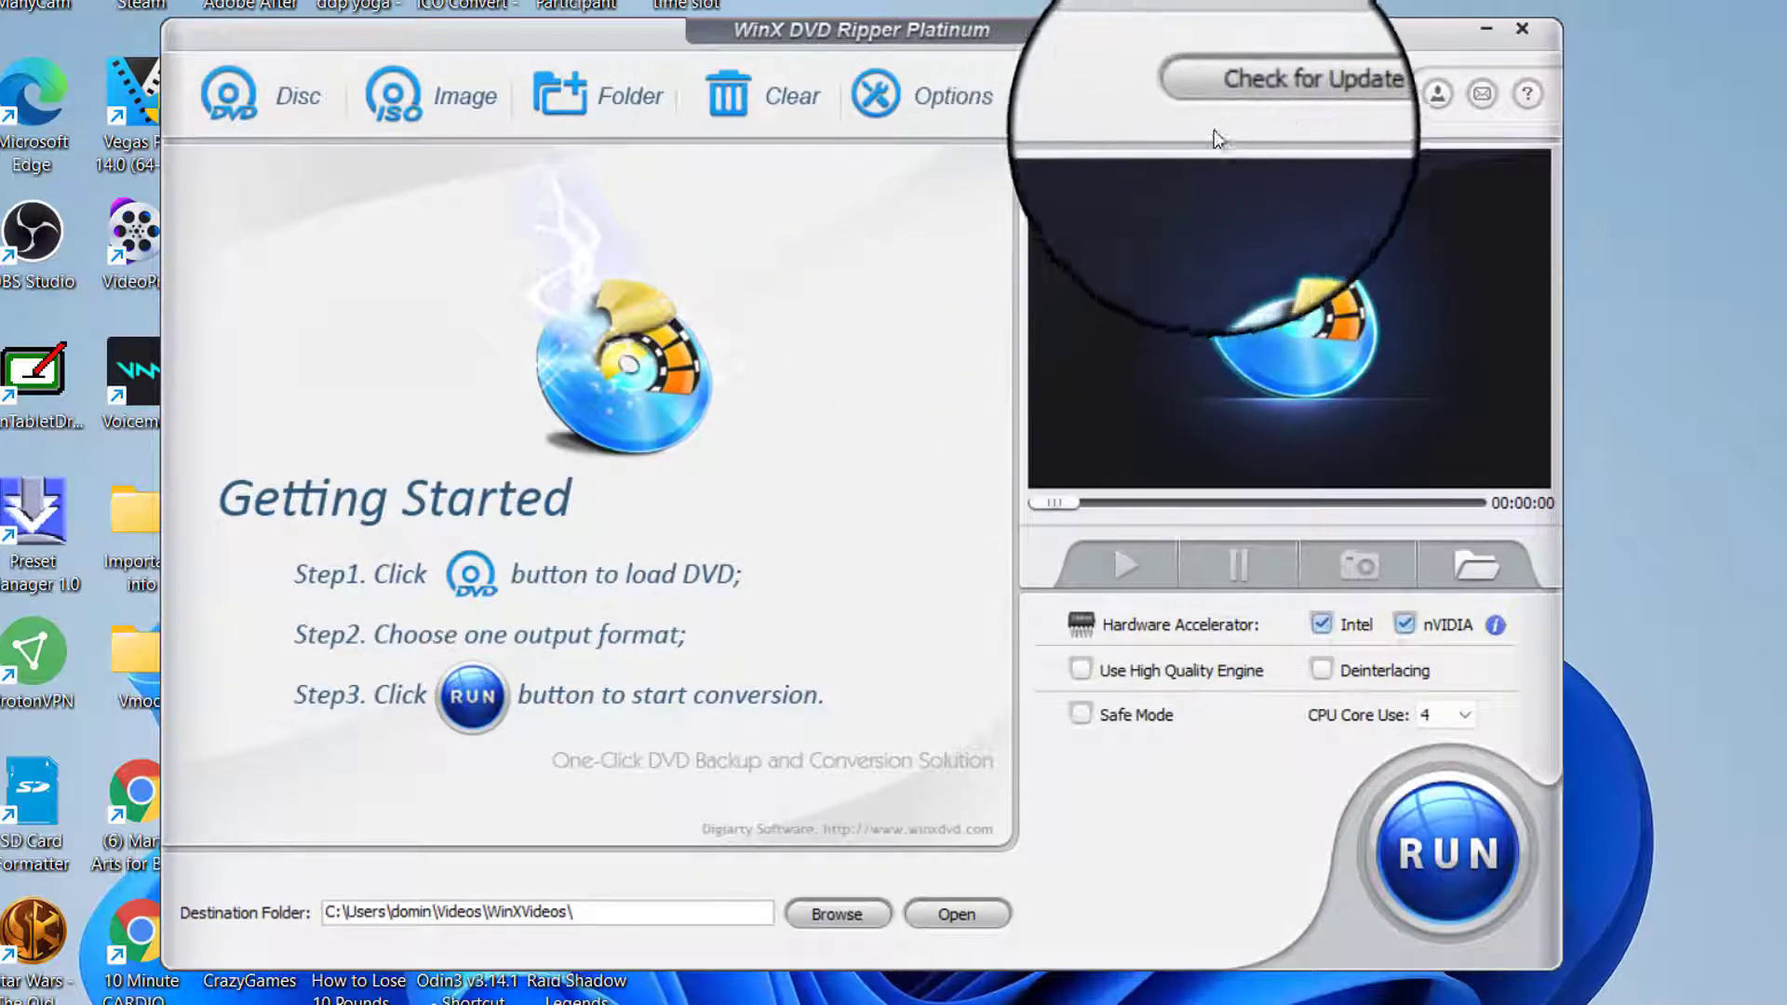
# Confirm the program is already up to date, then view the DVD disc source selection.
pyautogui.click(1303, 95)
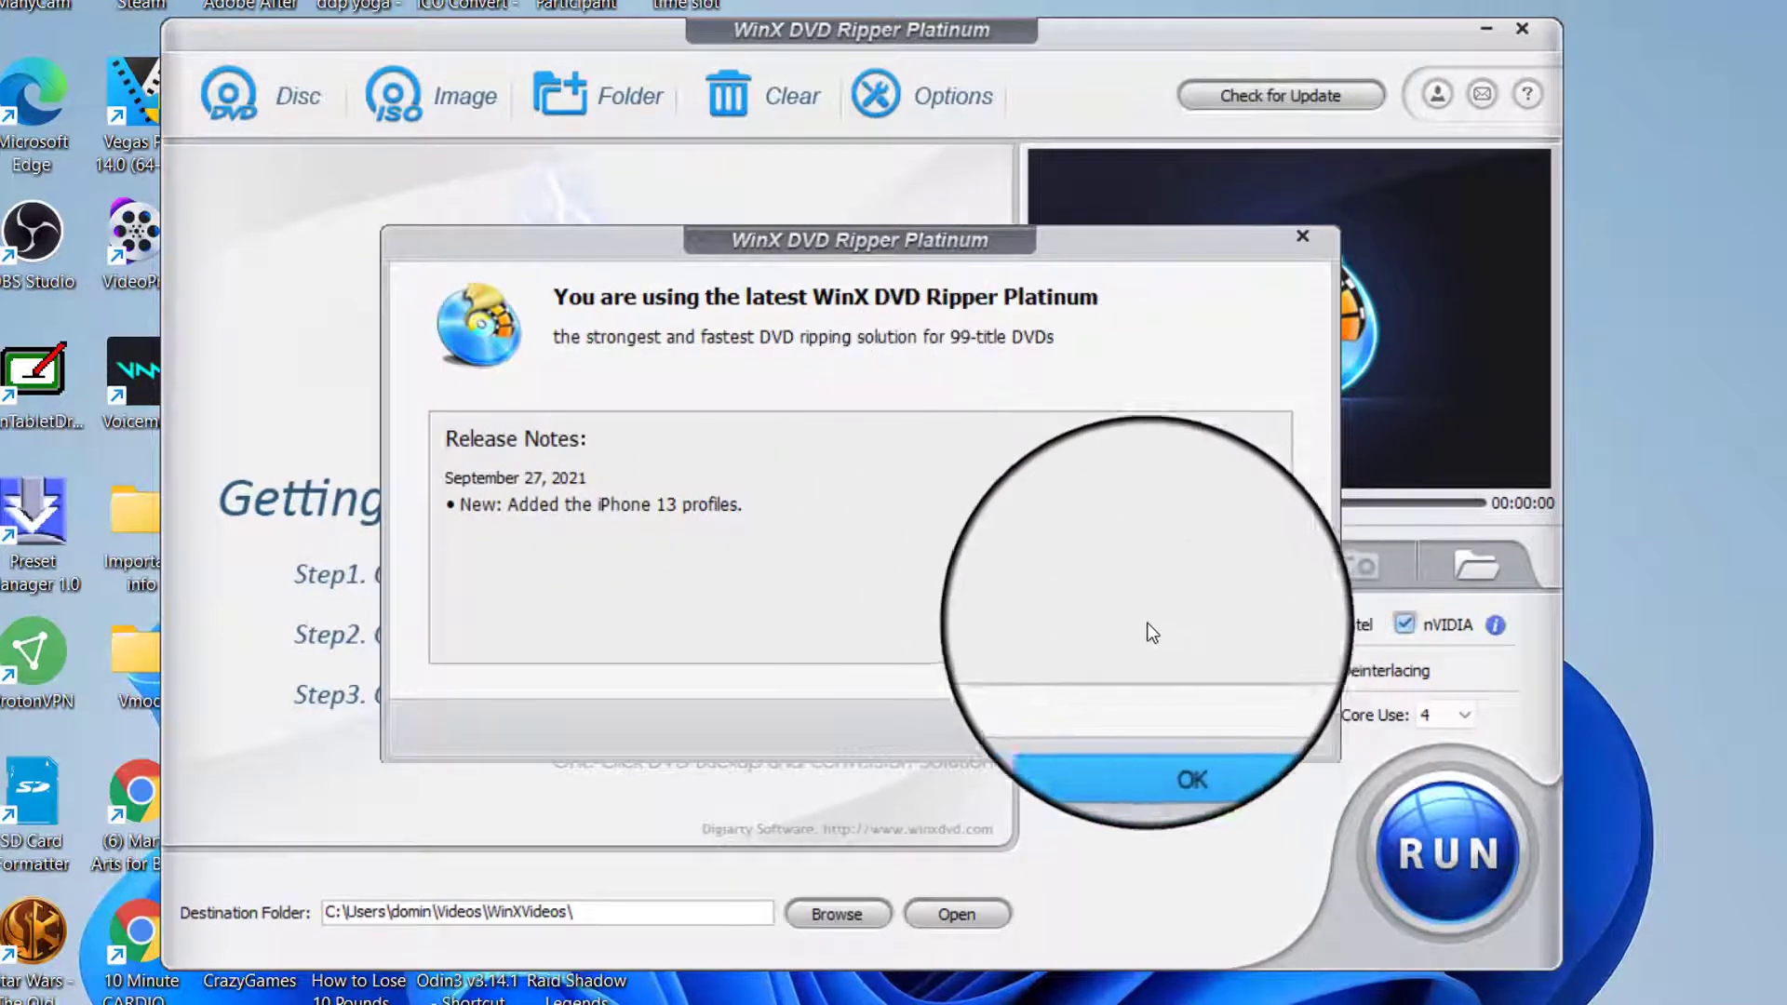
pyautogui.moveTo(587, 536)
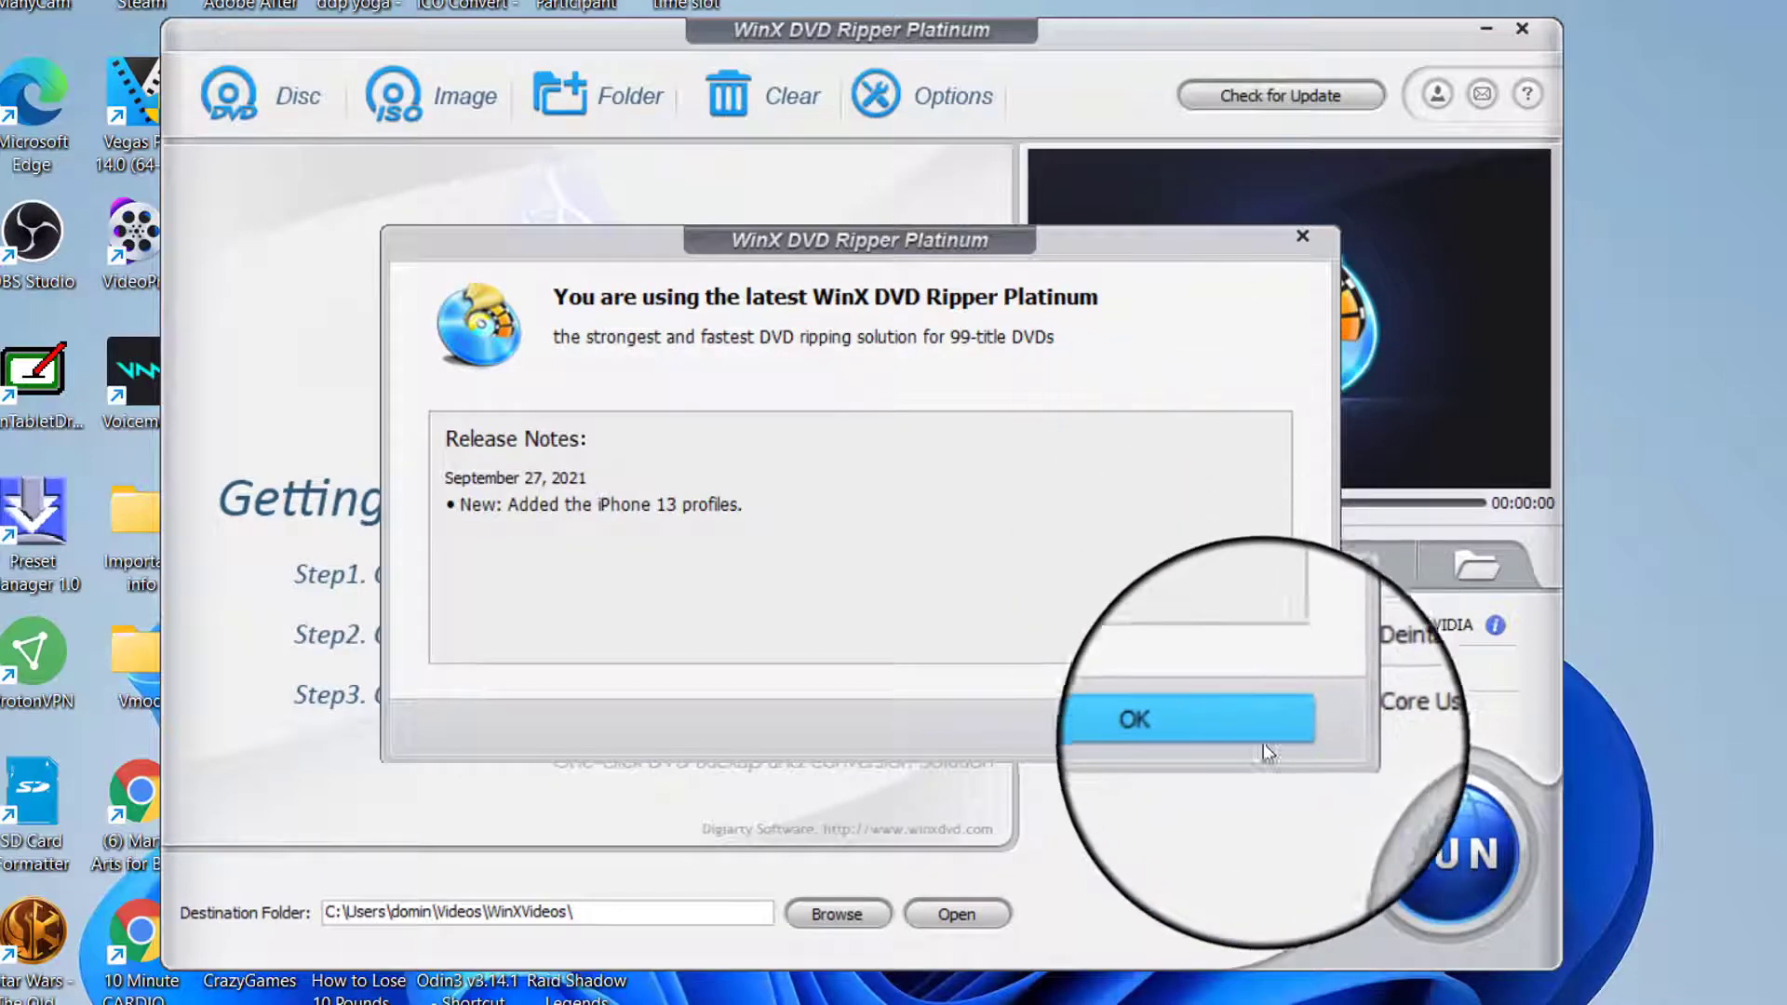
pyautogui.click(1134, 719)
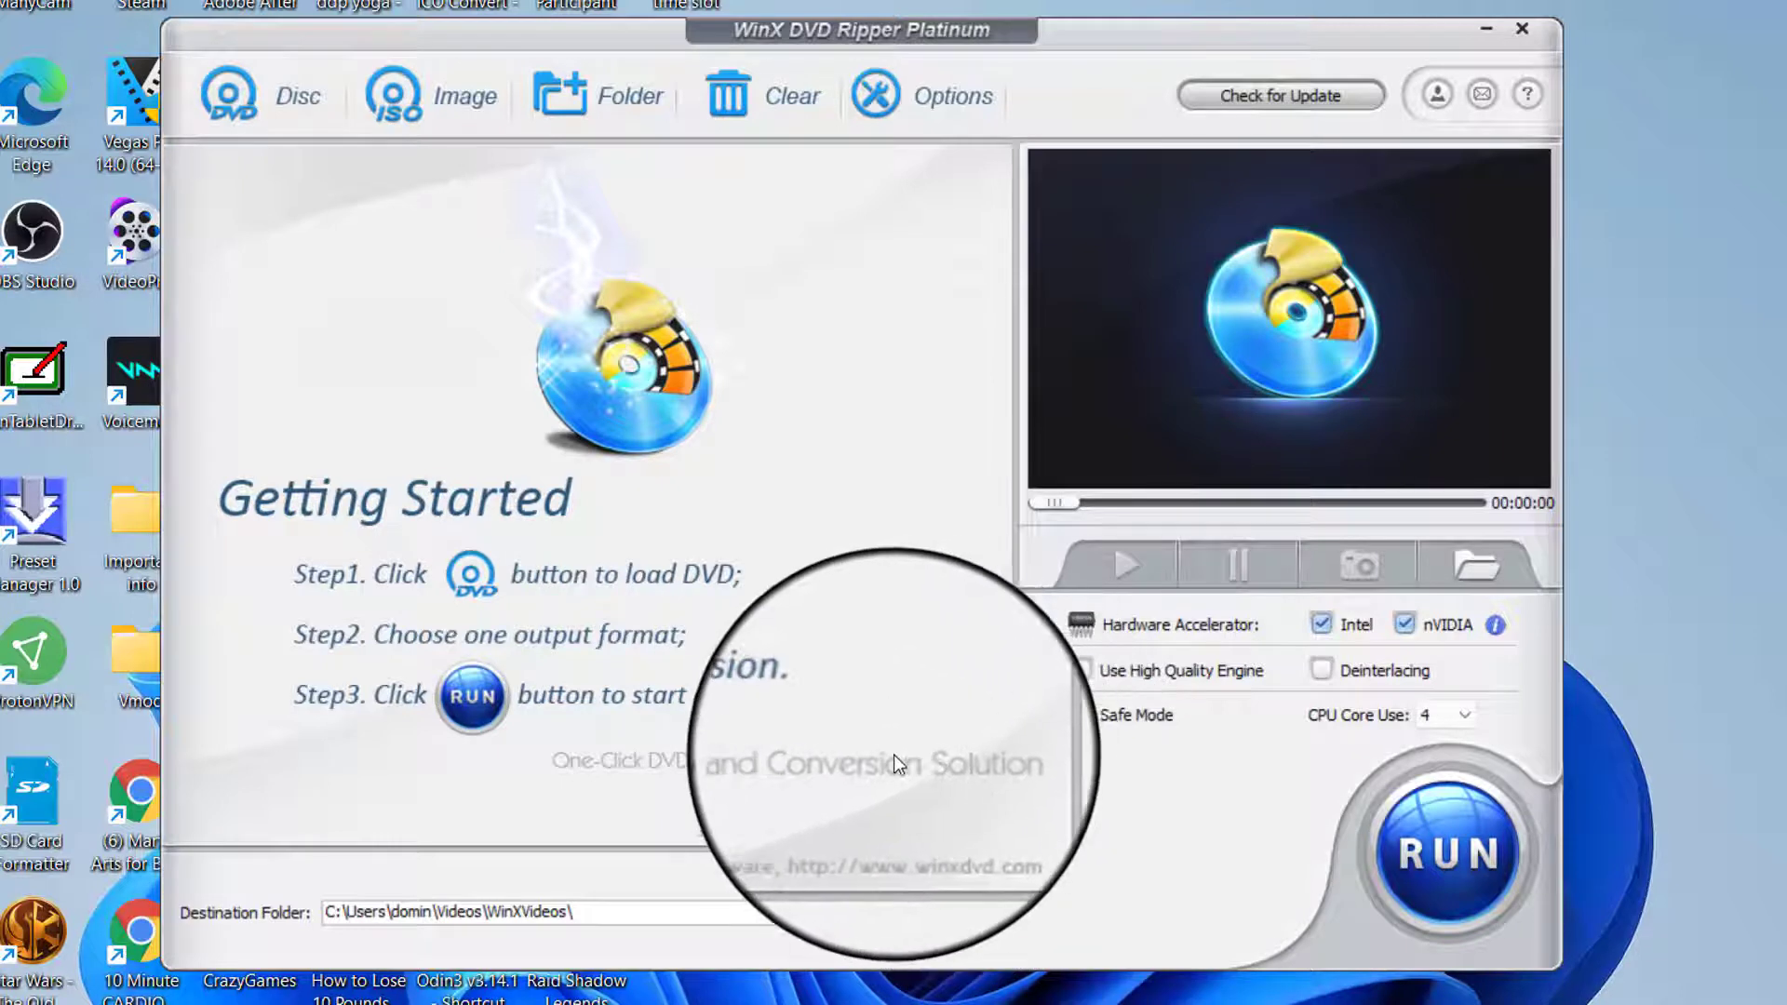
pyautogui.moveTo(924, 736)
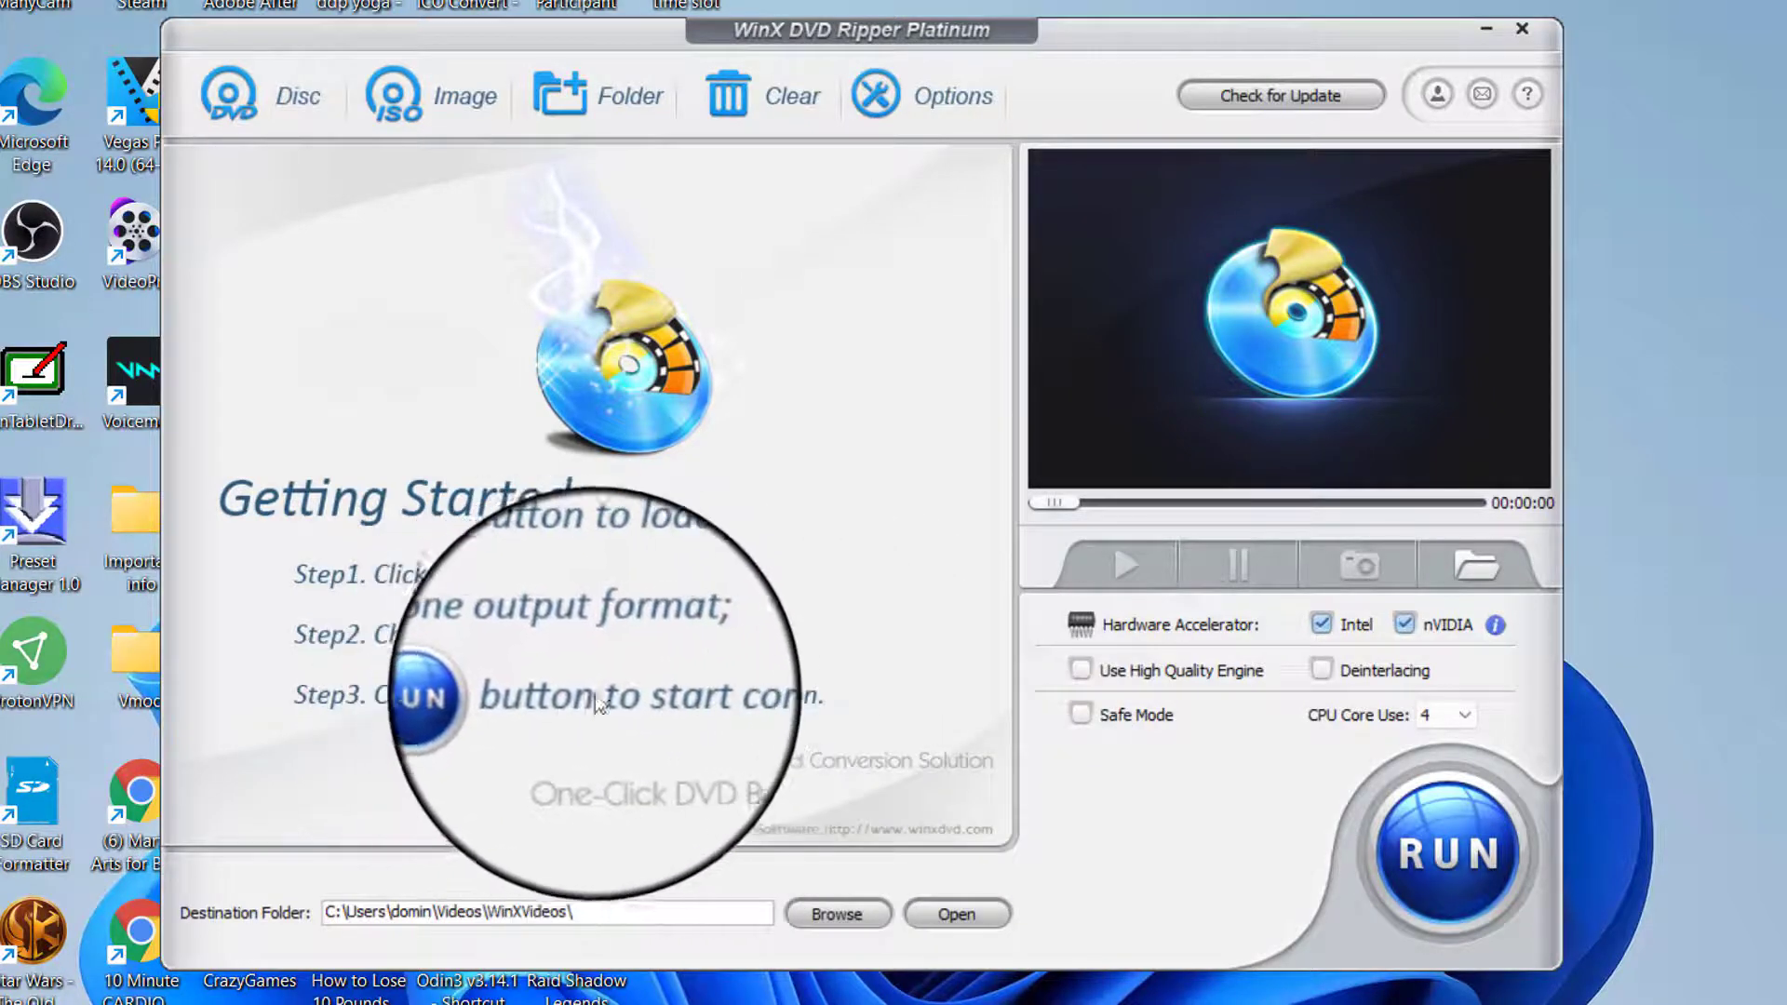
pyautogui.moveTo(462, 601)
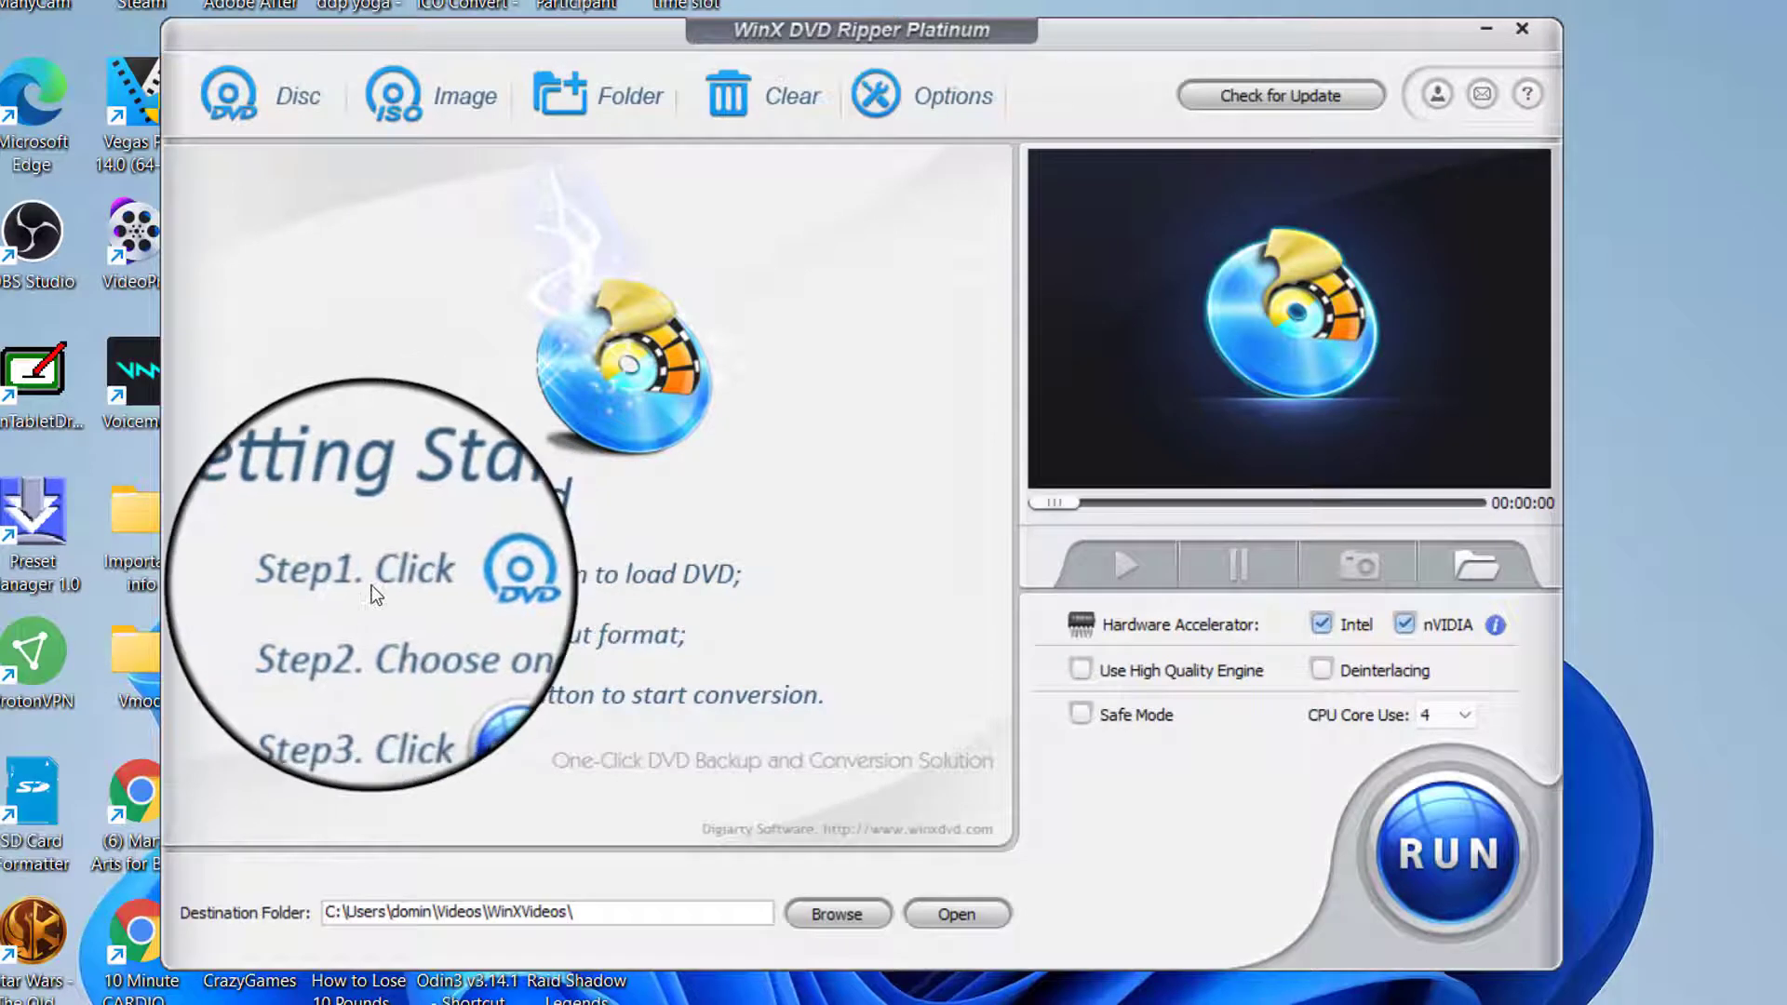
pyautogui.moveTo(730, 603)
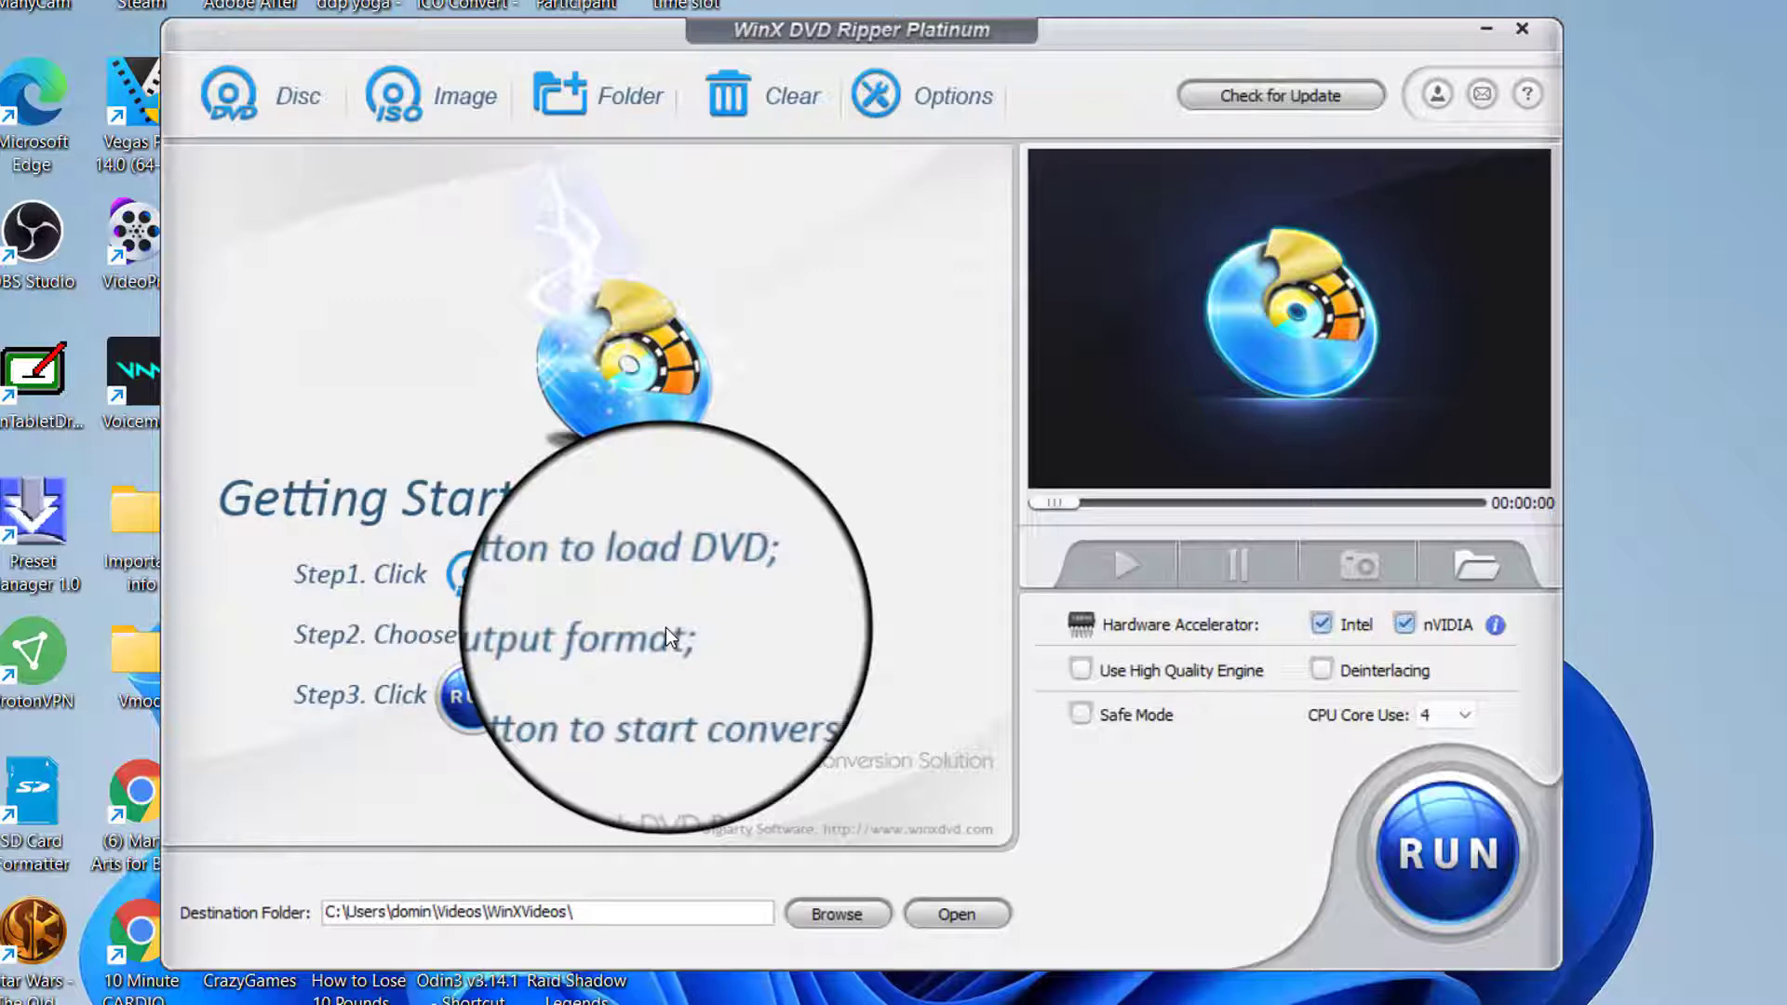
pyautogui.moveTo(205, 119)
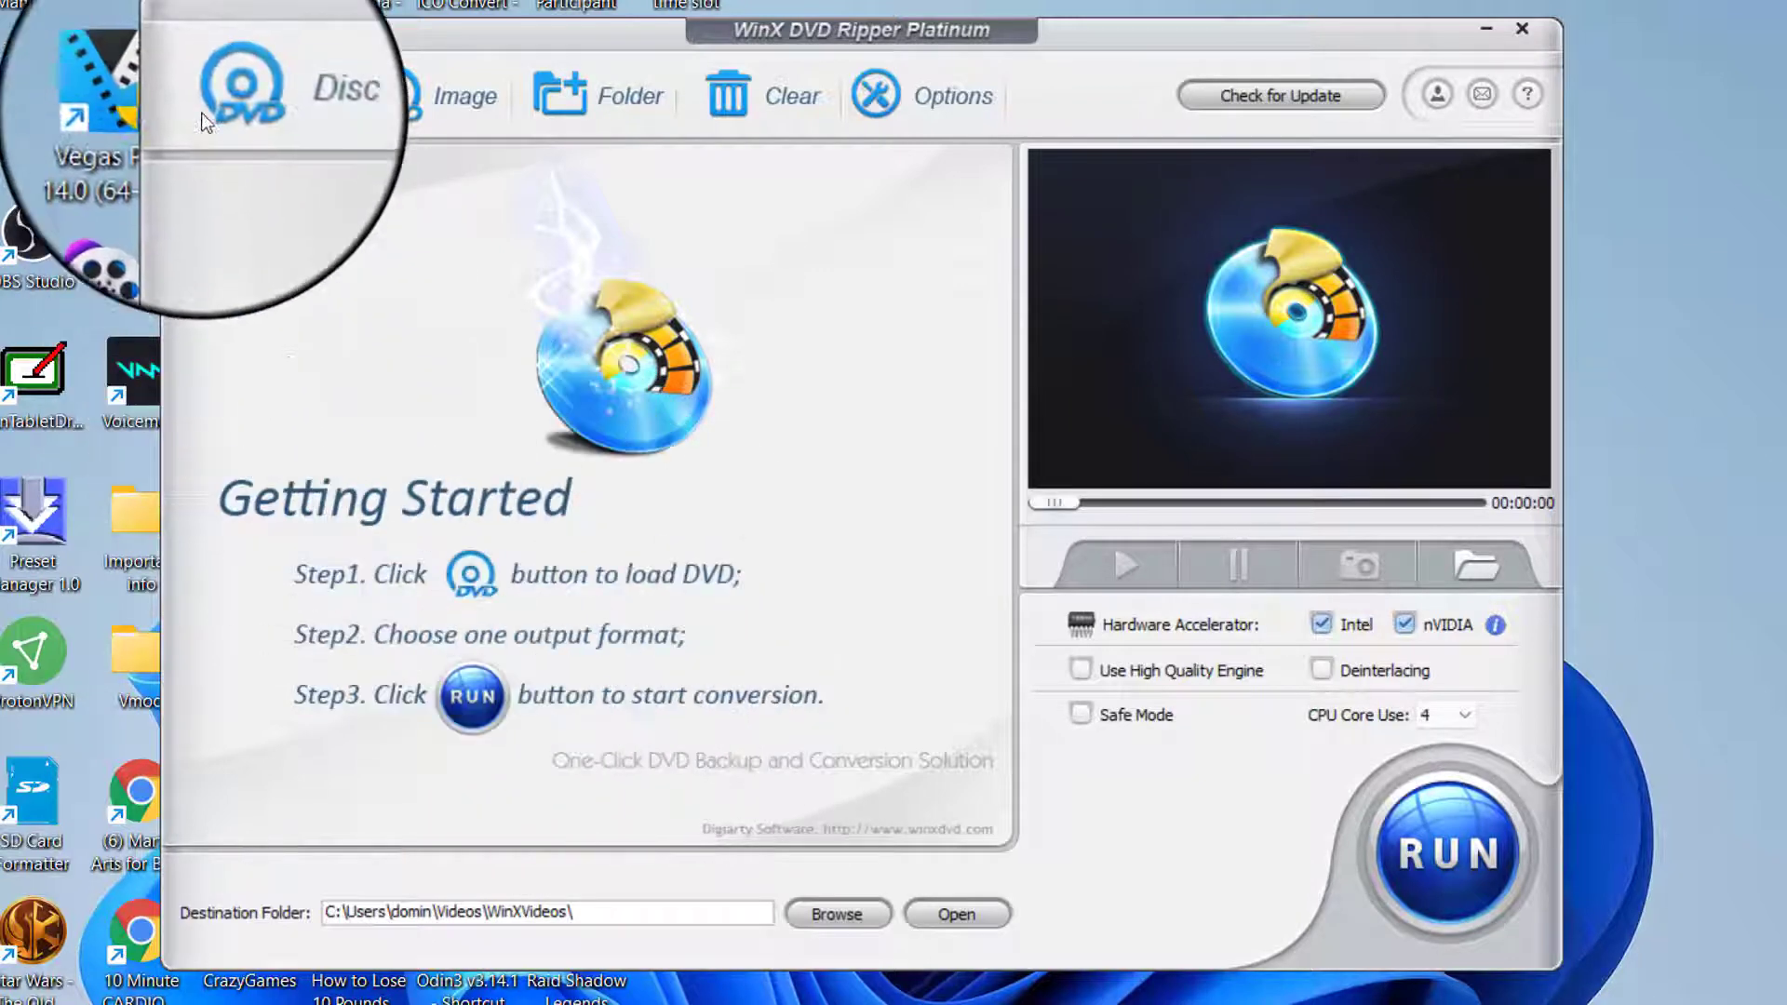
pyautogui.click(227, 95)
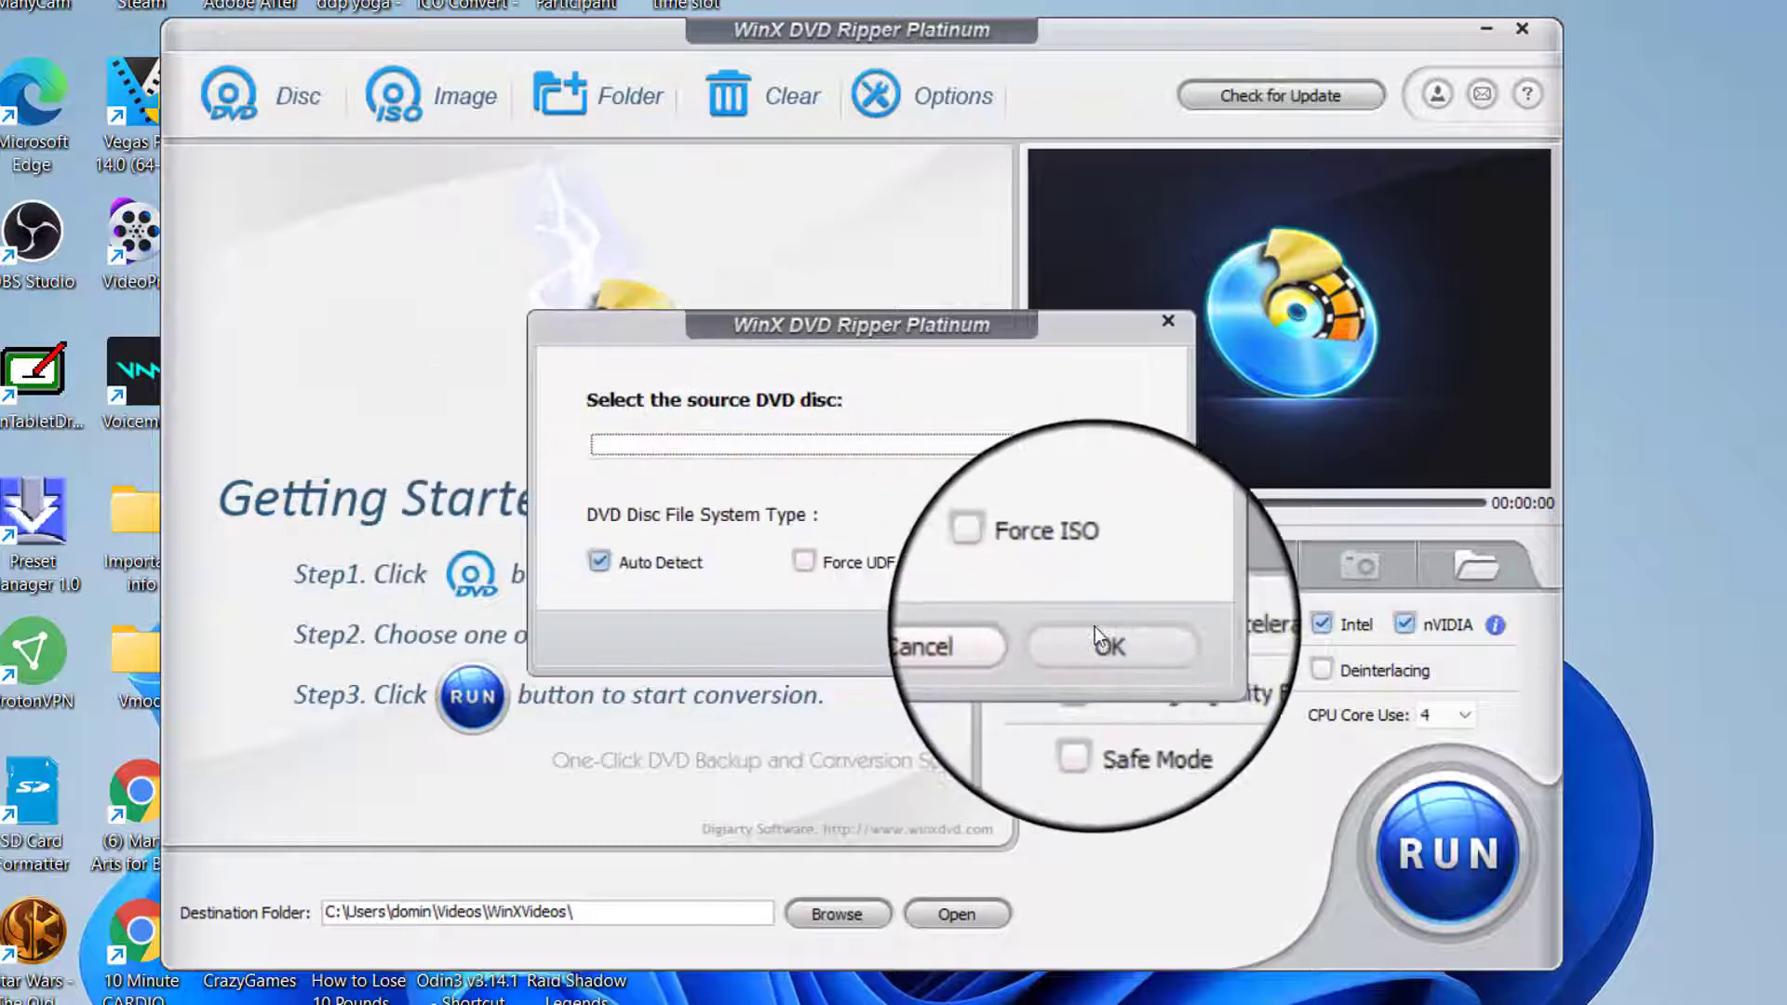
pyautogui.moveTo(1183, 348)
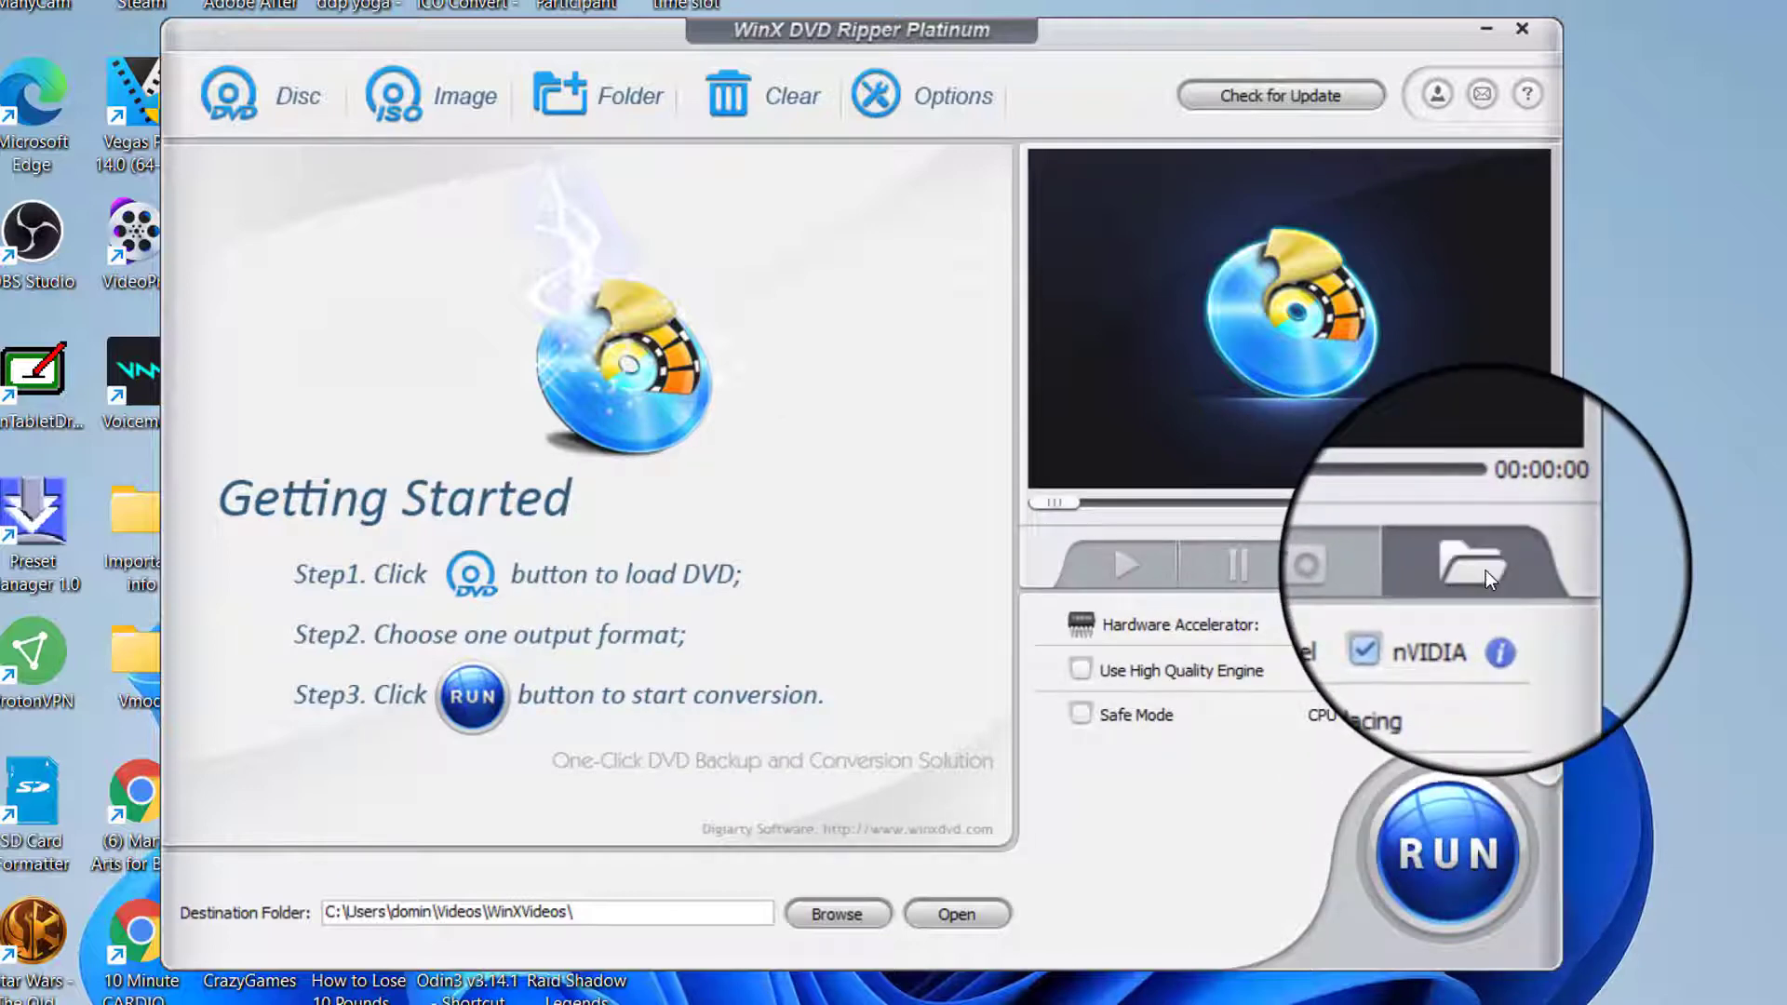
# Browse the output folder, then explore the DVD ISO image loading dialog without choosing a file.
pyautogui.click(1474, 564)
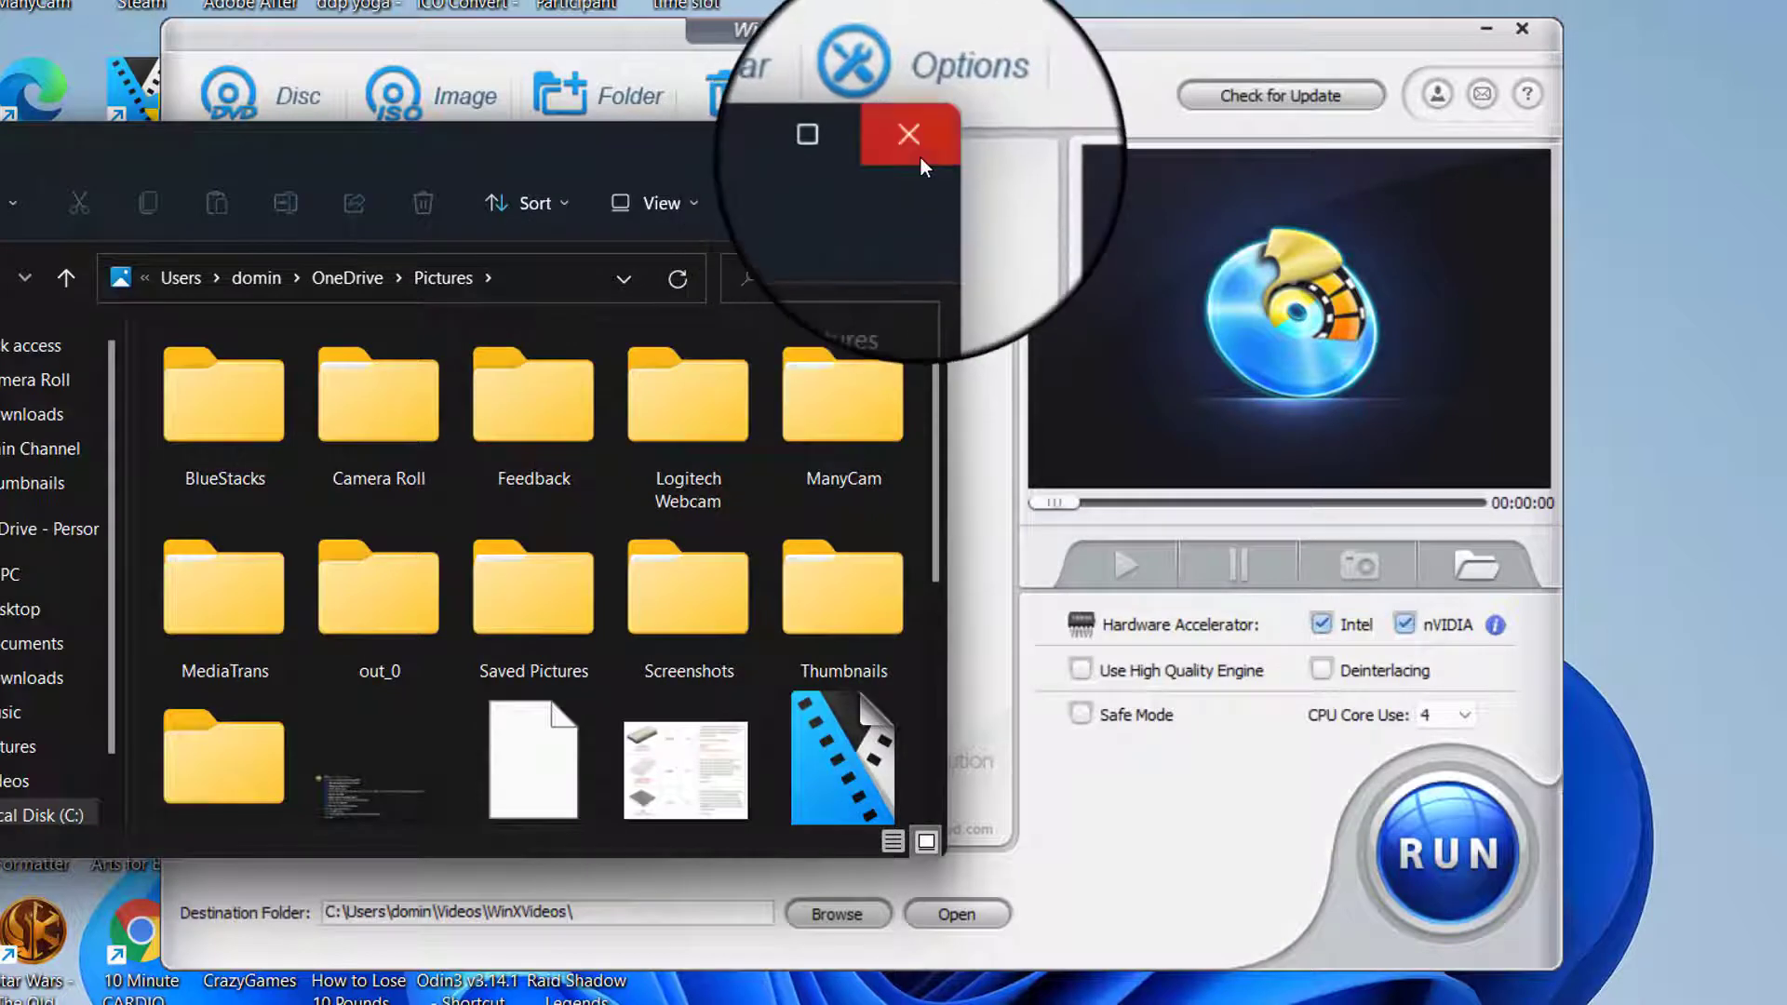
pyautogui.click(908, 134)
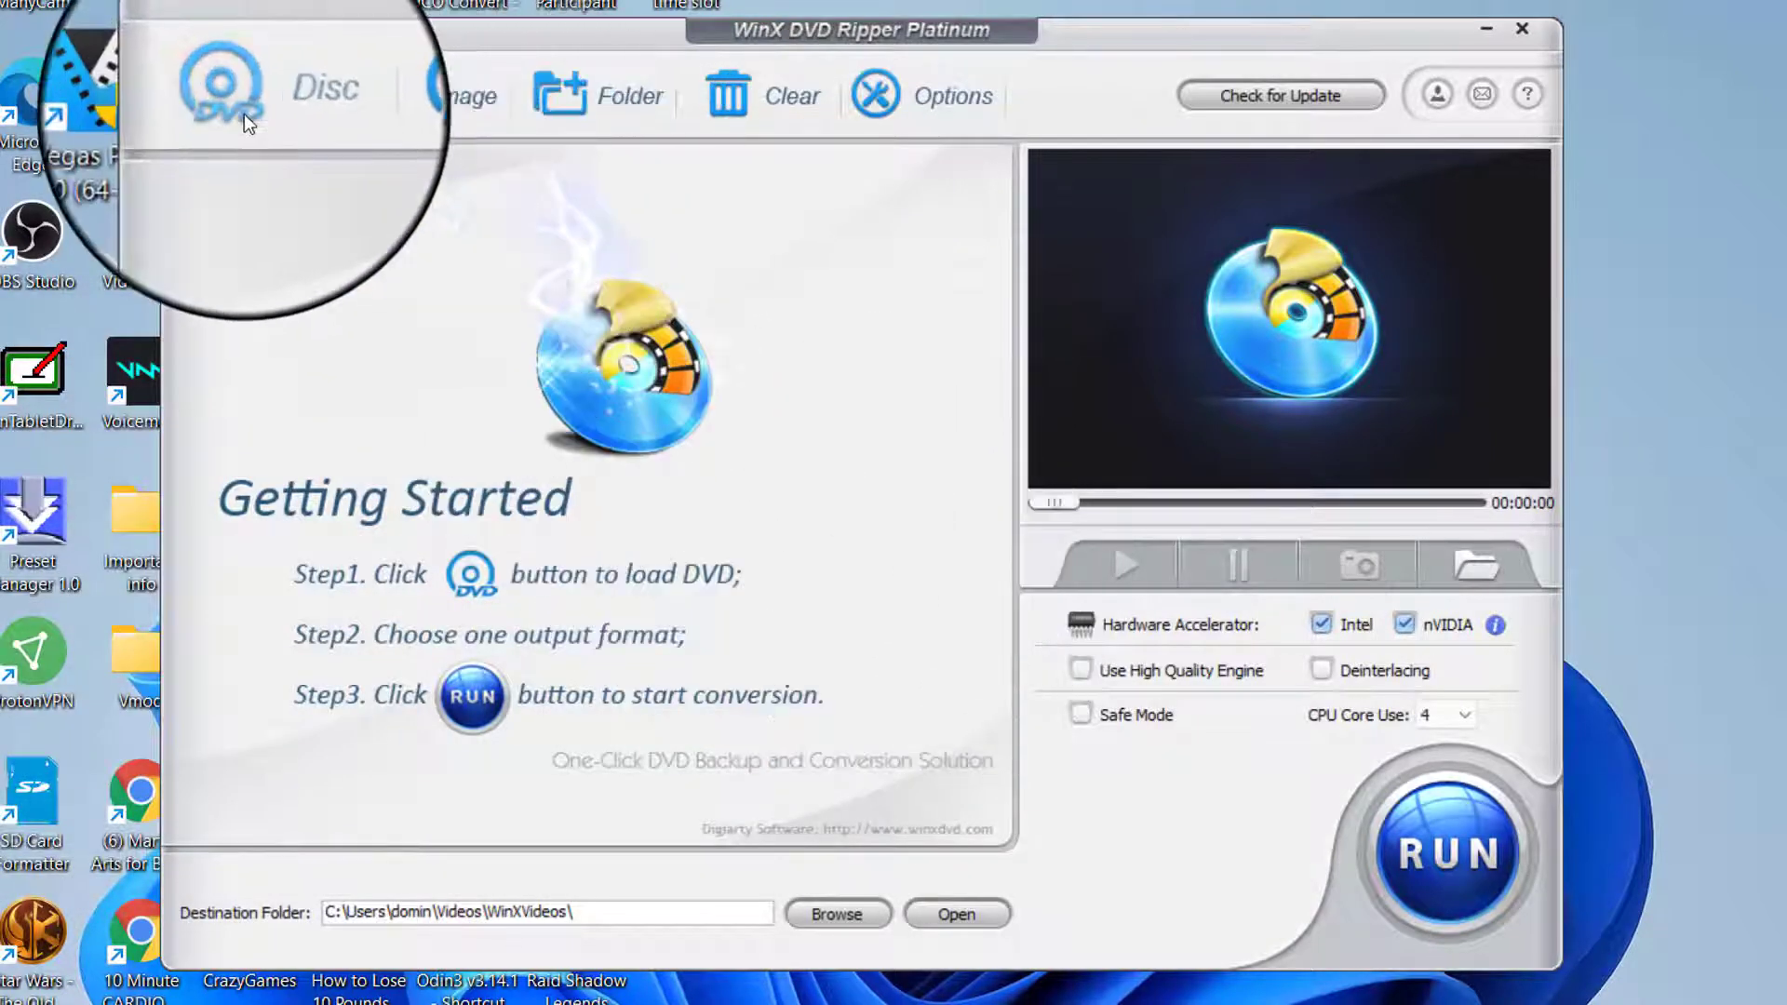
pyautogui.click(393, 95)
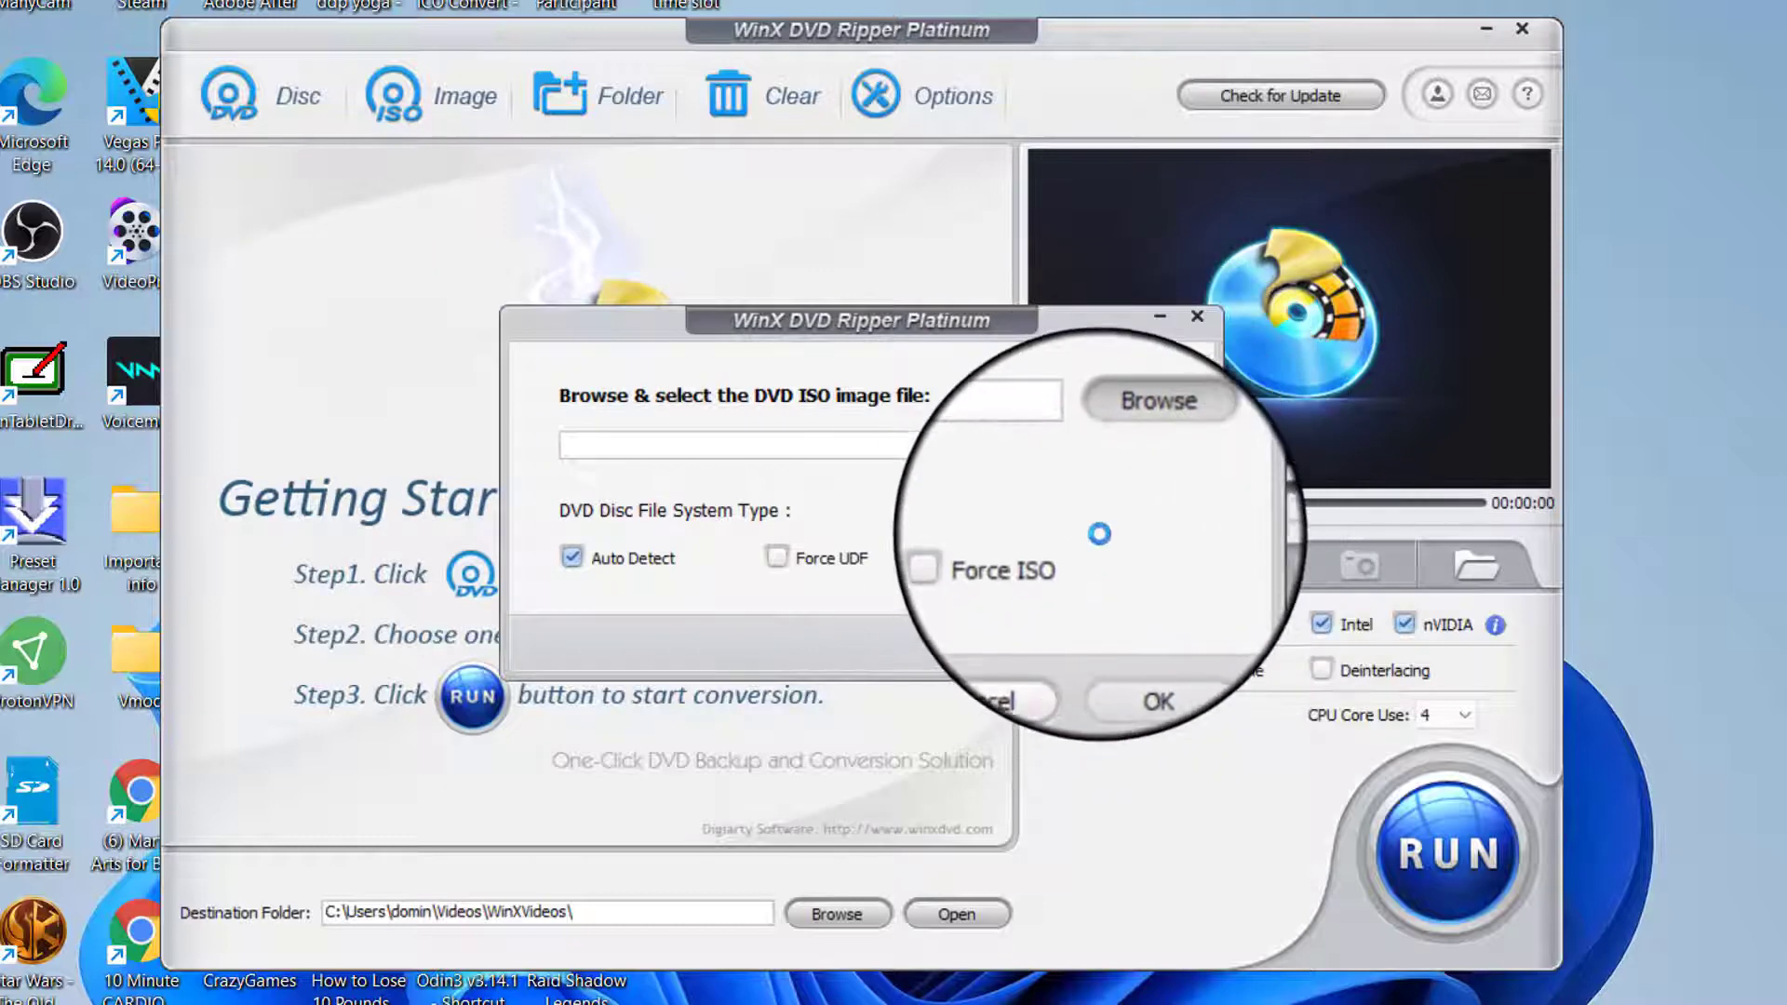
pyautogui.click(1157, 401)
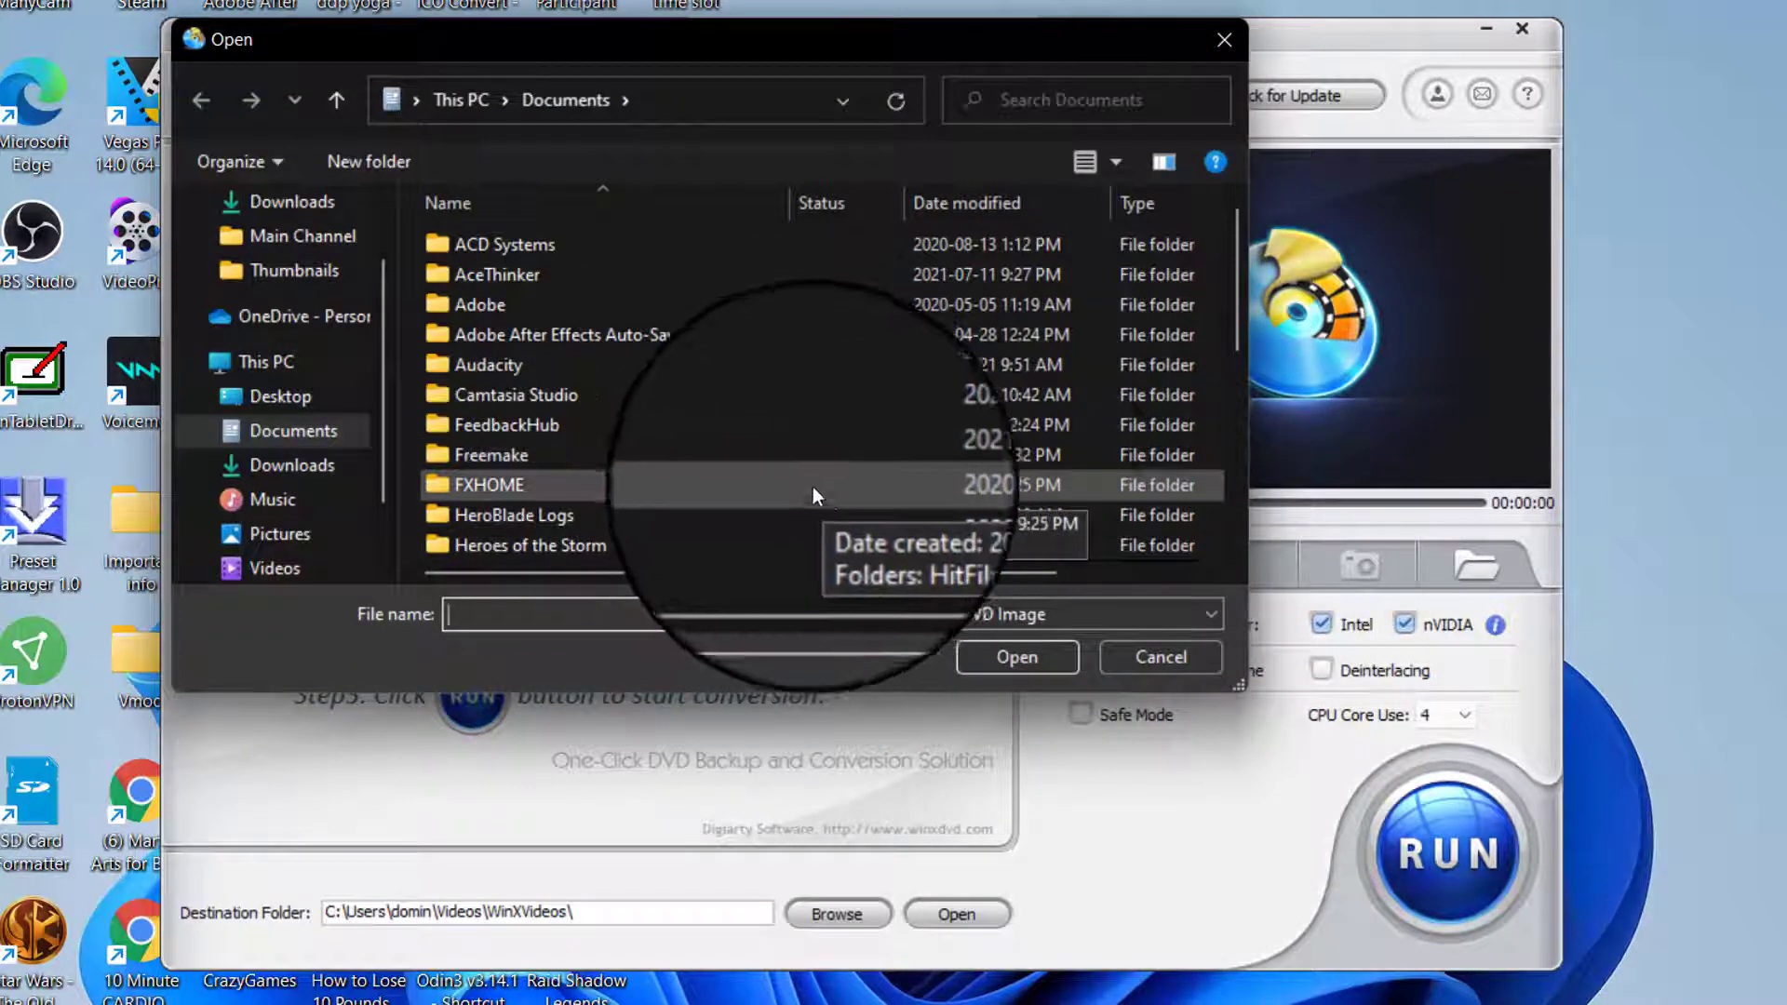
pyautogui.click(1160, 657)
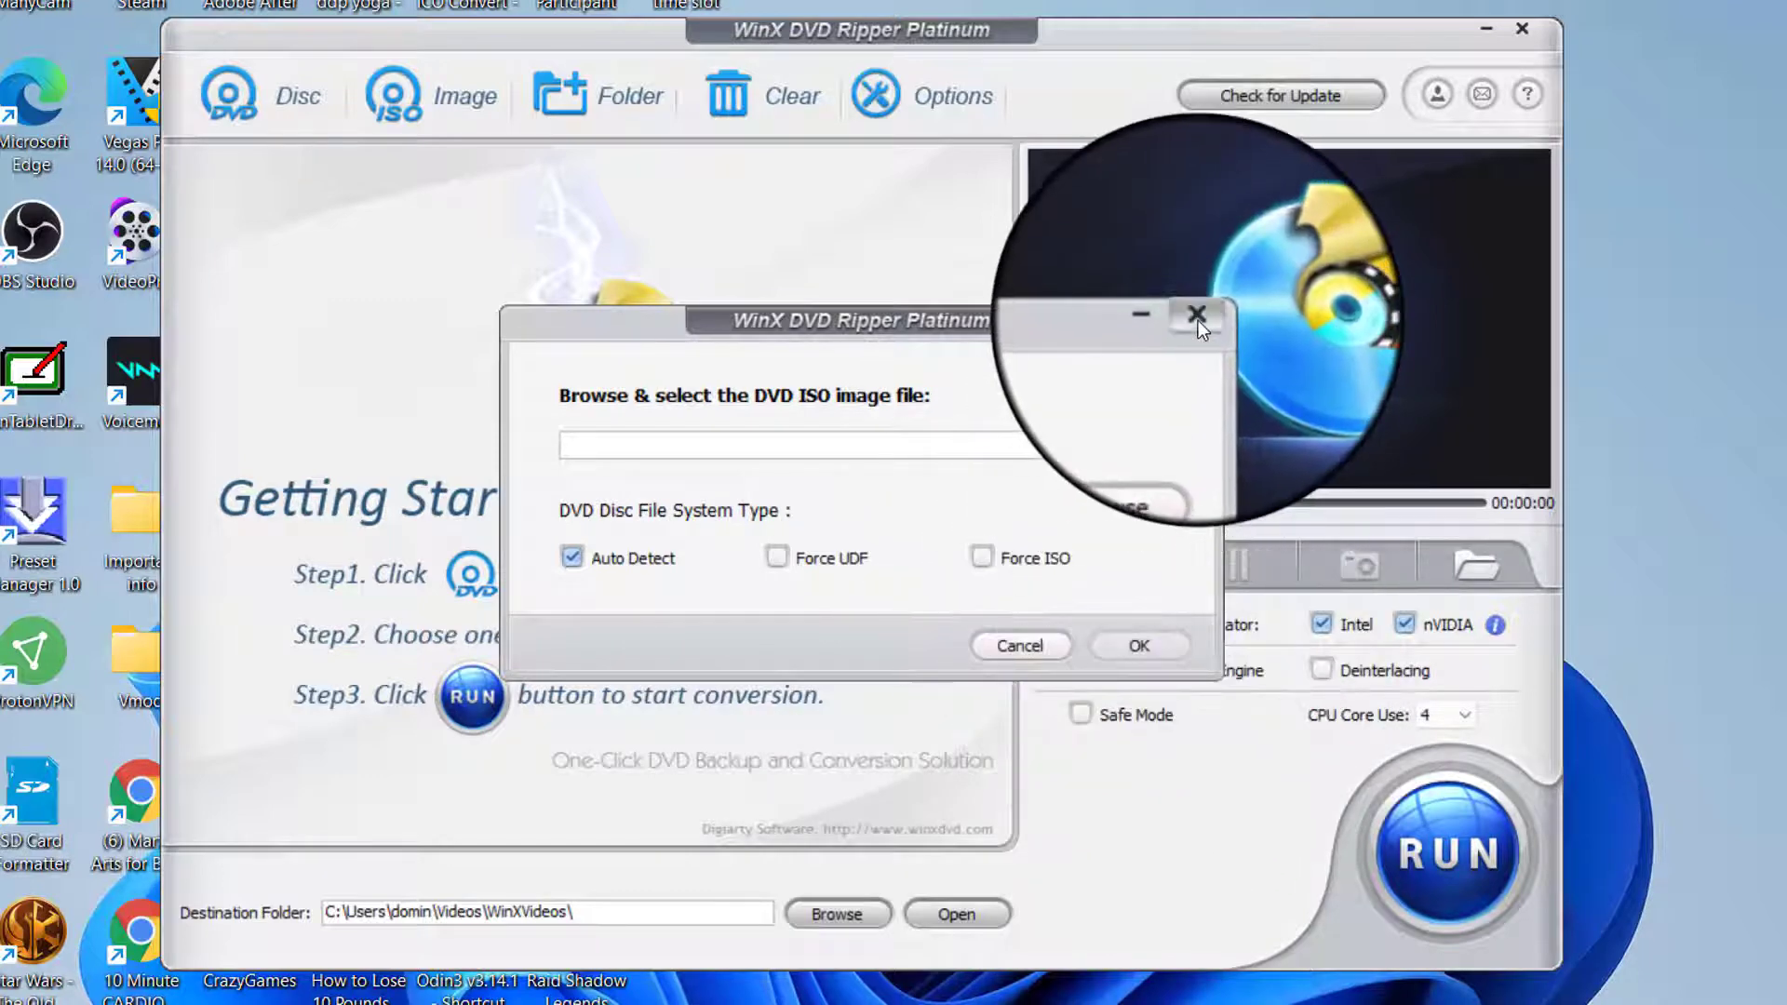
pyautogui.click(1196, 314)
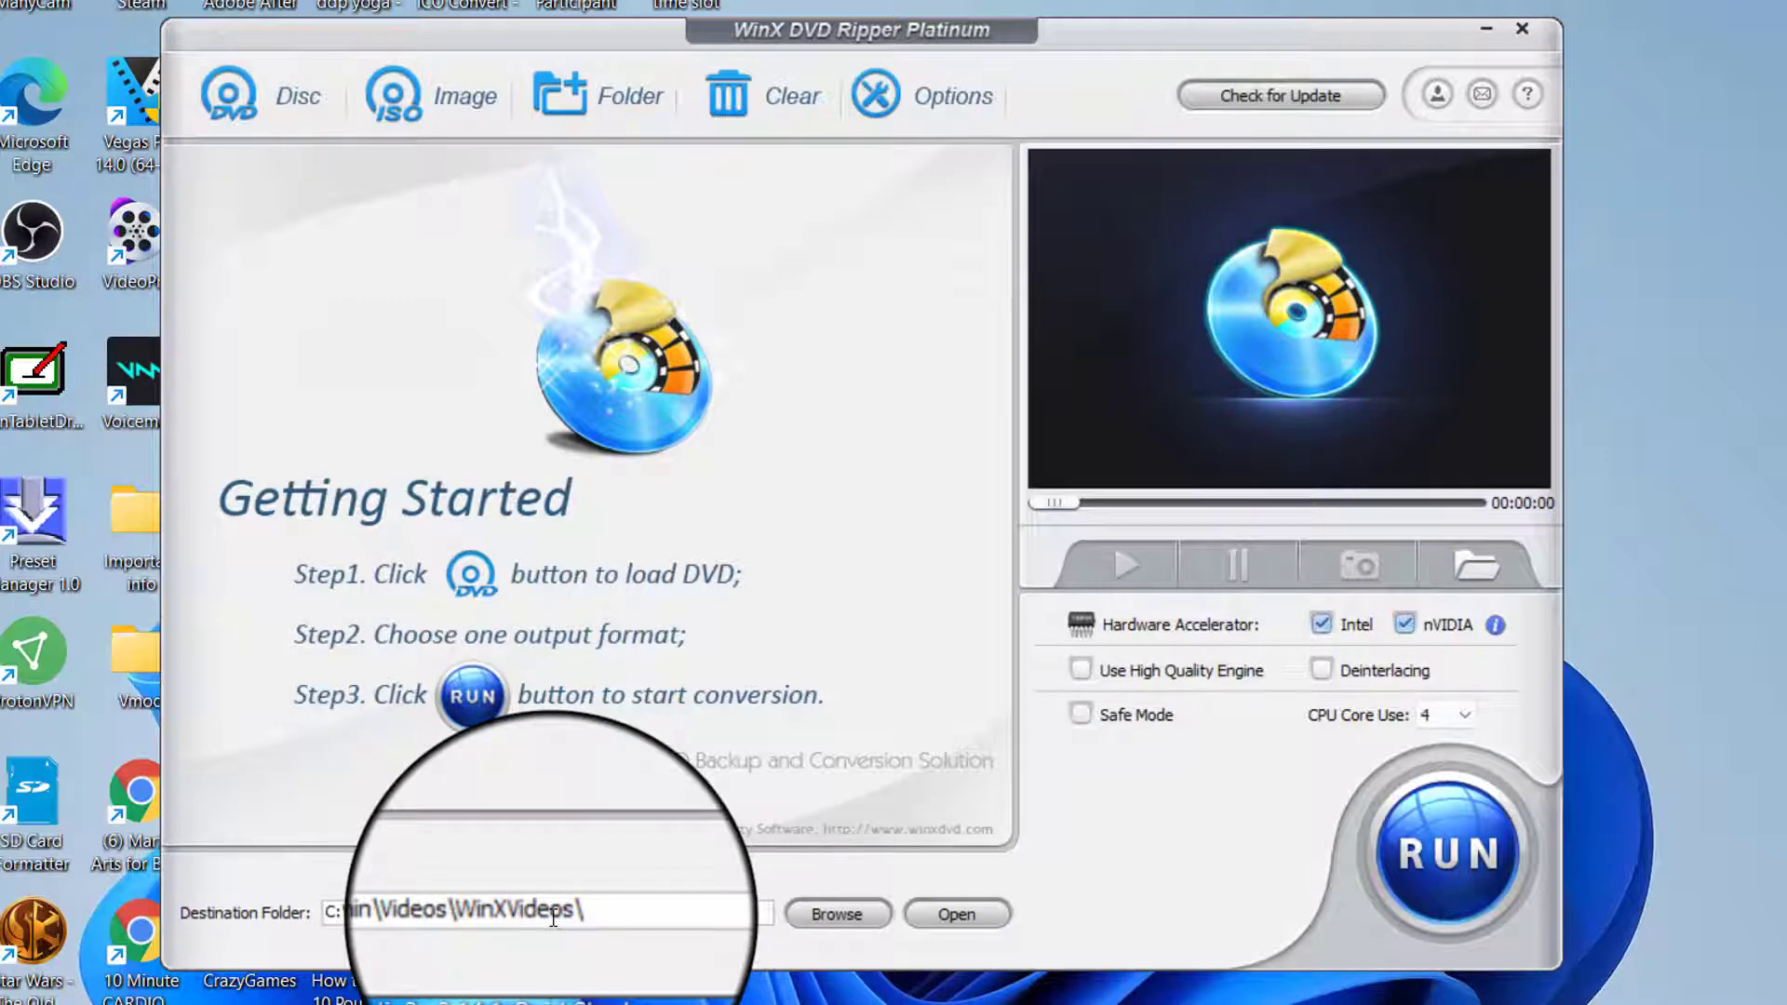
pyautogui.moveTo(1162, 901)
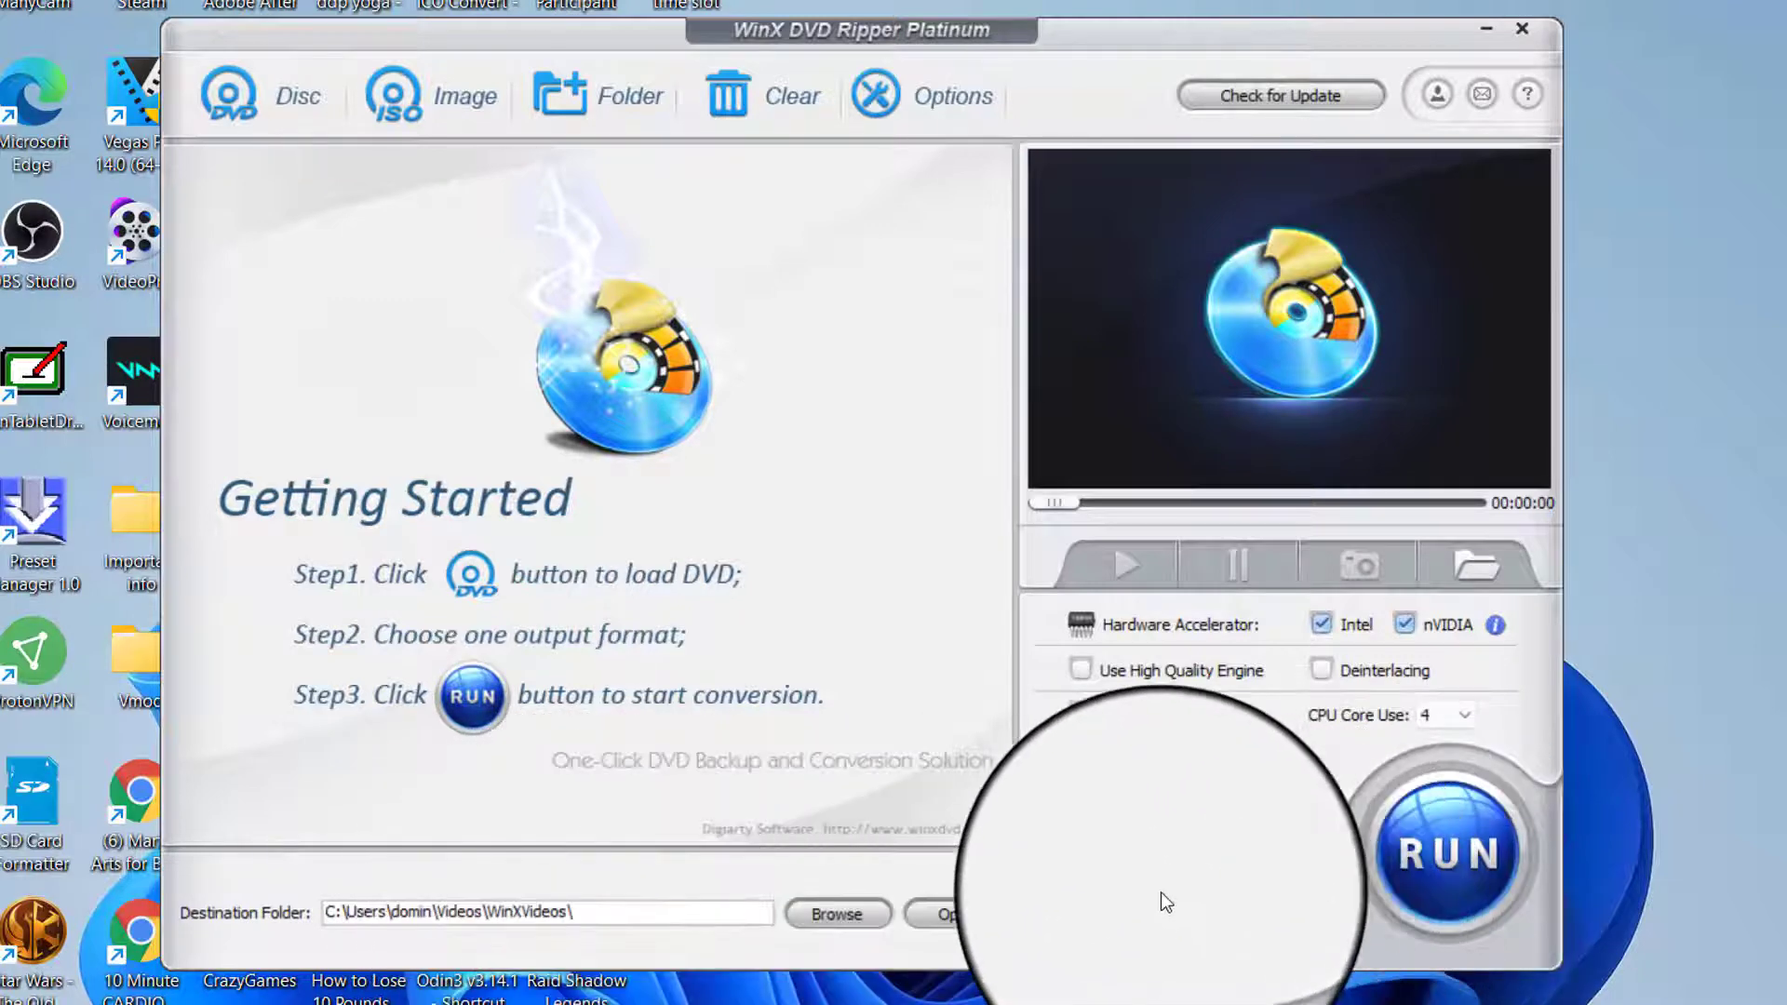
pyautogui.moveTo(1156, 862)
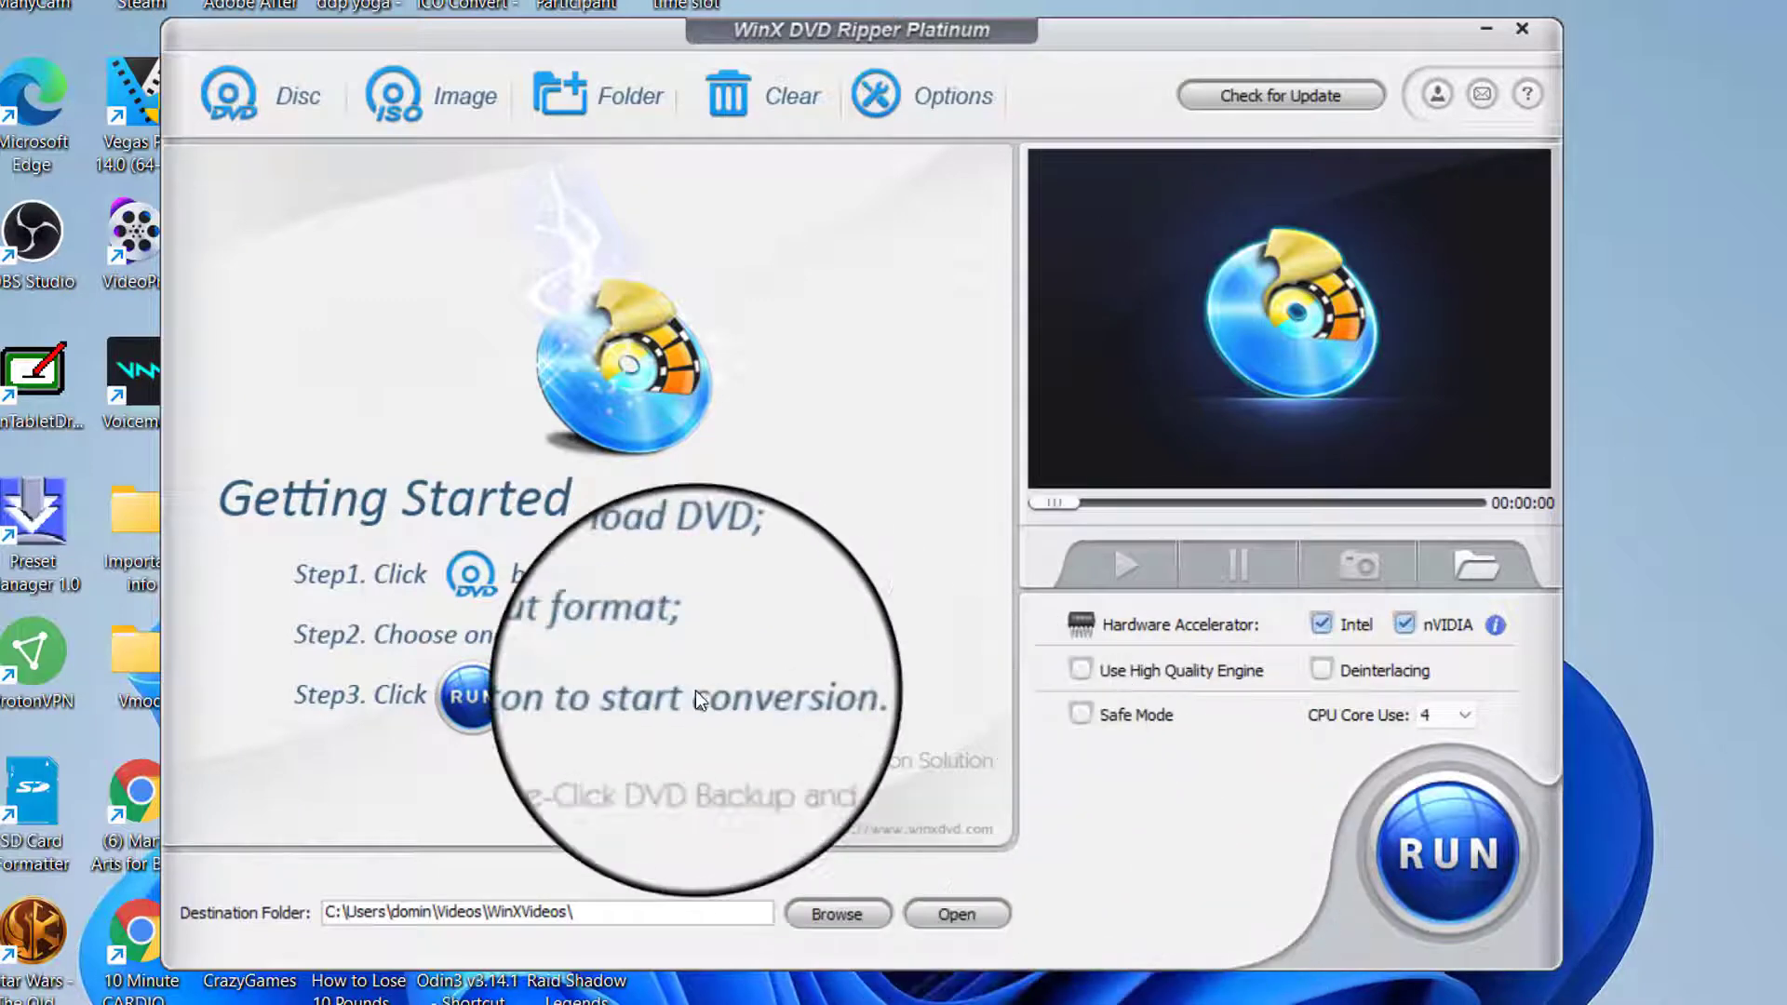
# Toggle Use High Quality Engine on and back off.
pyautogui.click(600, 95)
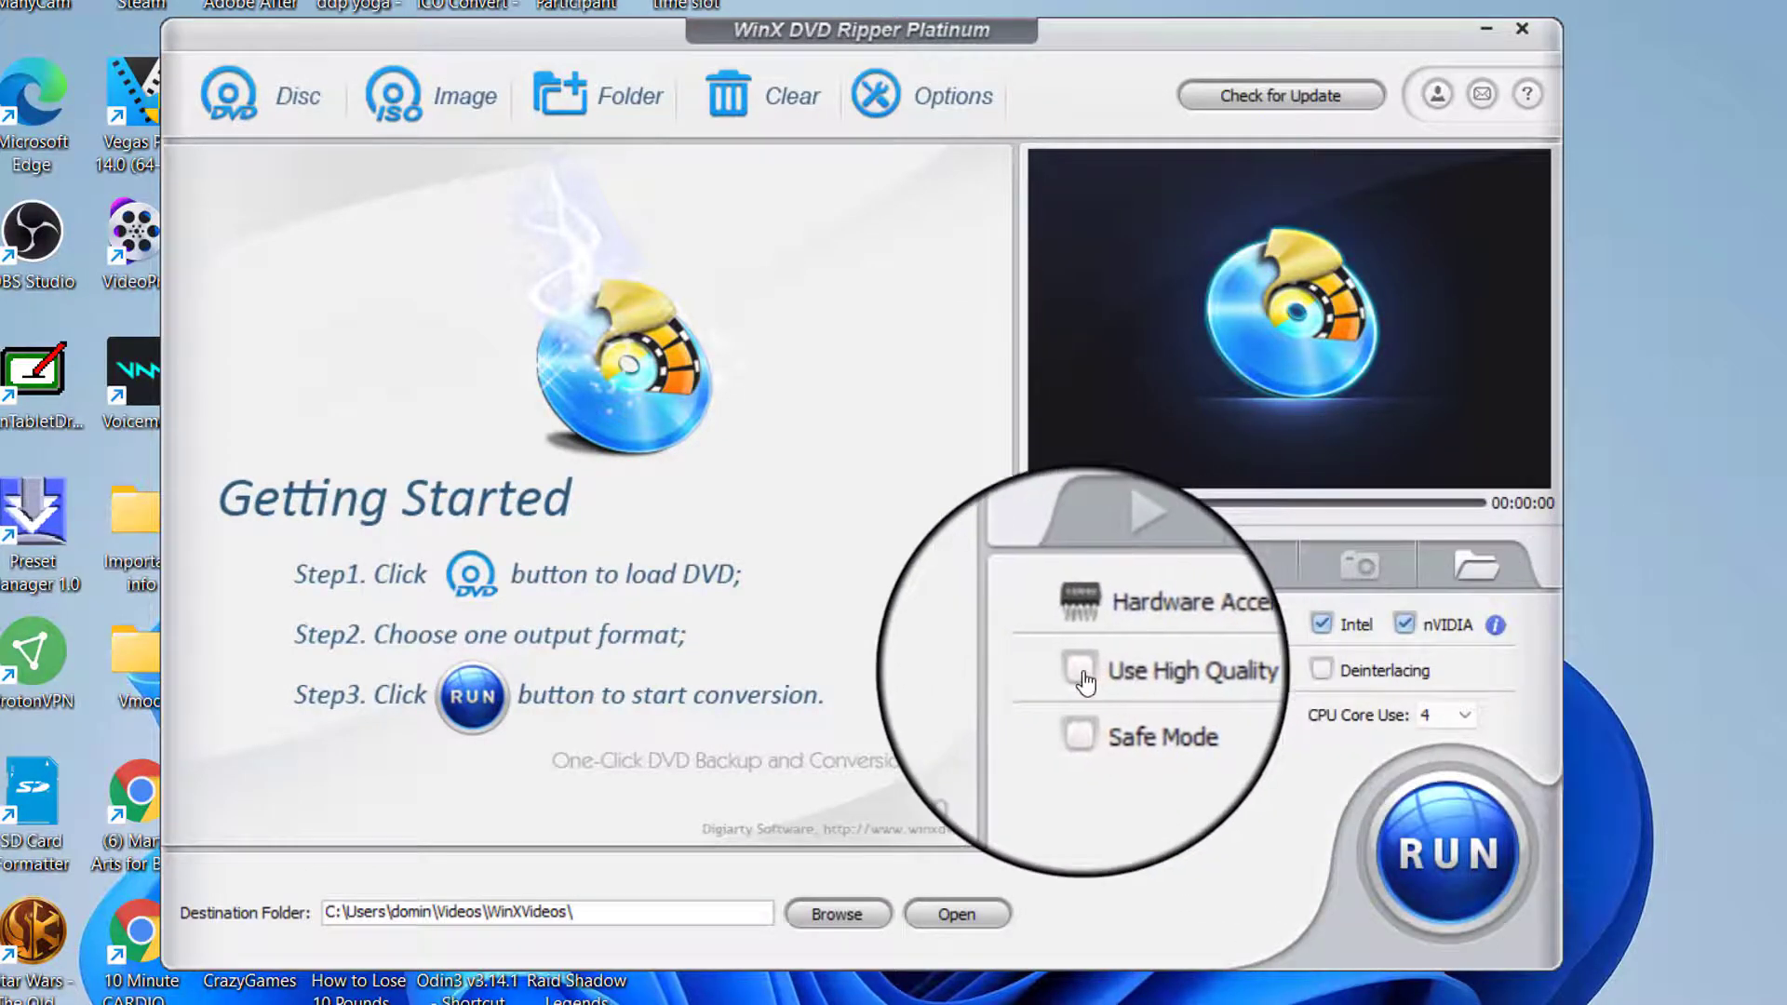
pyautogui.click(1078, 671)
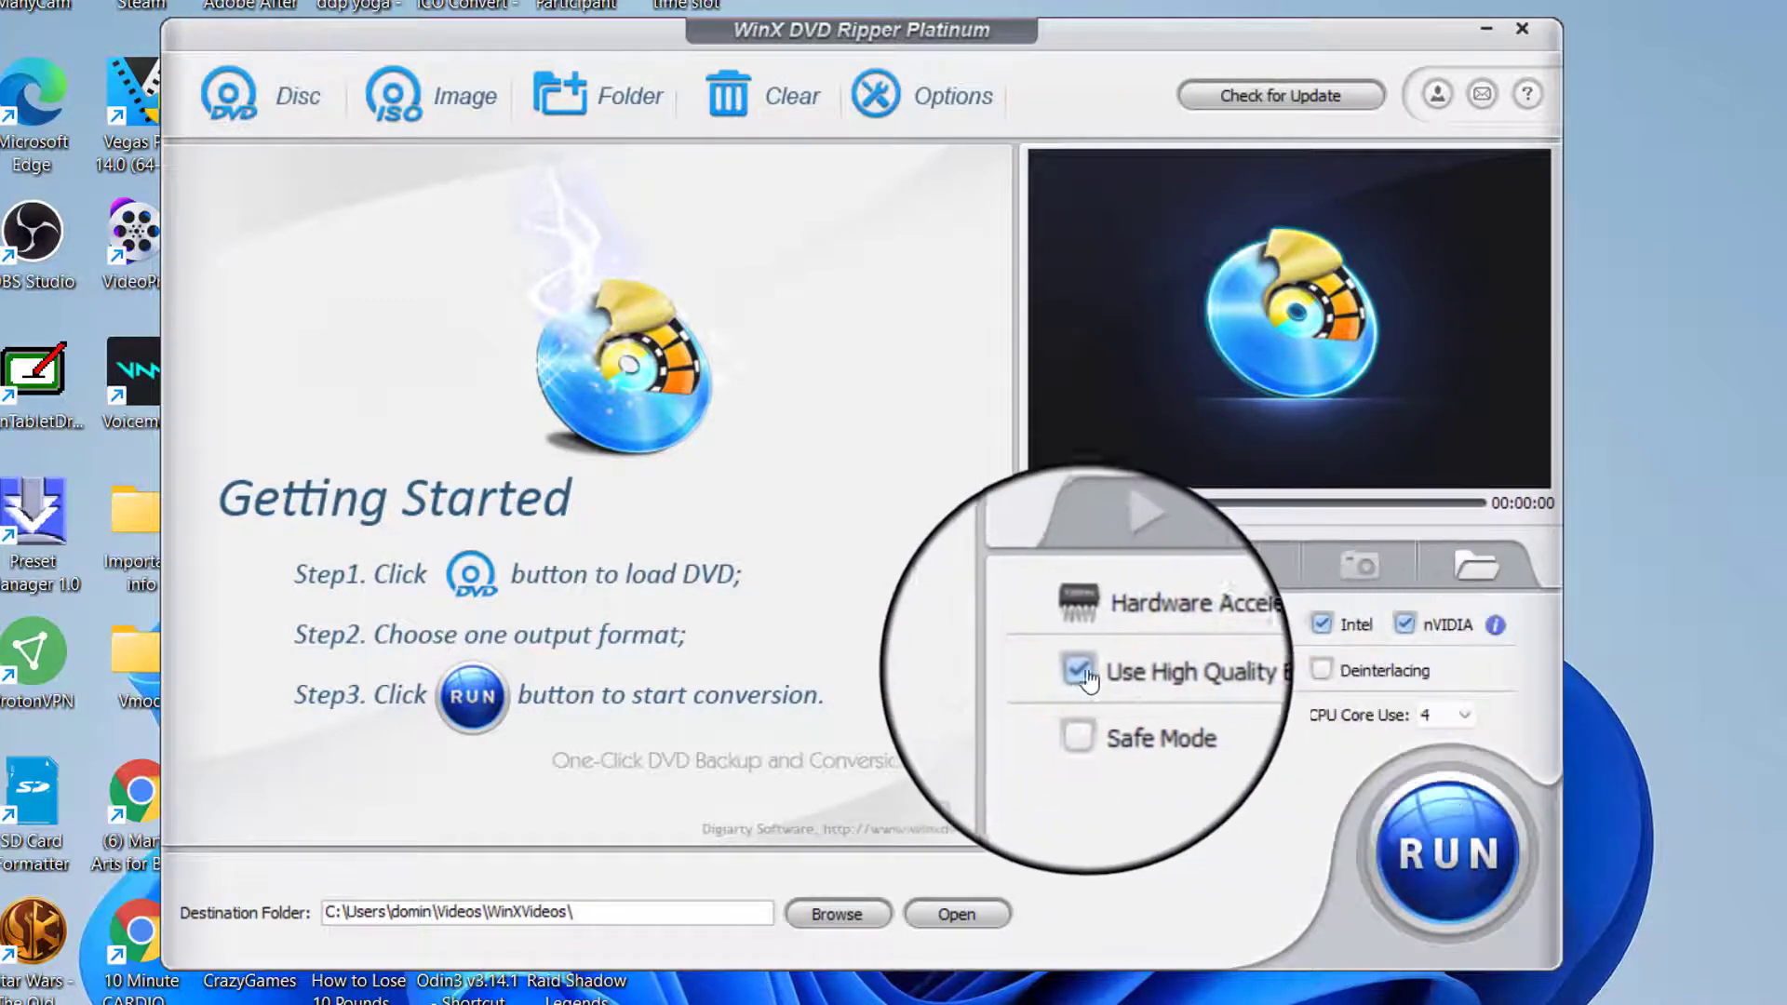
pyautogui.click(1078, 670)
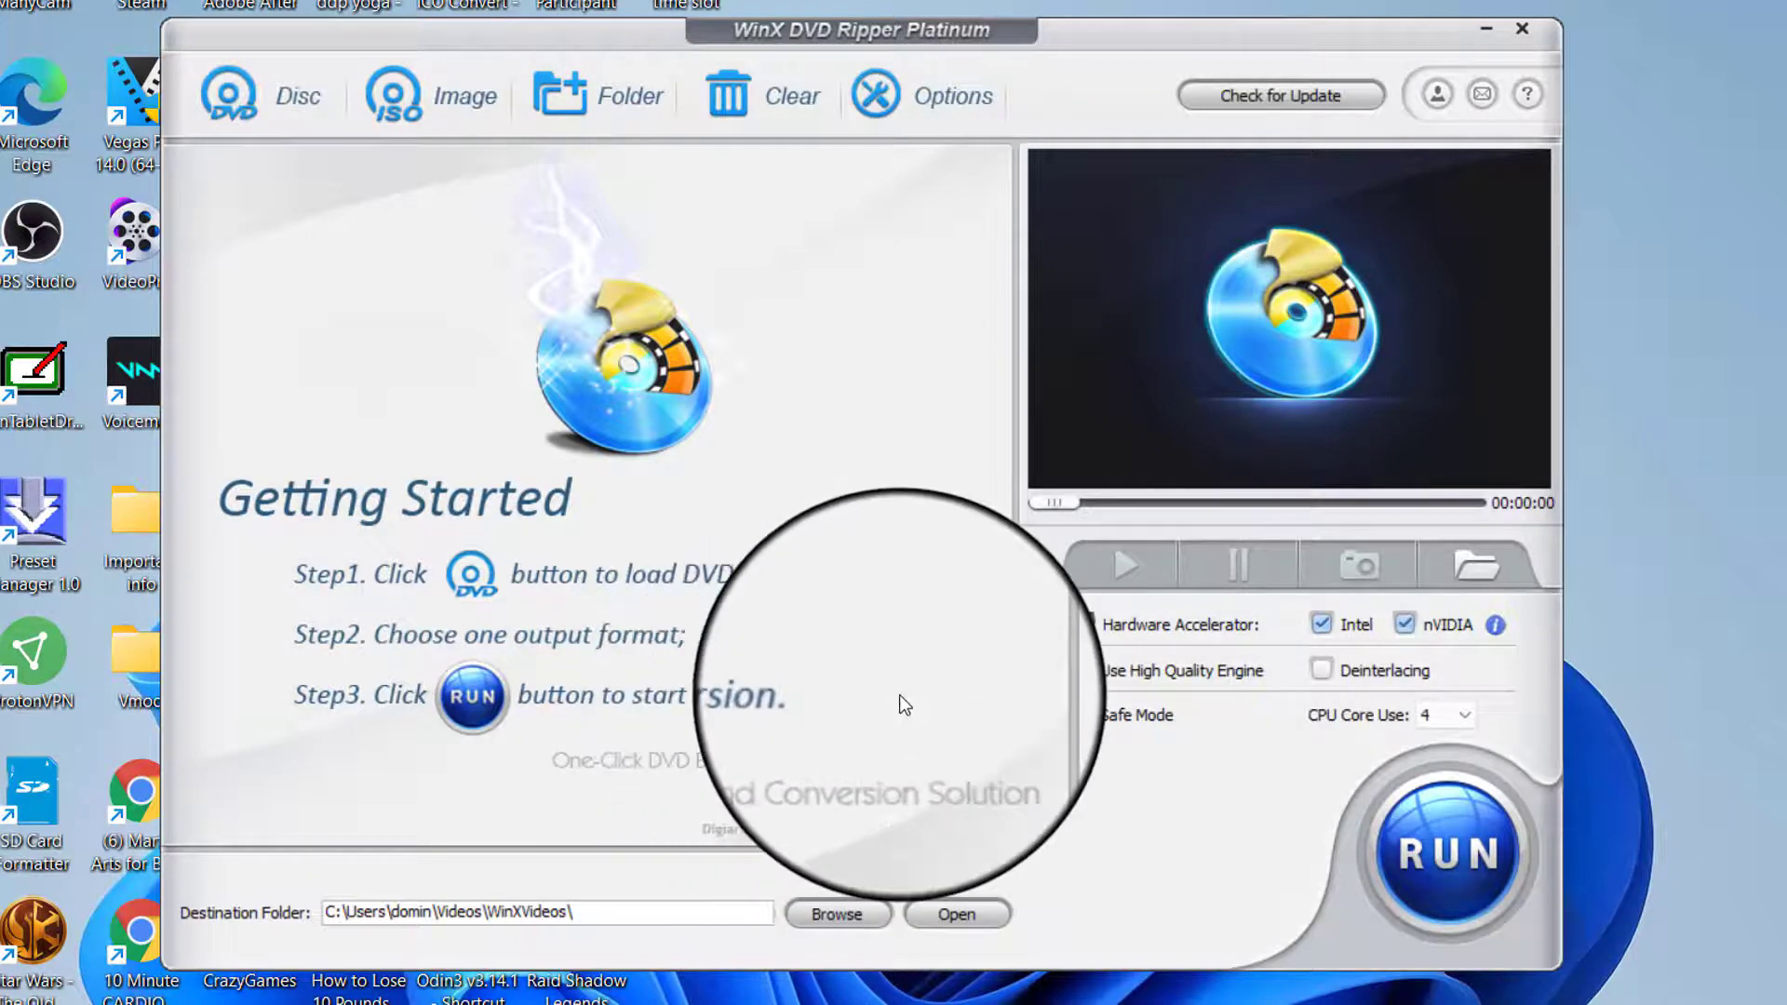
pyautogui.moveTo(904, 748)
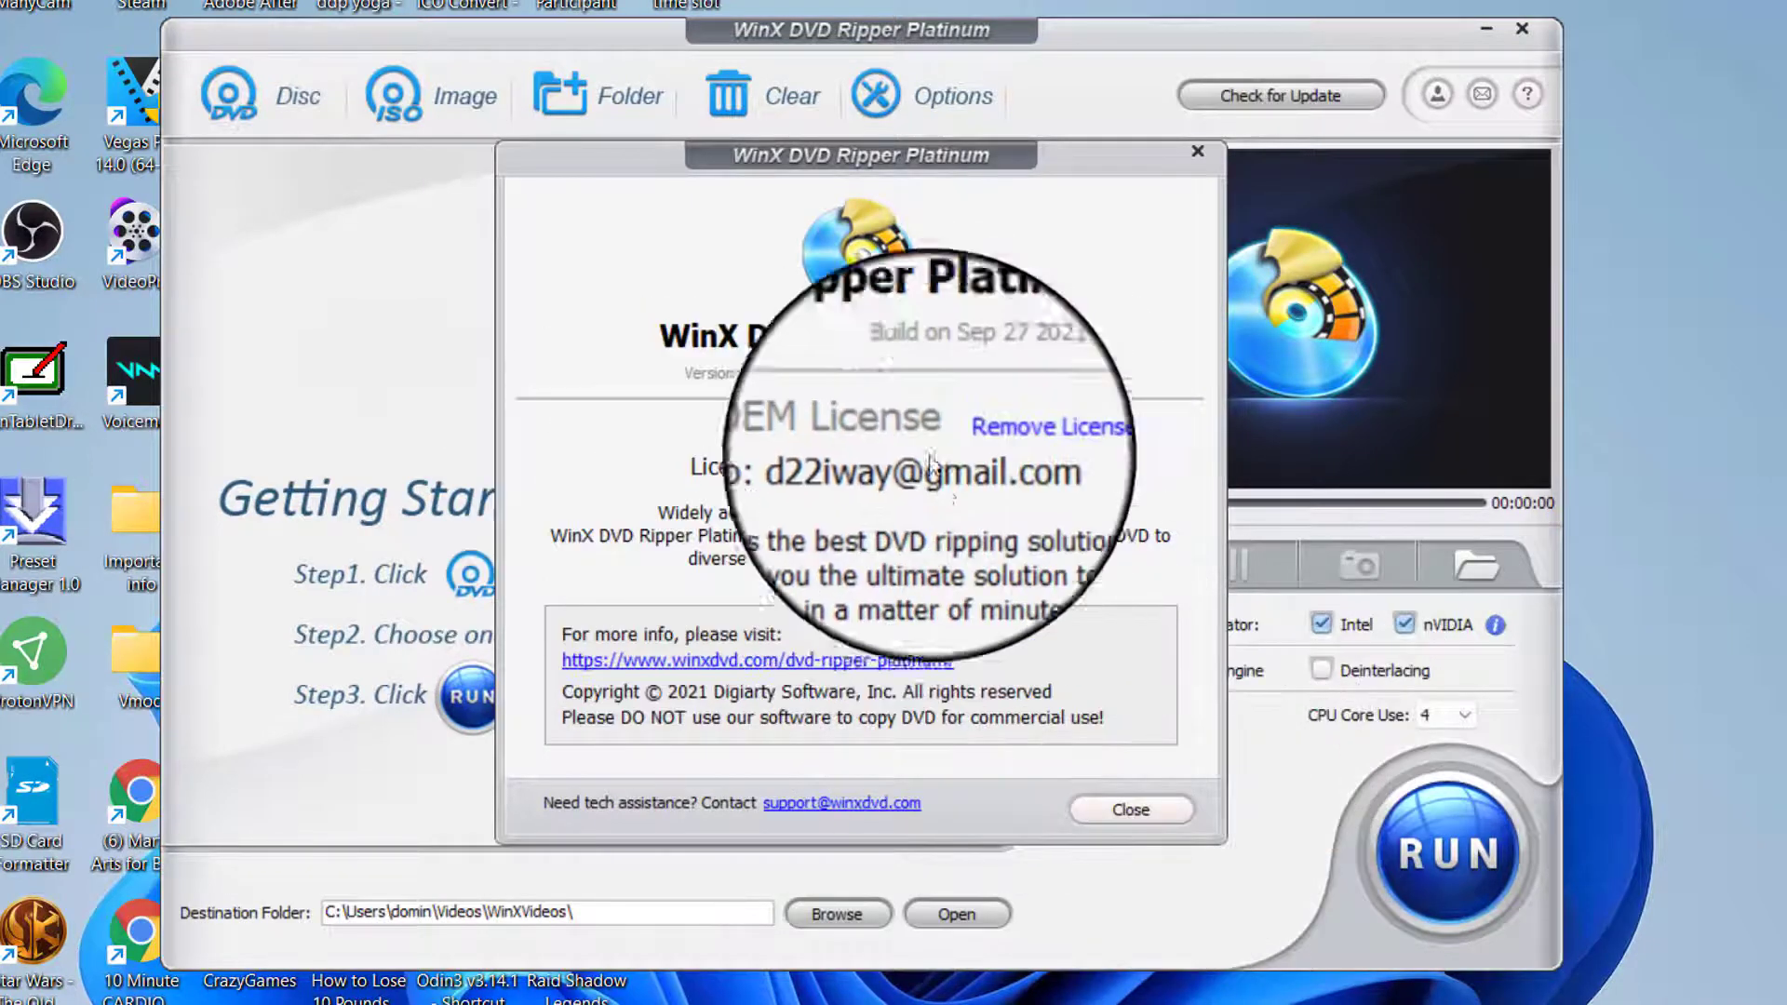
pyautogui.moveTo(1014, 603)
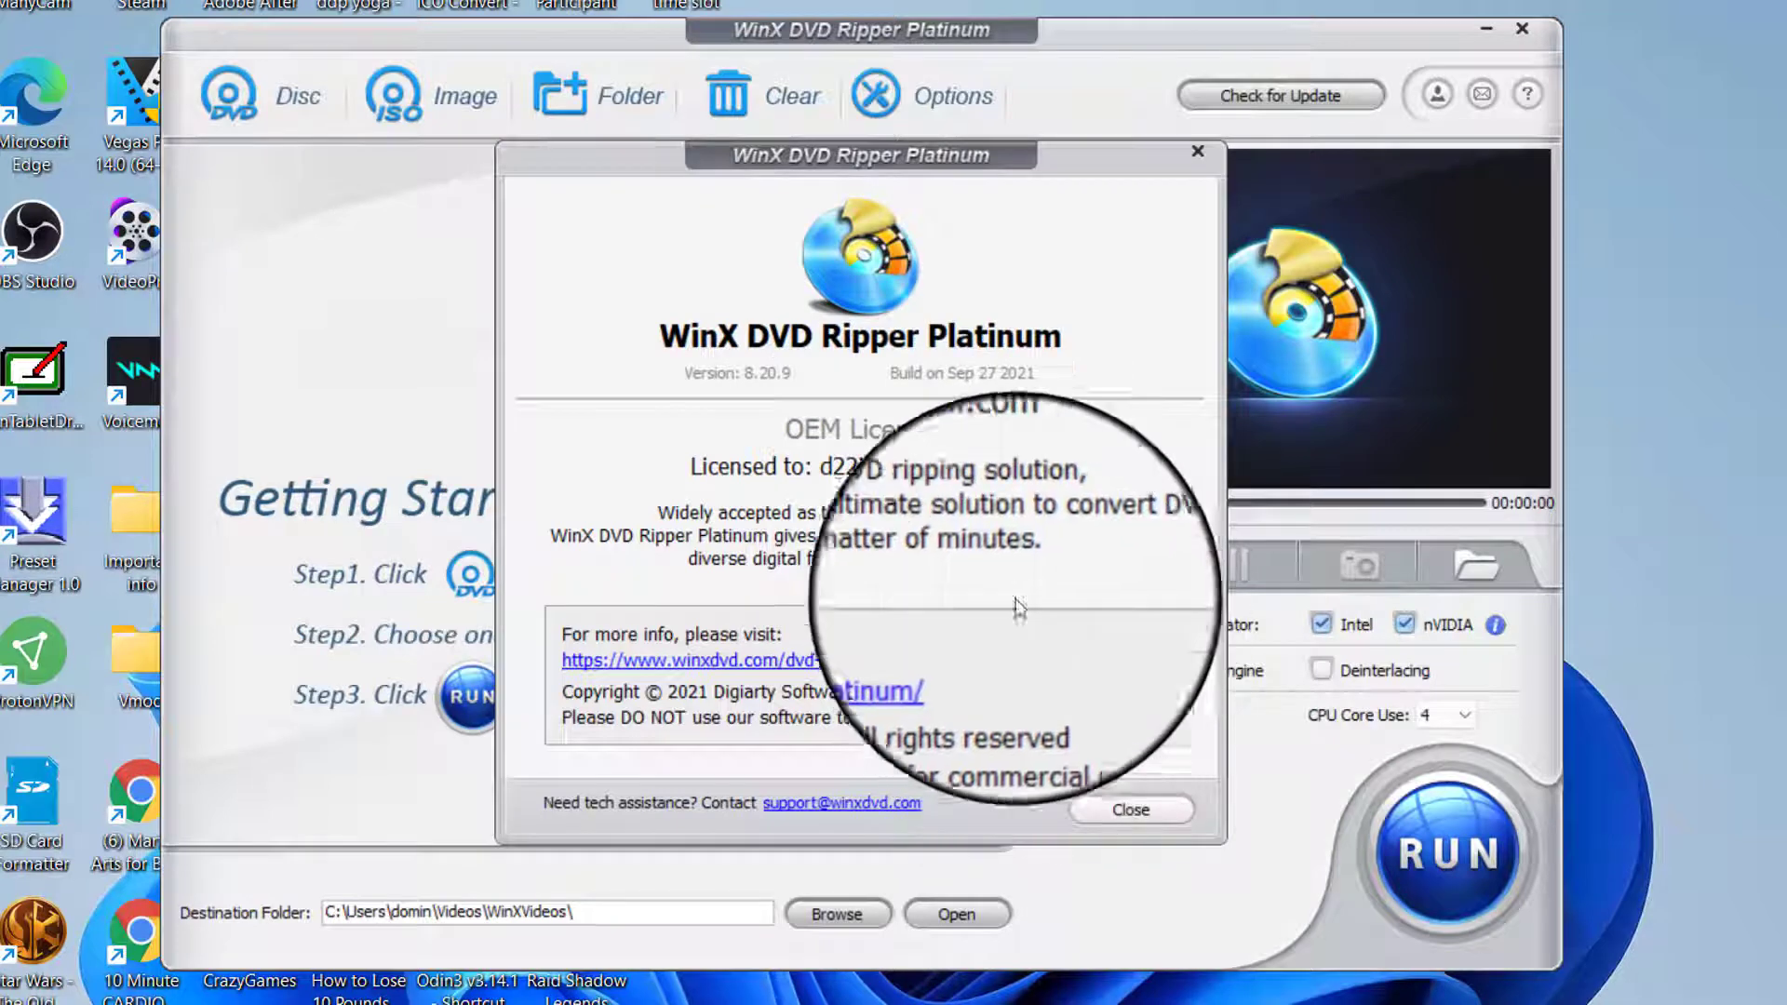
# Close the license window and view the tech support contact details.
pyautogui.click(1128, 810)
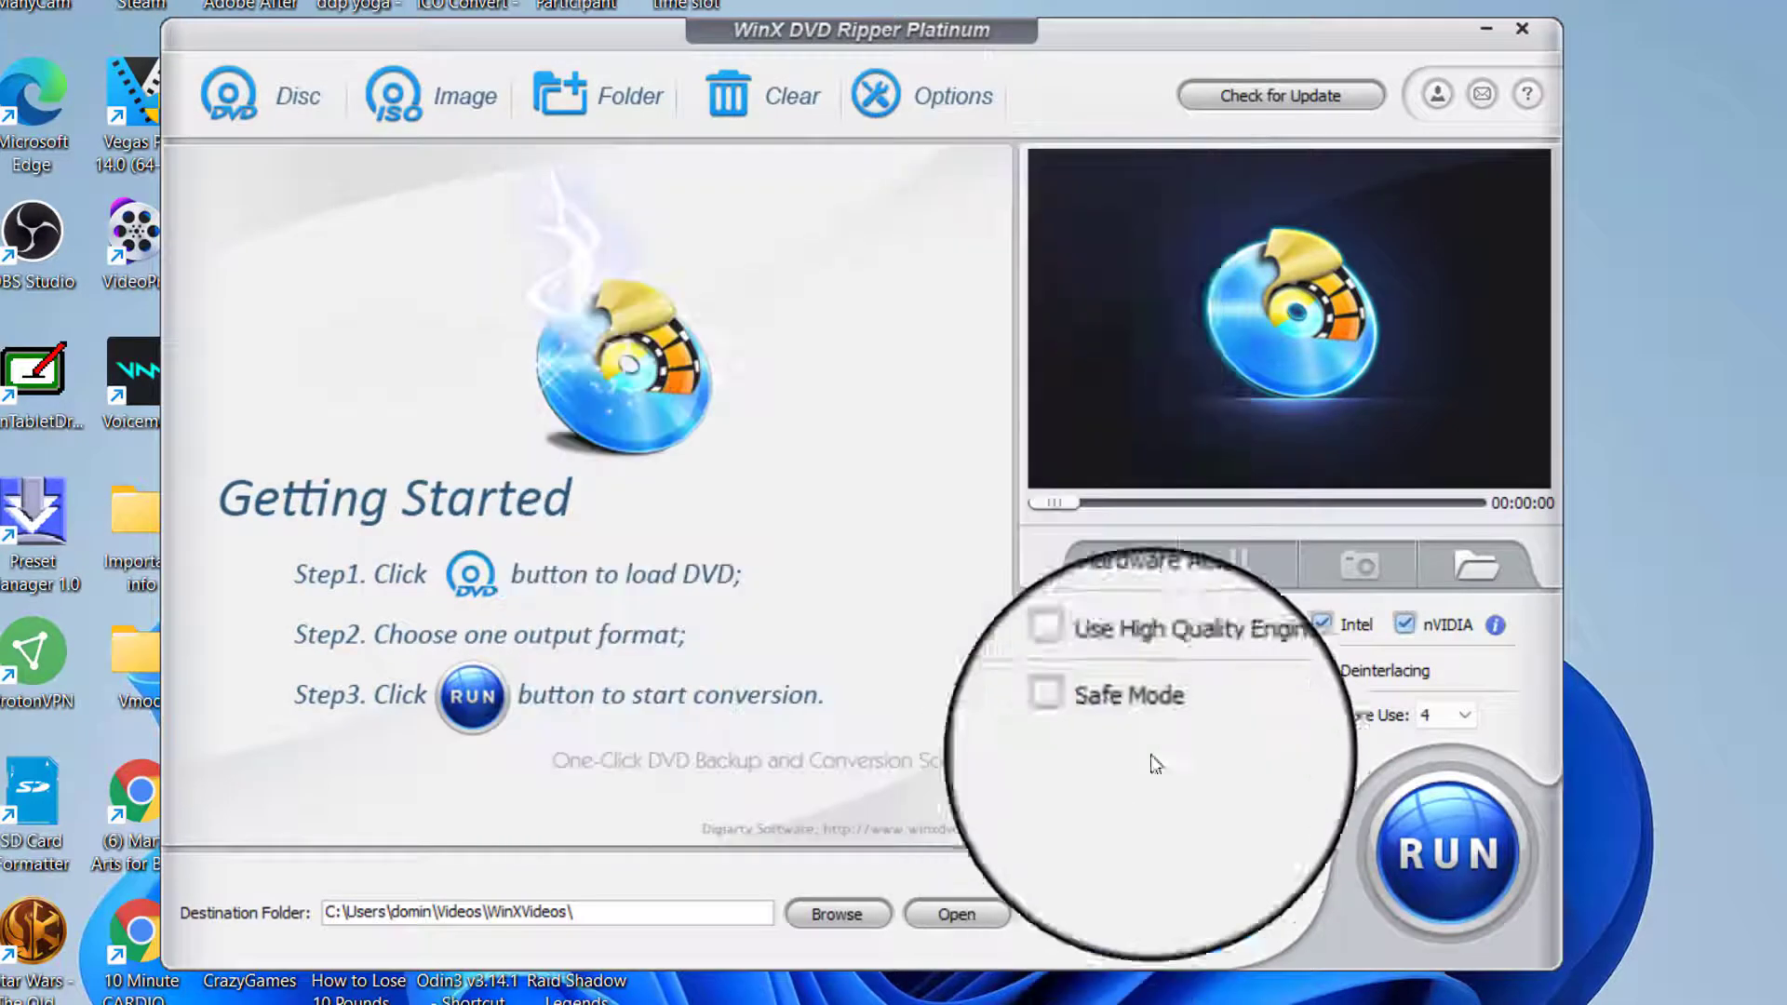
pyautogui.click(1525, 93)
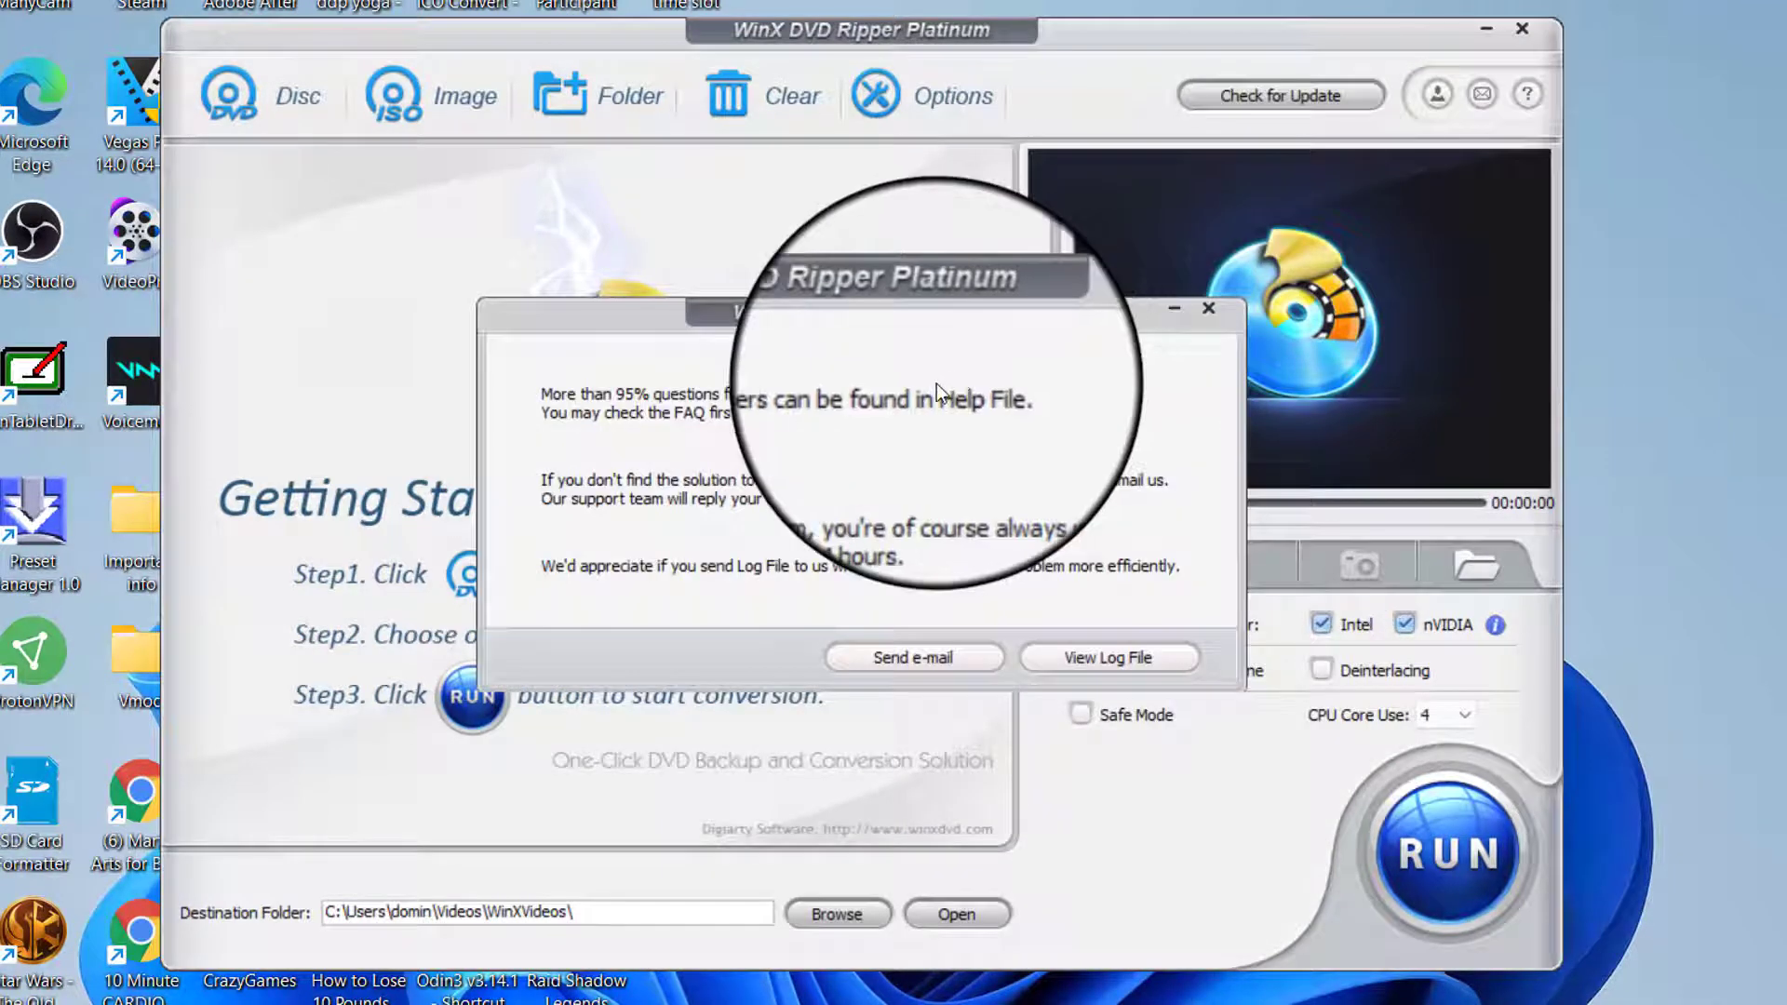
pyautogui.moveTo(862, 461)
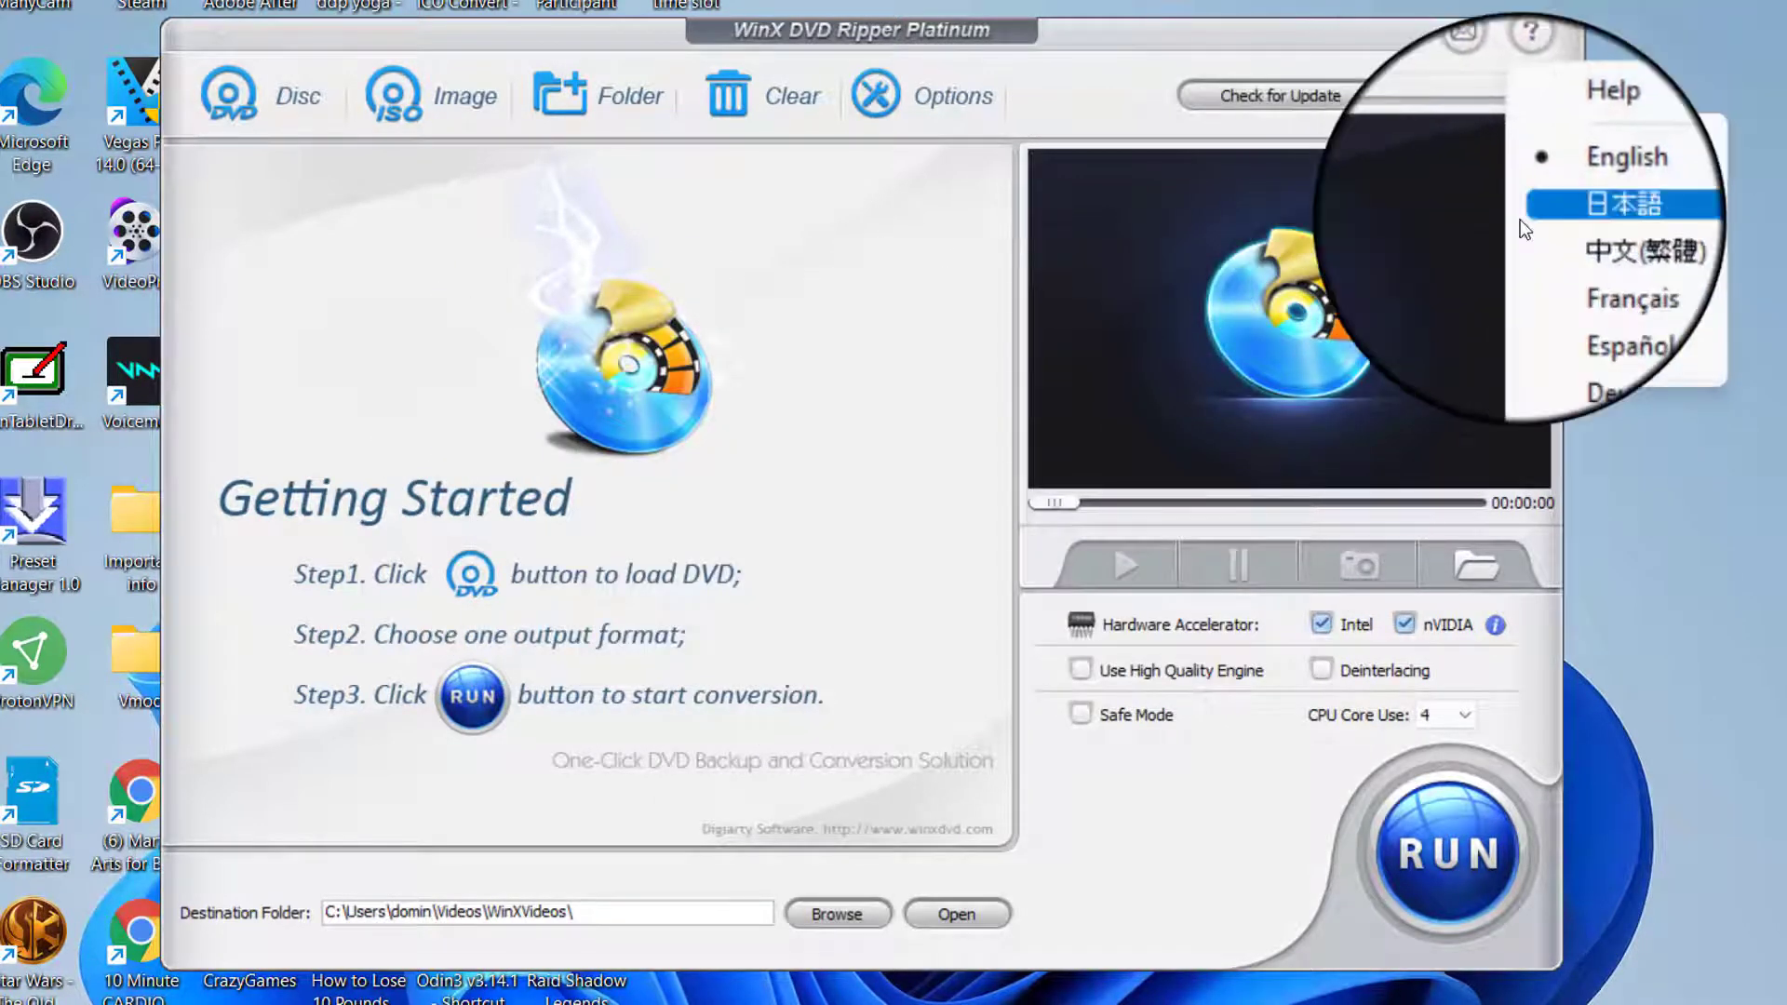
# Switch the interface language to Français, then back to English.
pyautogui.click(1633, 297)
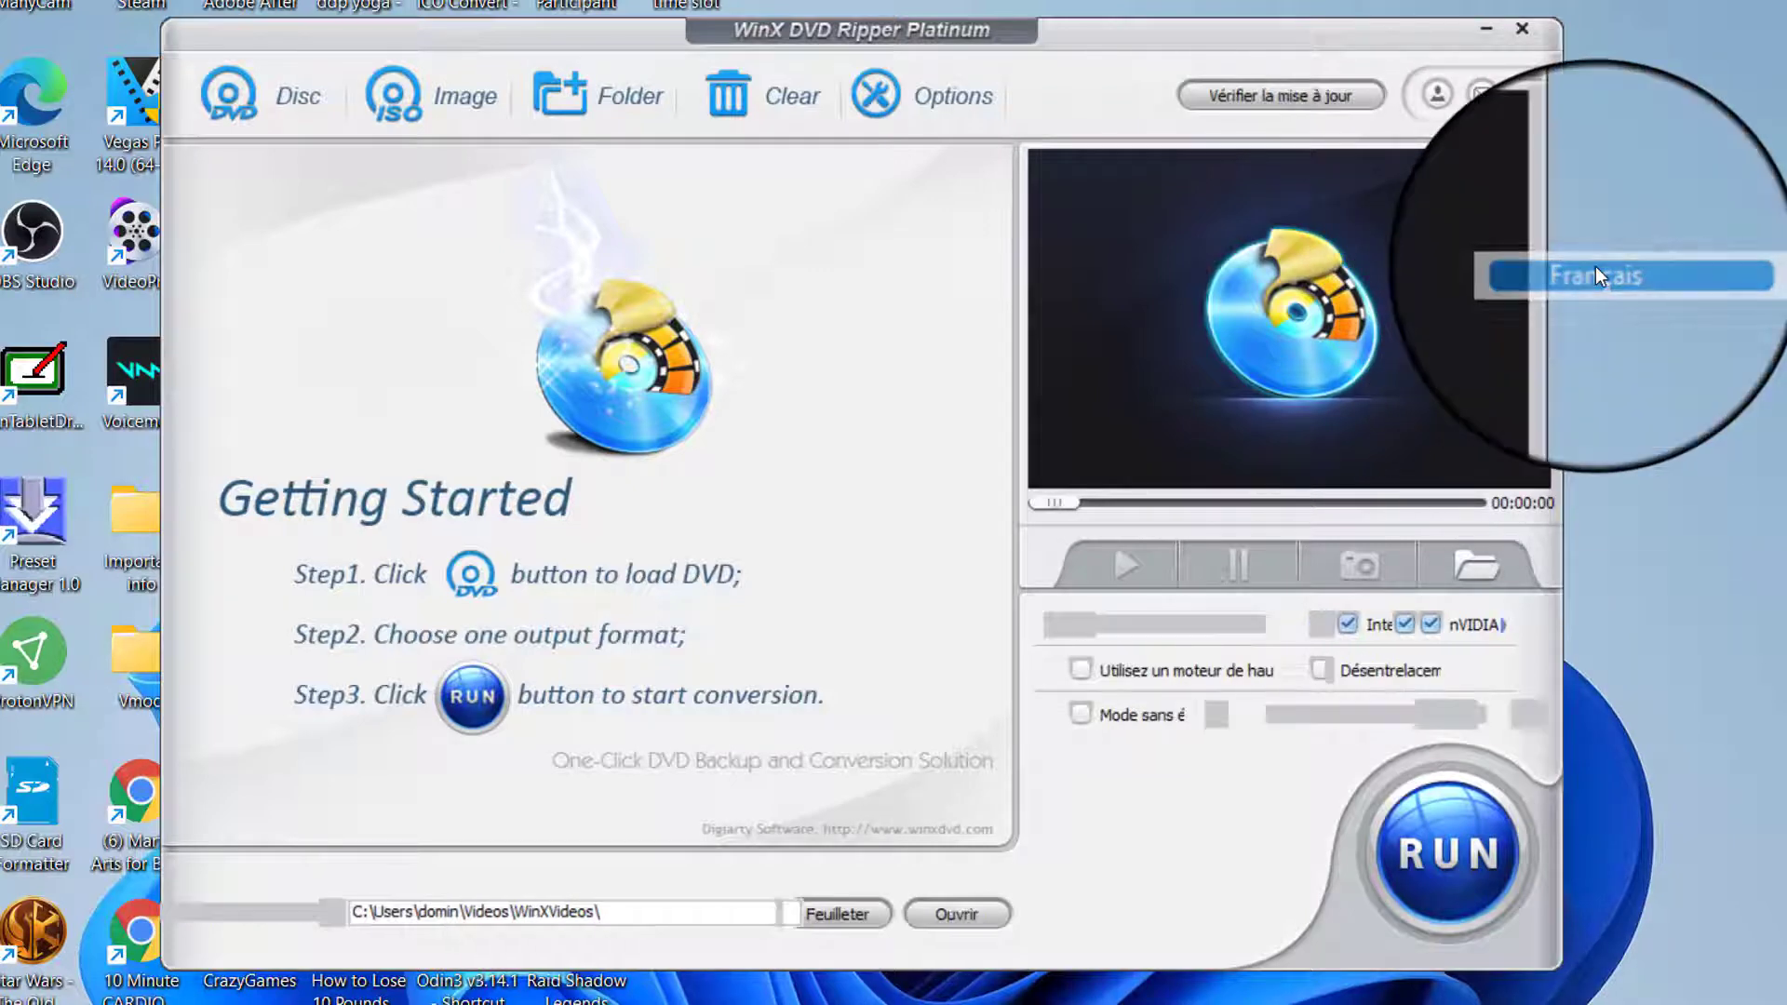
pyautogui.click(1627, 276)
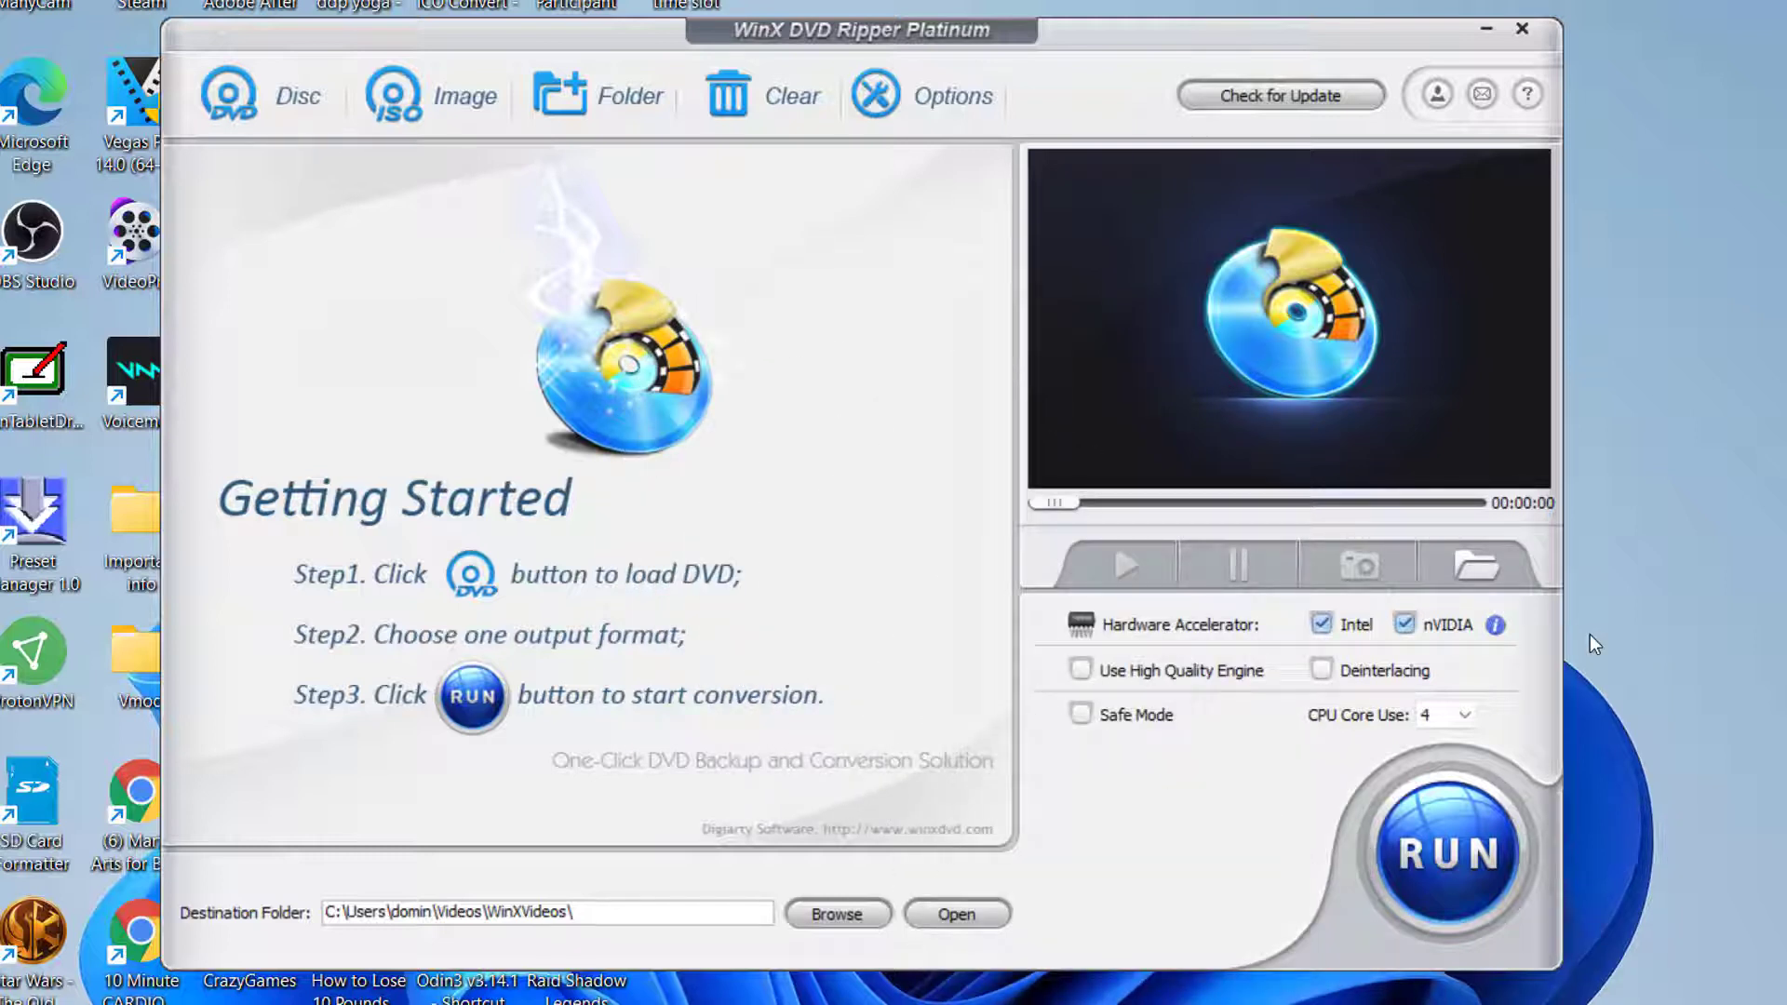
pyautogui.moveTo(729, 523)
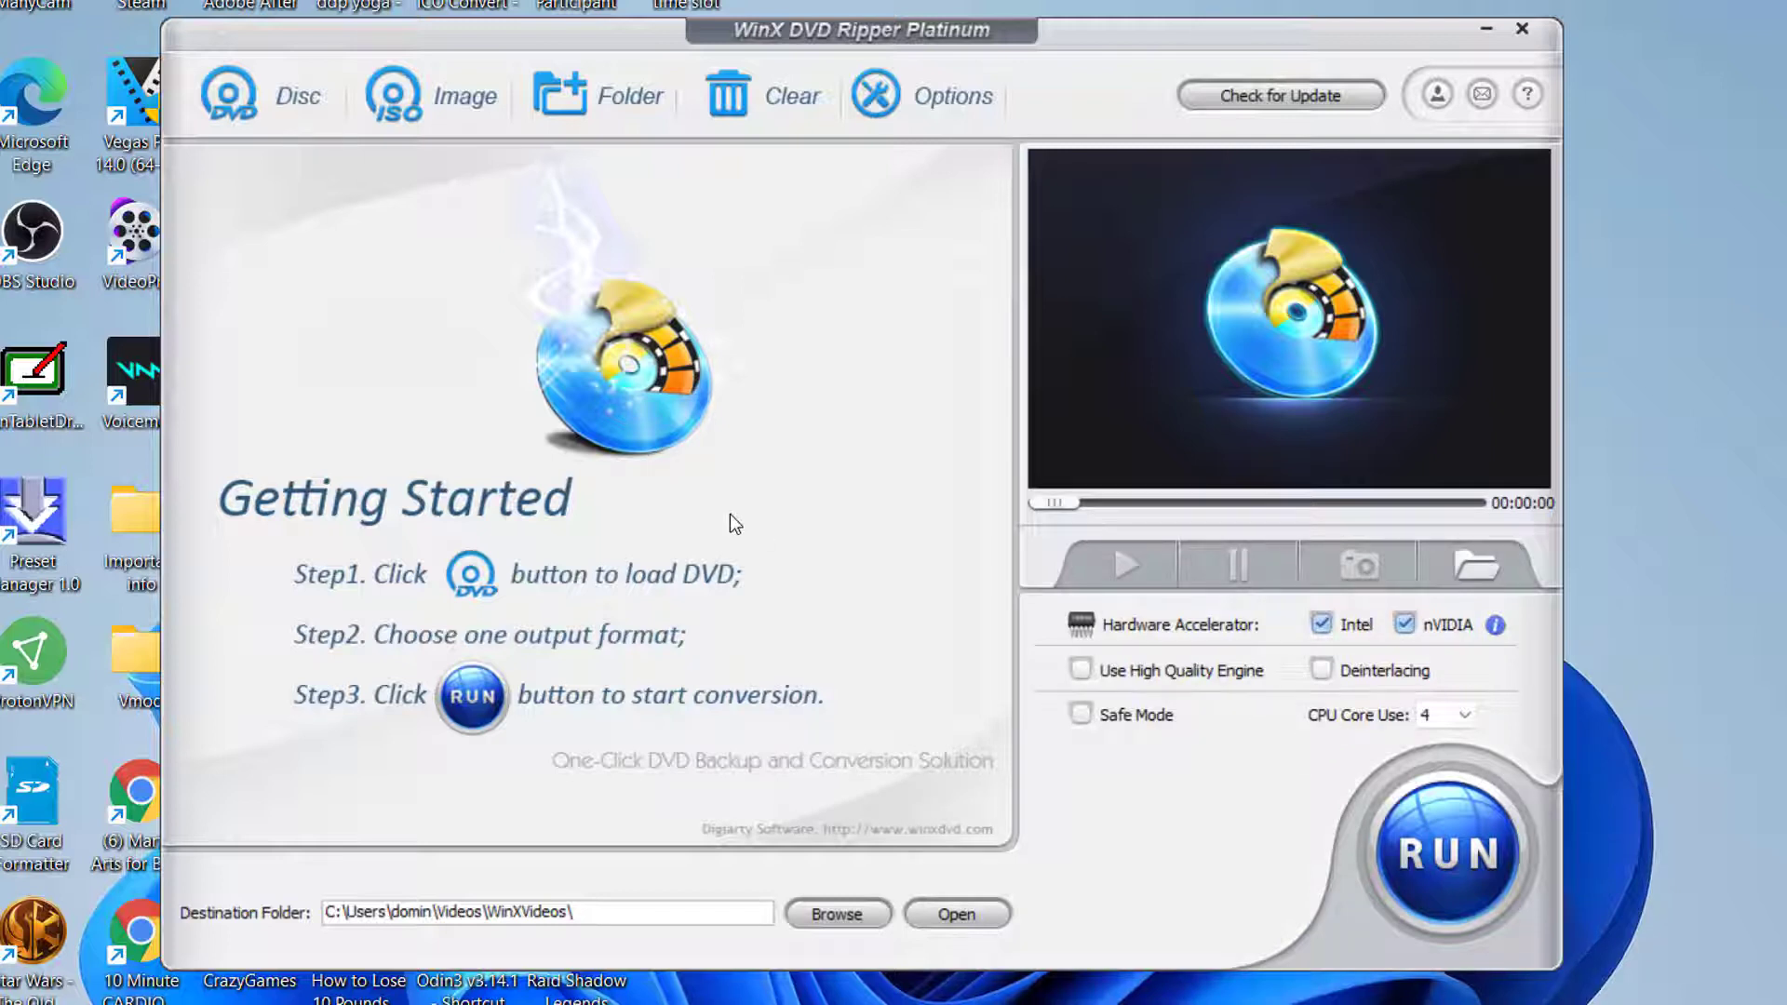
pyautogui.moveTo(813, 540)
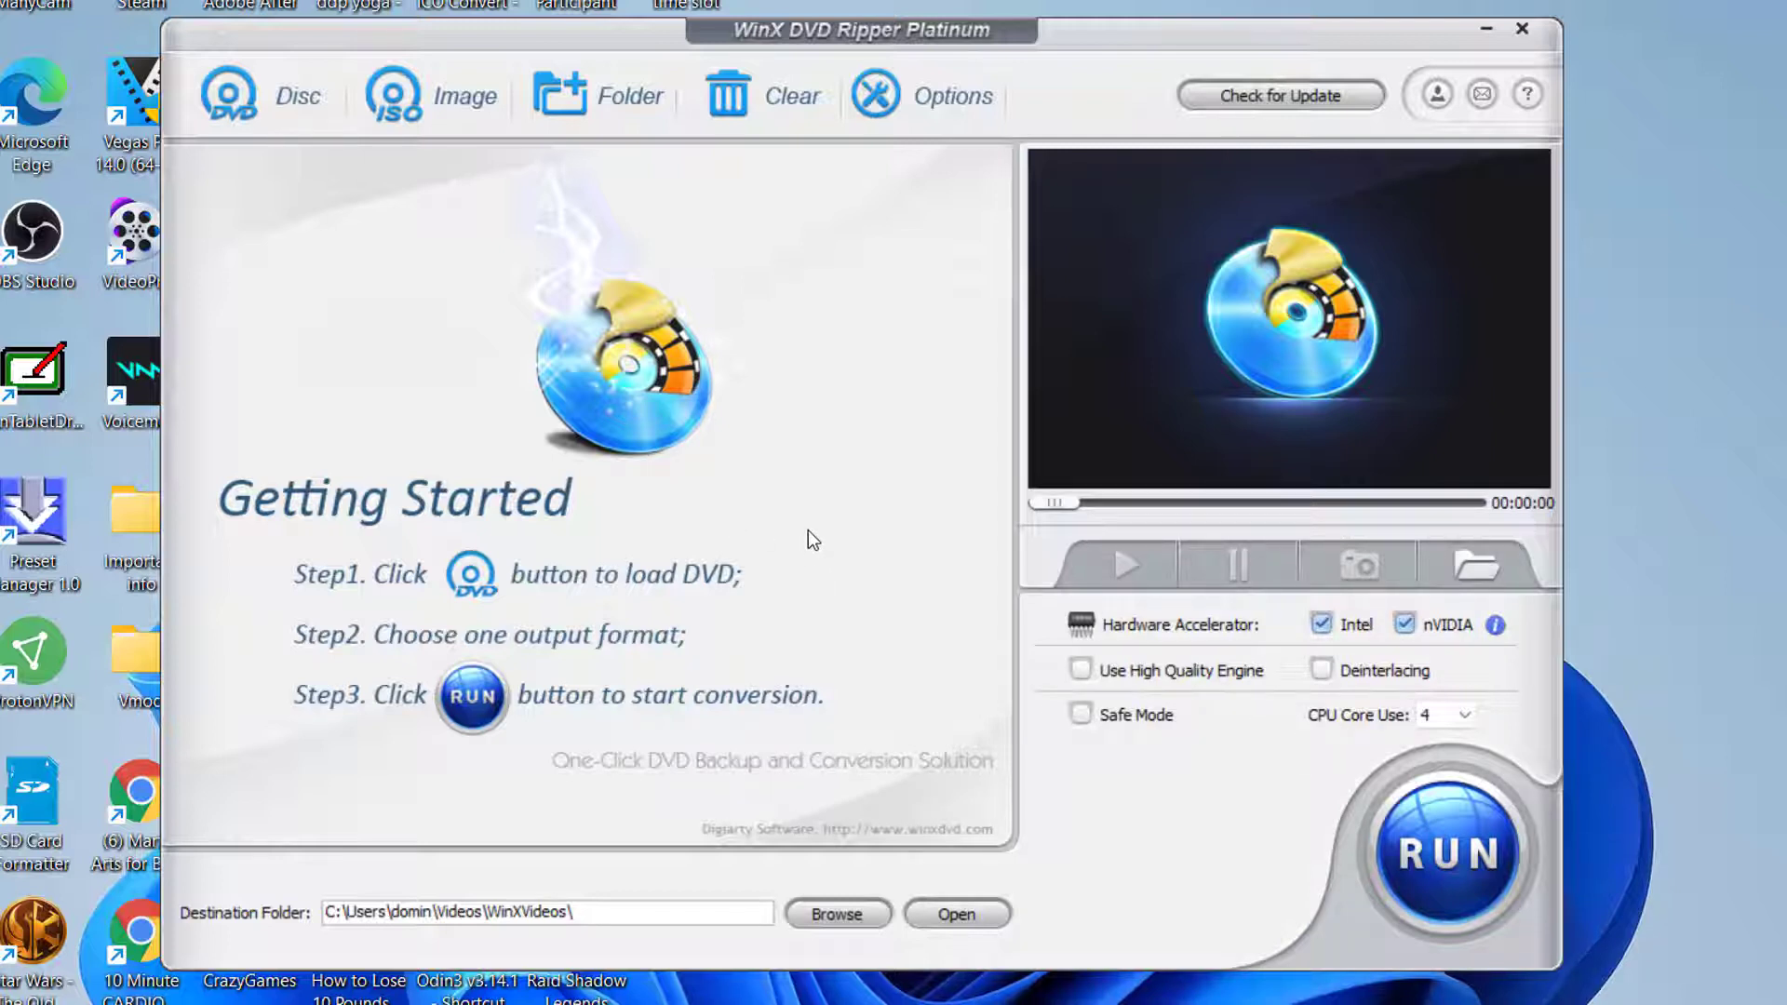
pyautogui.moveTo(946, 449)
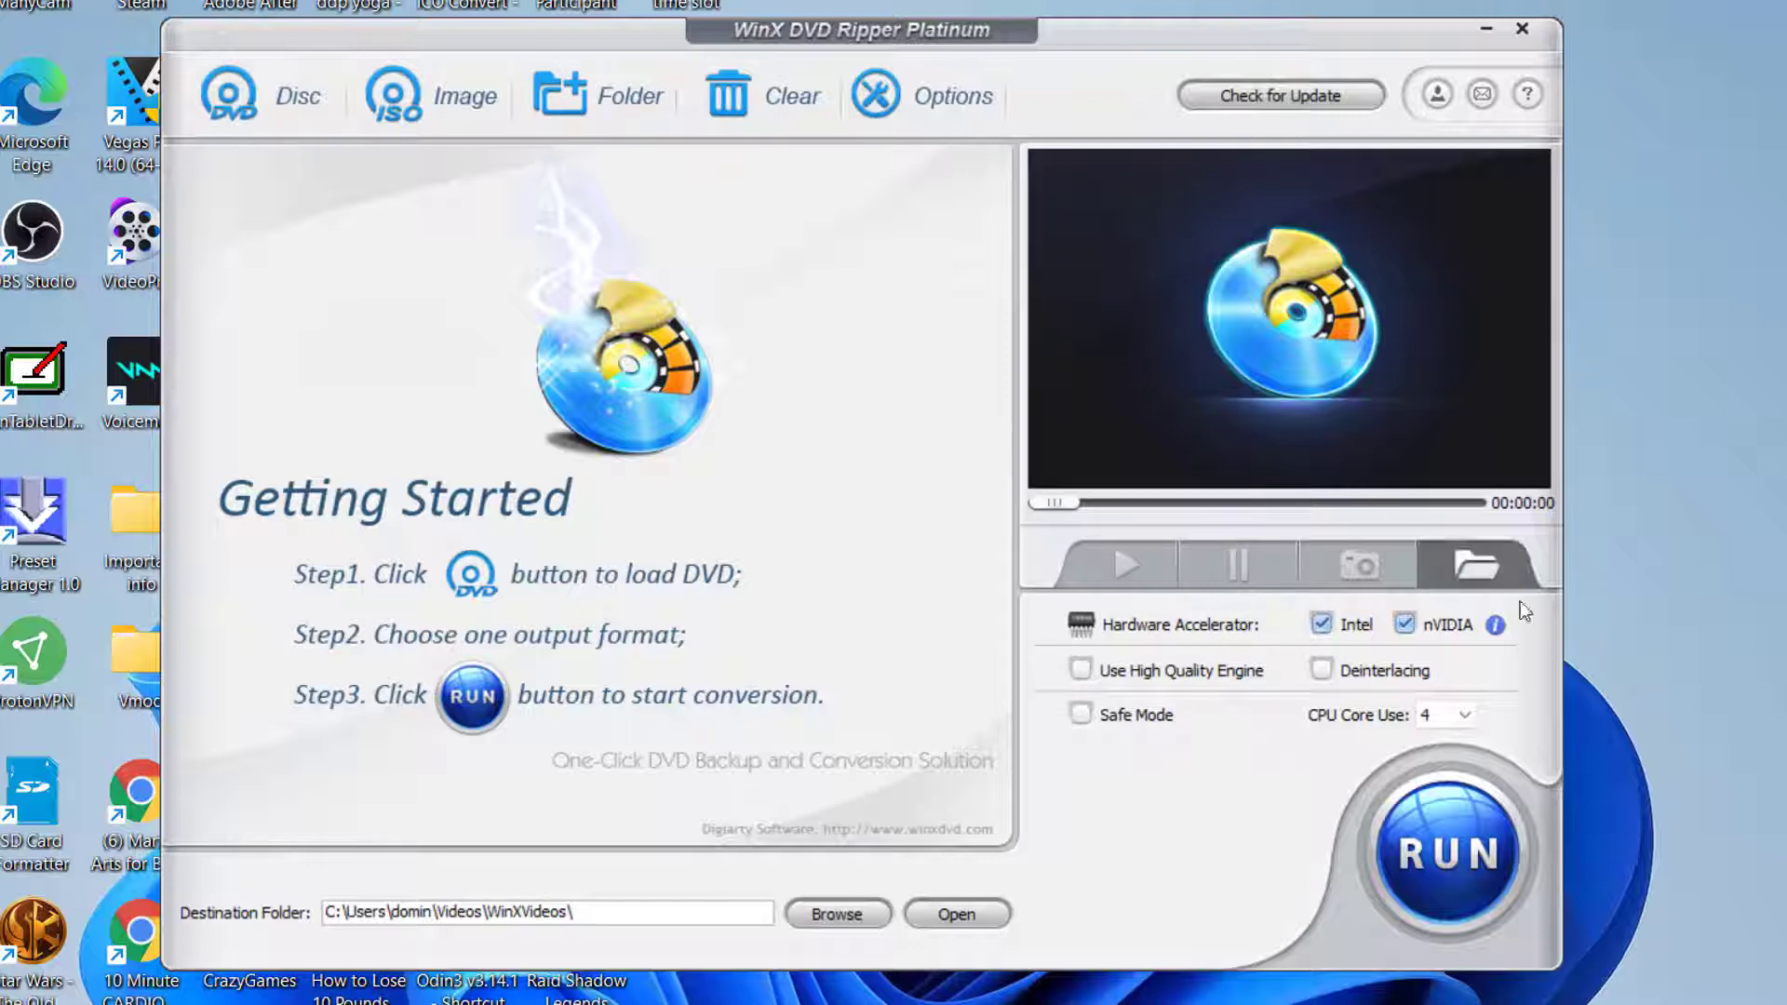
pyautogui.moveTo(1274, 702)
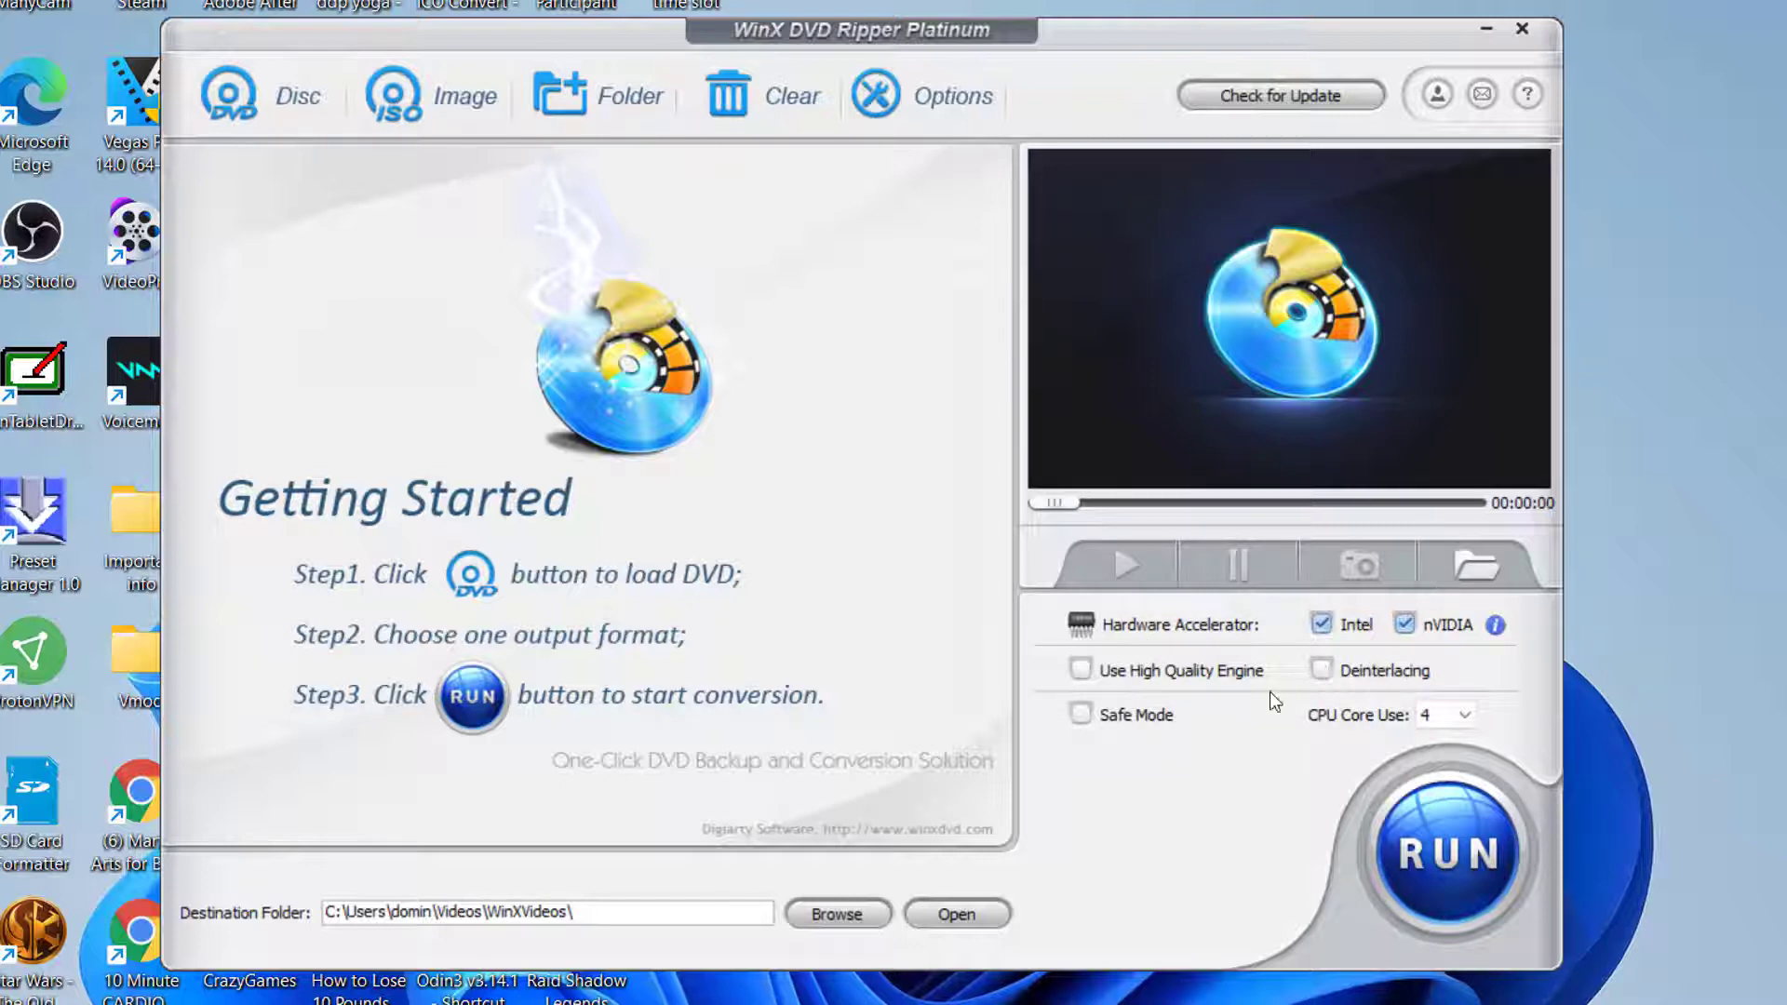
pyautogui.moveTo(1185, 781)
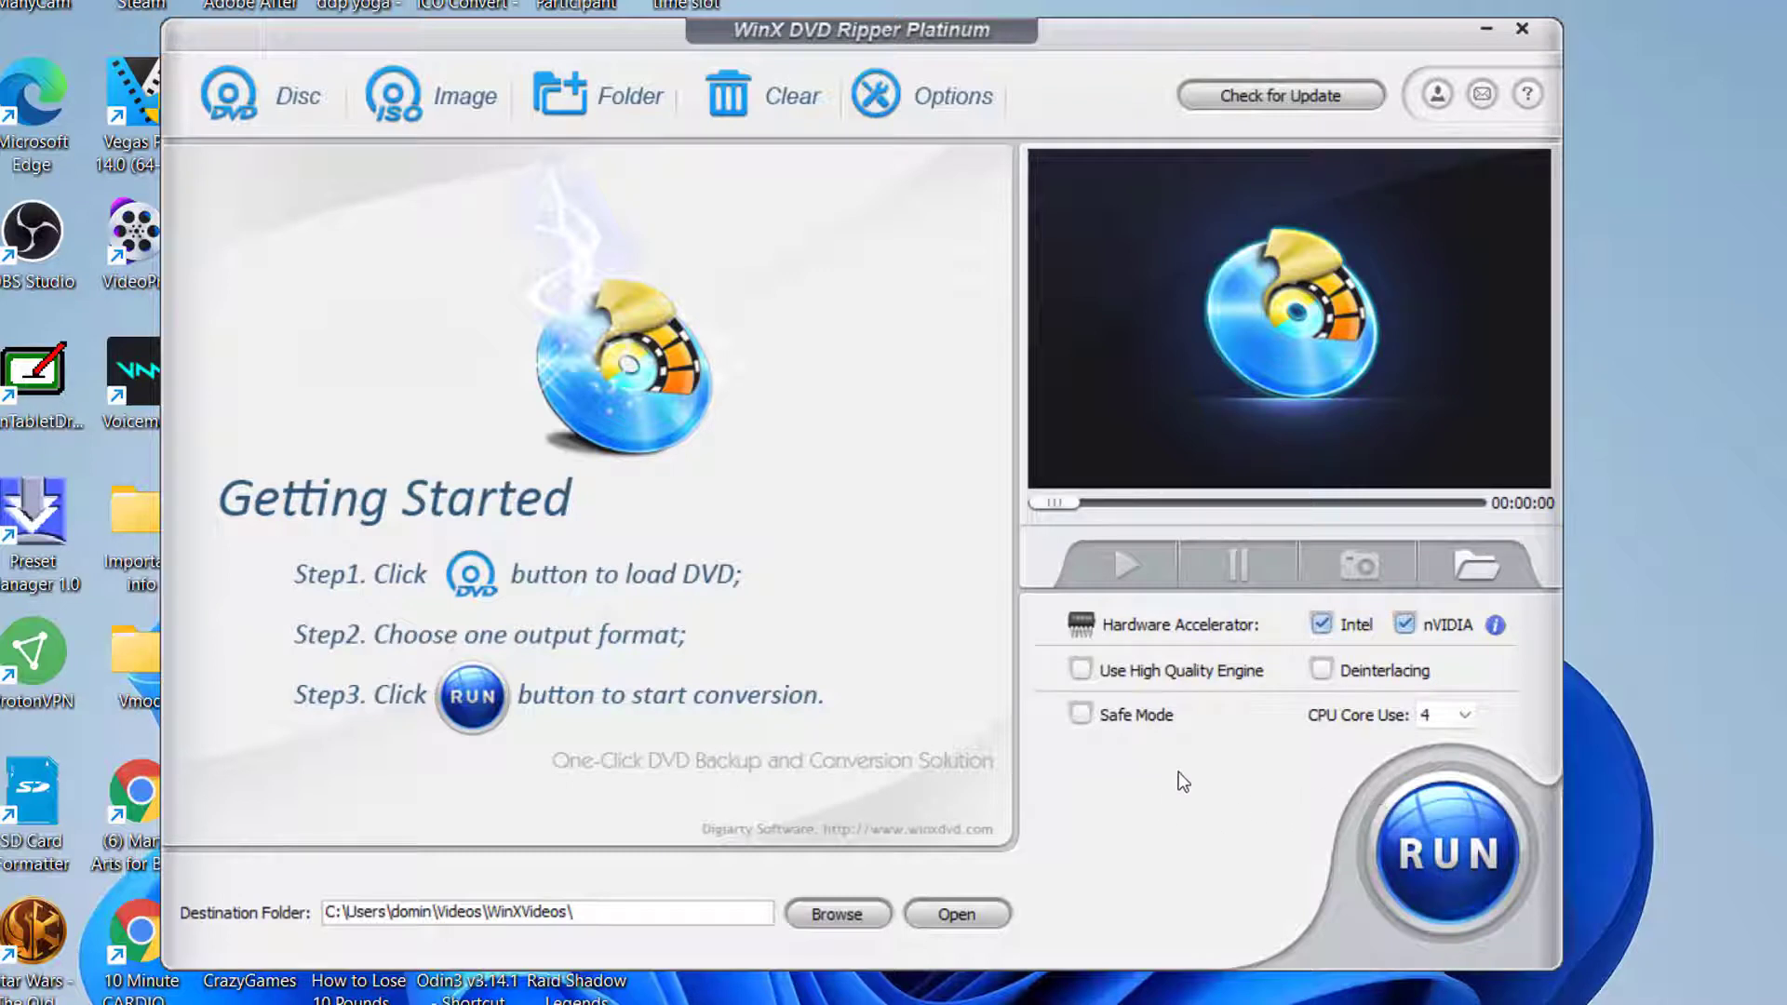
pyautogui.moveTo(1175, 765)
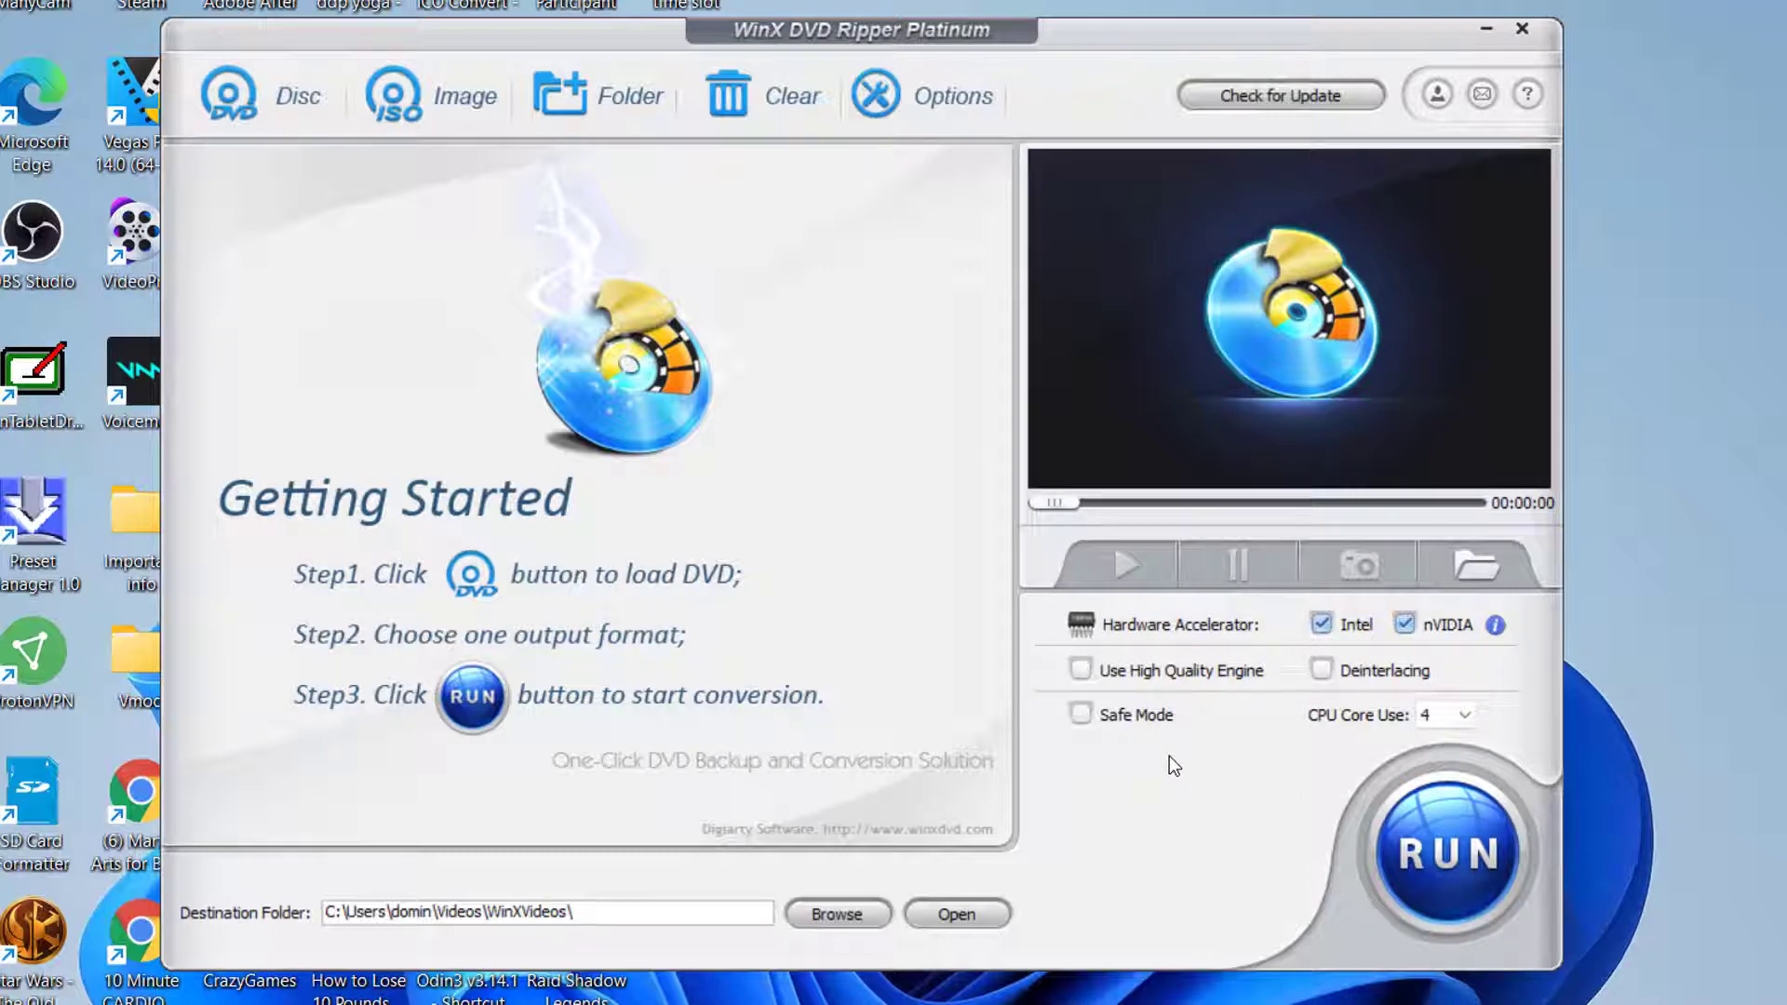
pyautogui.moveTo(1041, 719)
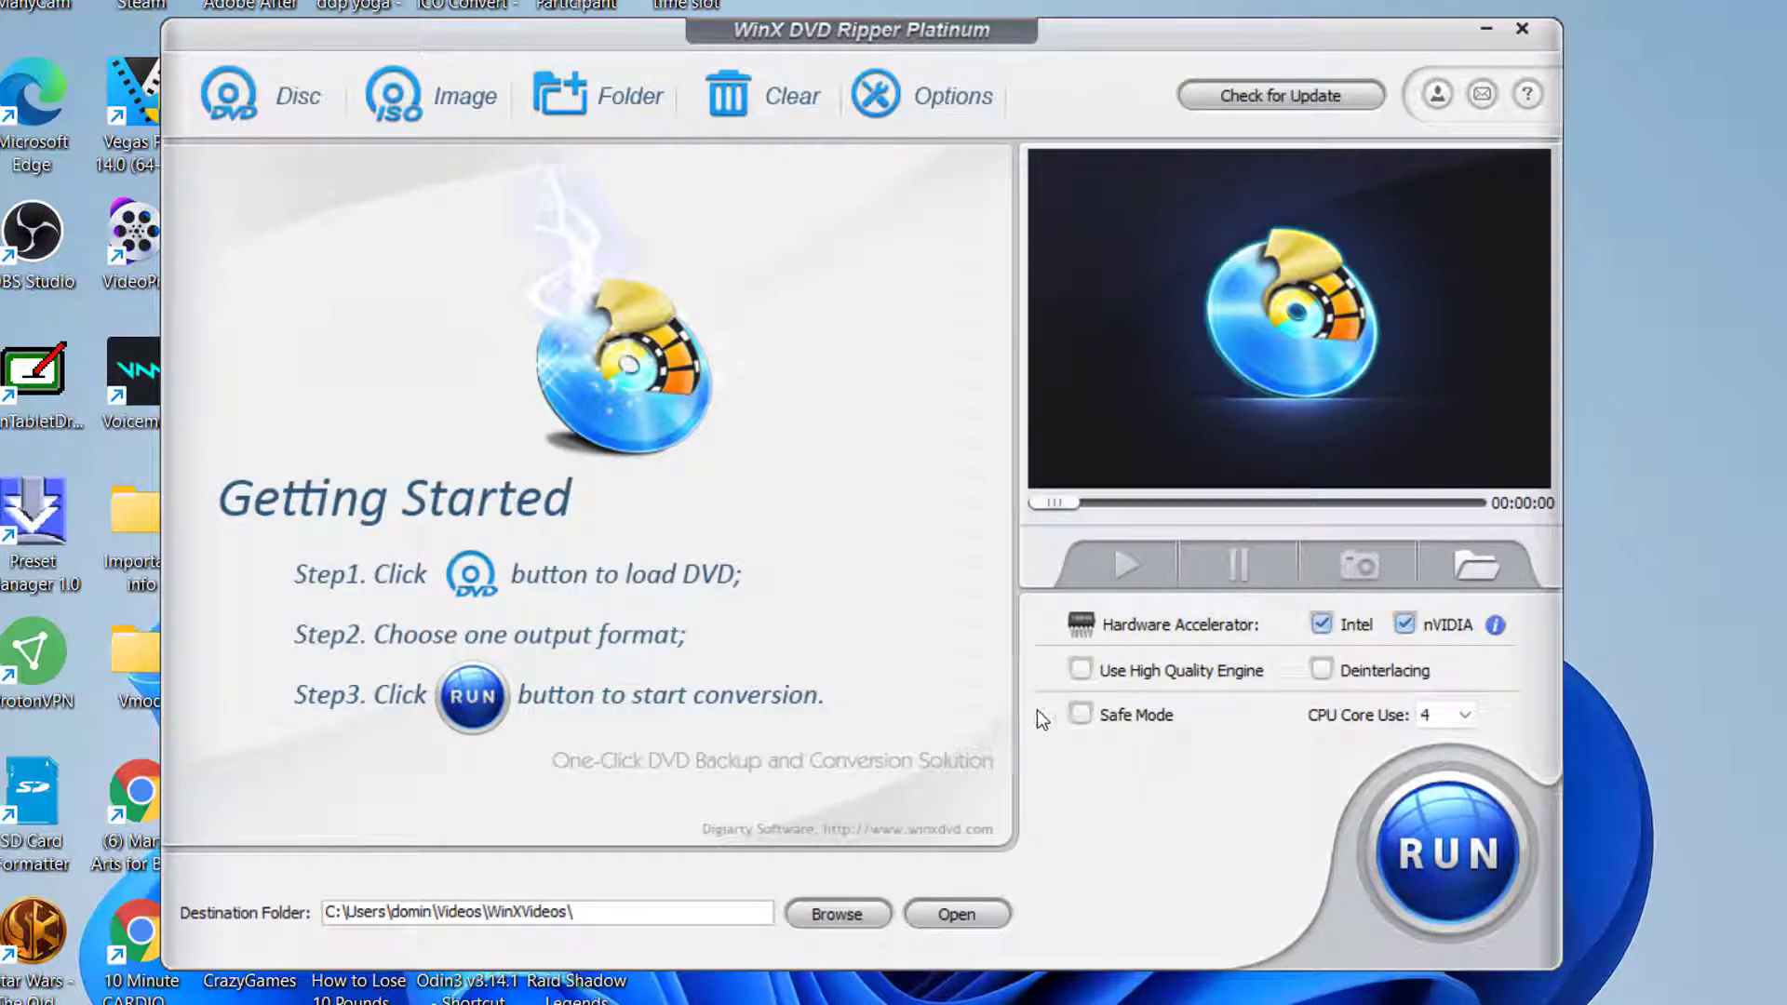
pyautogui.moveTo(1150, 810)
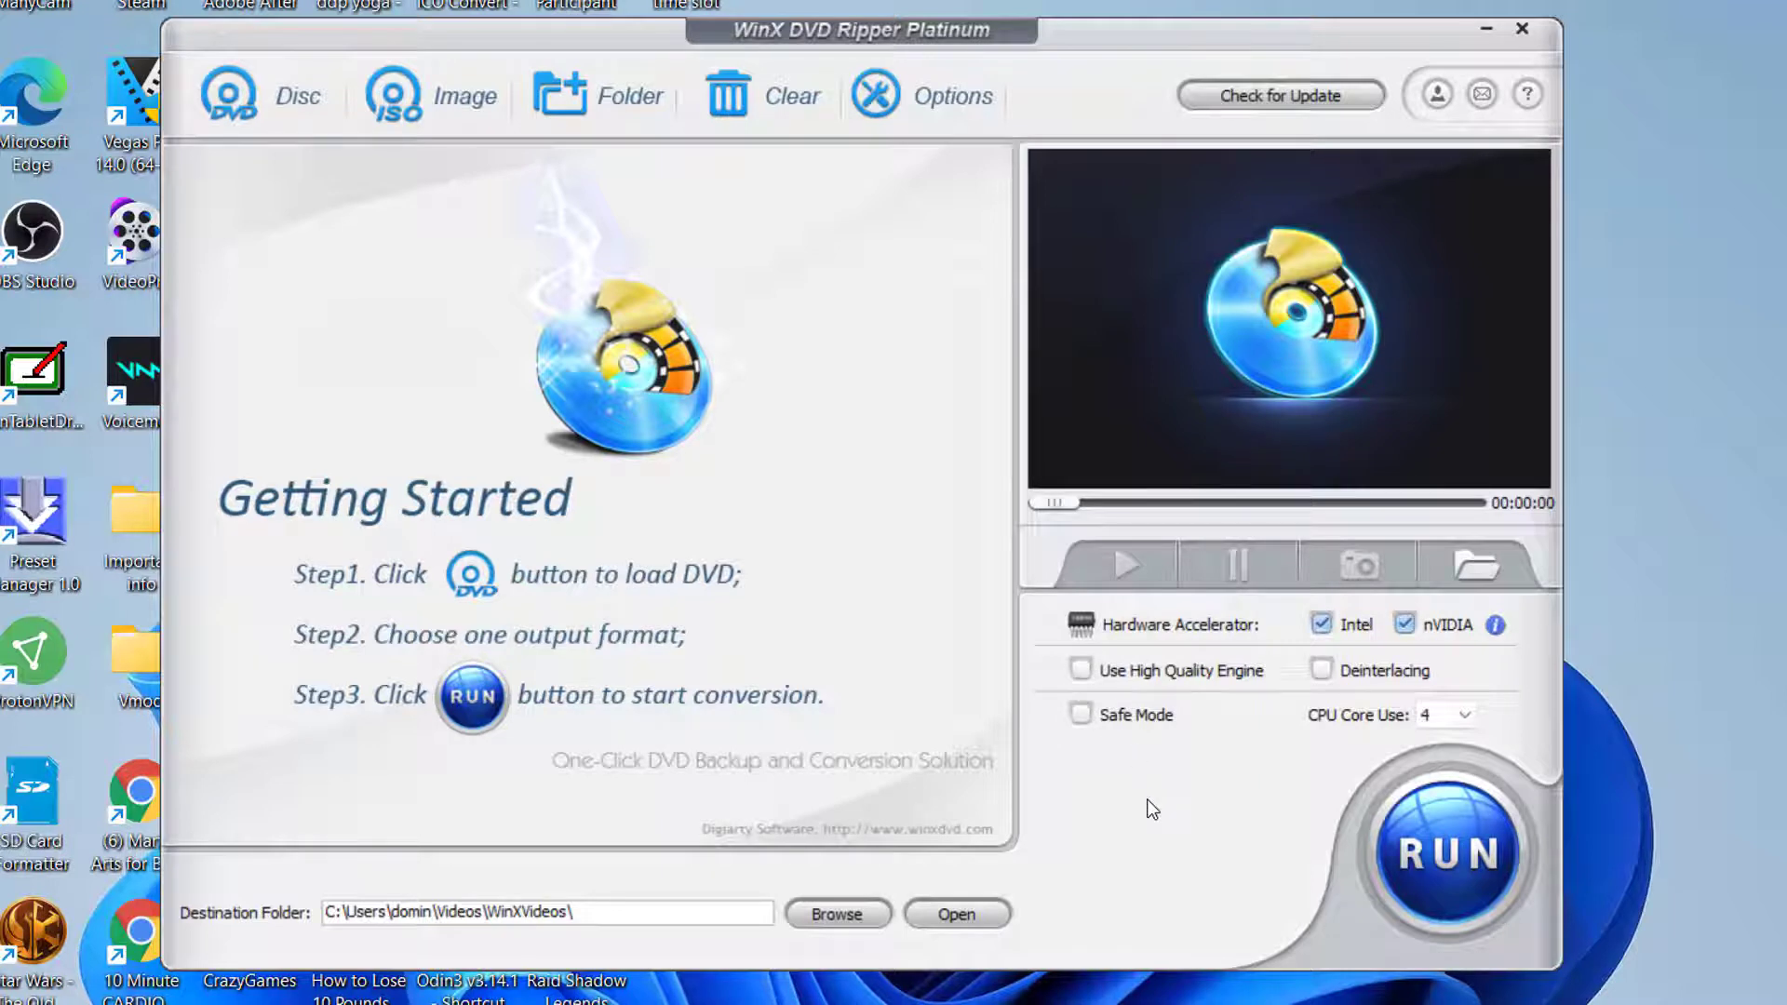